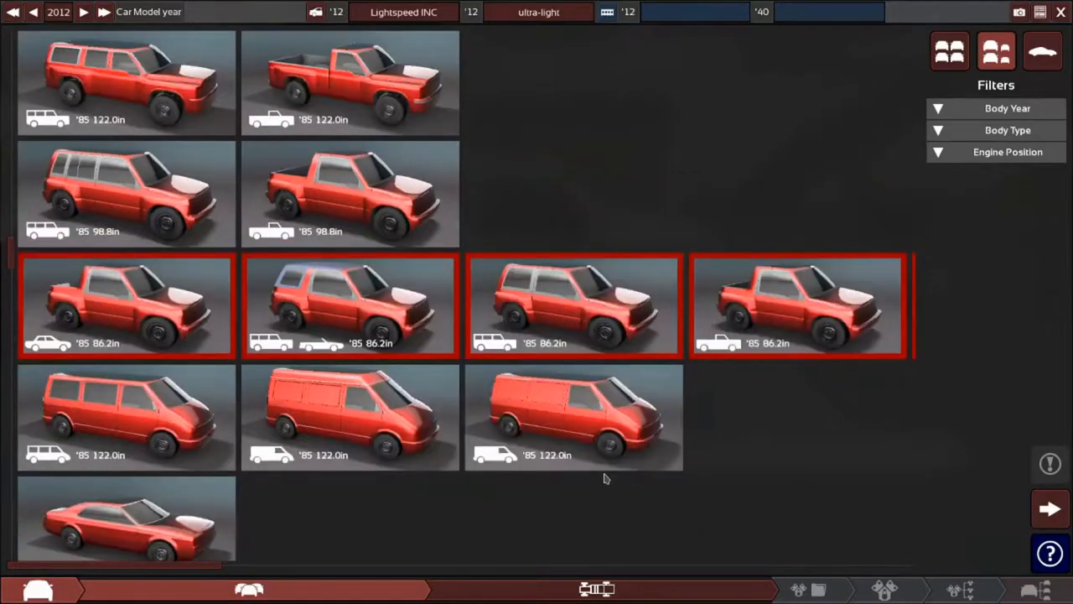
Scroll the body list down to the 1985 86.2in small pickup body.
{"action": "scroll", "scroll_direction": "down", "scroll_amount": 3}
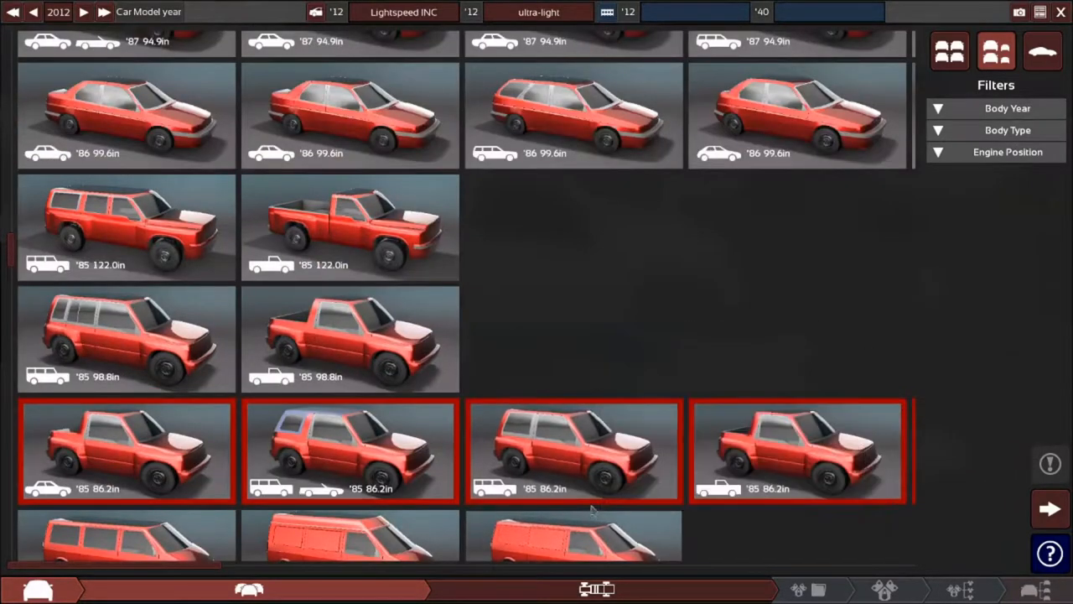
{"action": "scroll", "scroll_direction": "down", "scroll_amount": 3}
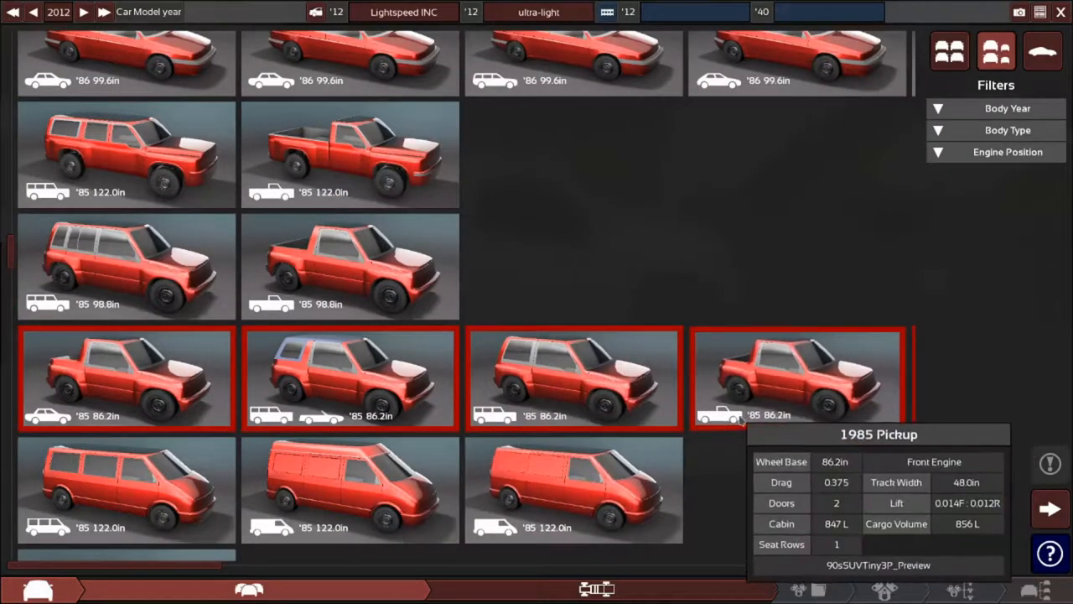
{"action": "mouse_move", "coordinate": [726, 576]}
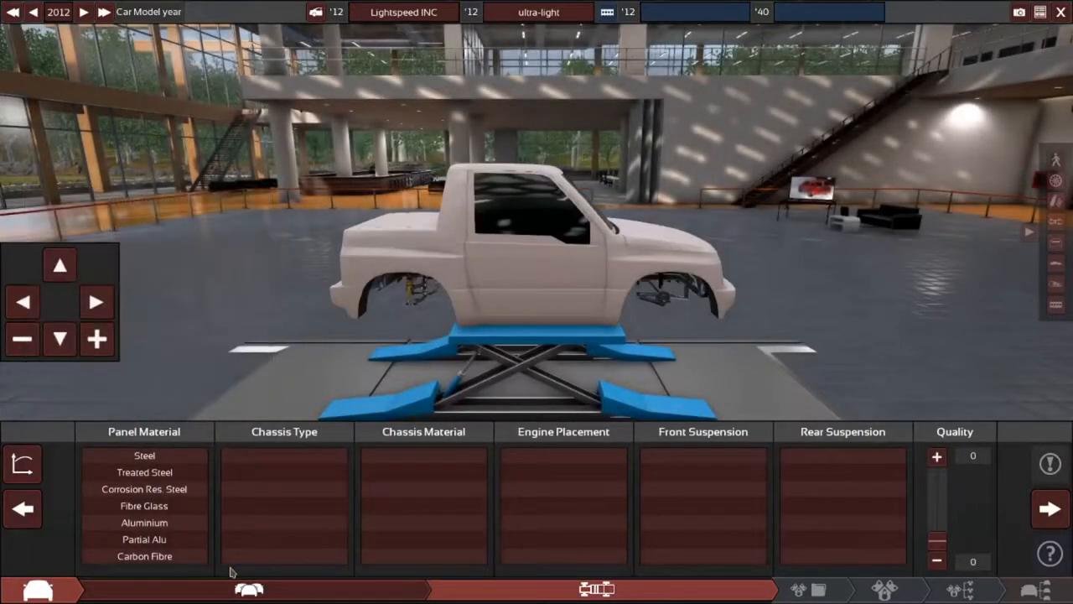
Give the pickup chassis carbon fibre body panels and Pushrod rear suspension.
{"action": "left_click", "coordinate": [145, 556]}
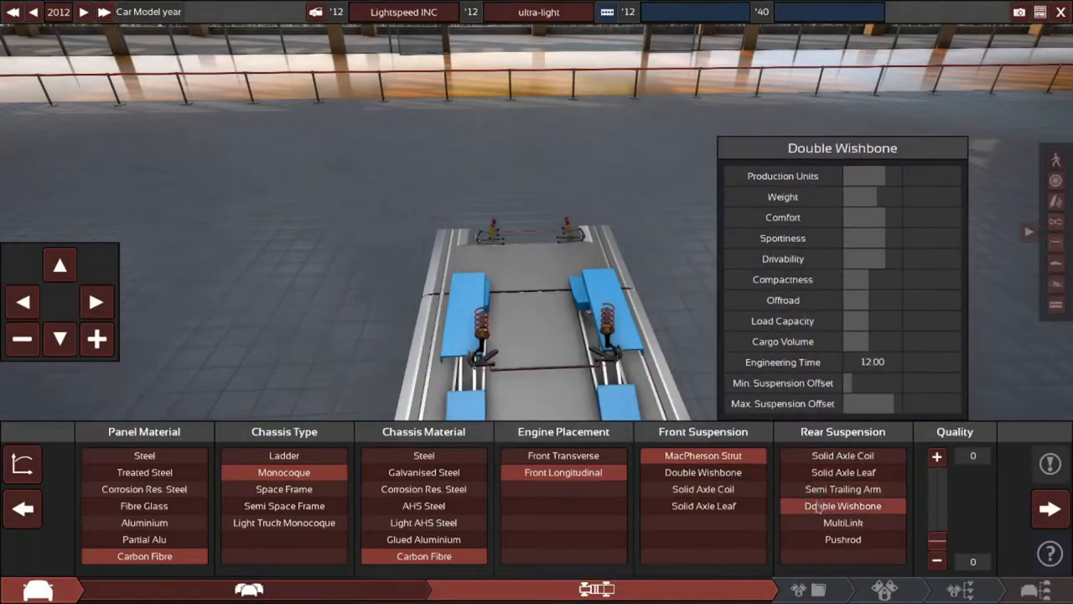
{"action": "mouse_move", "coordinate": [842, 540]}
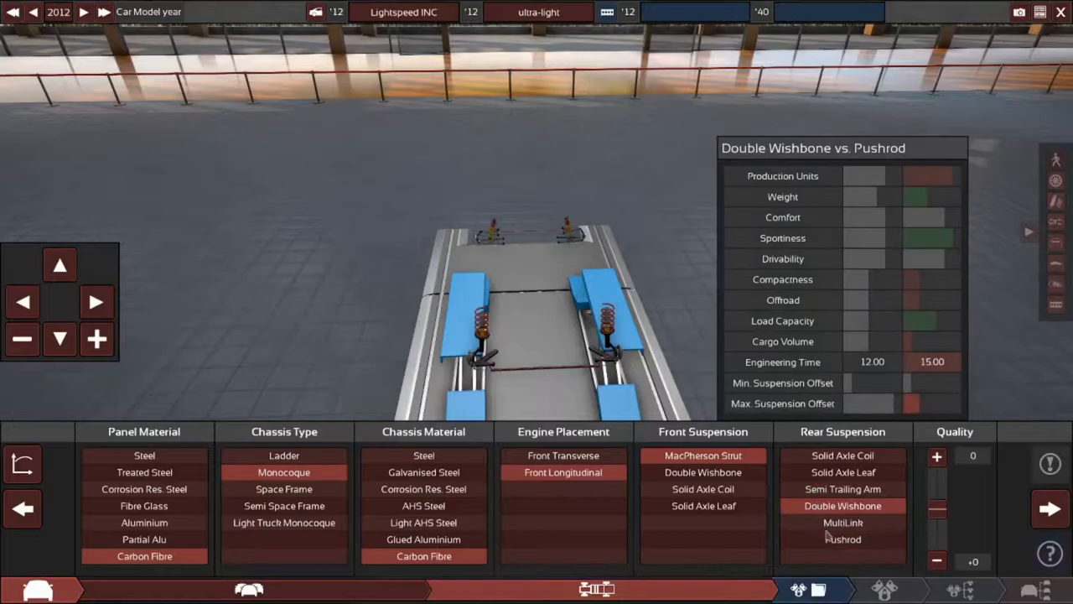
{"action": "left_click", "coordinate": [841, 541]}
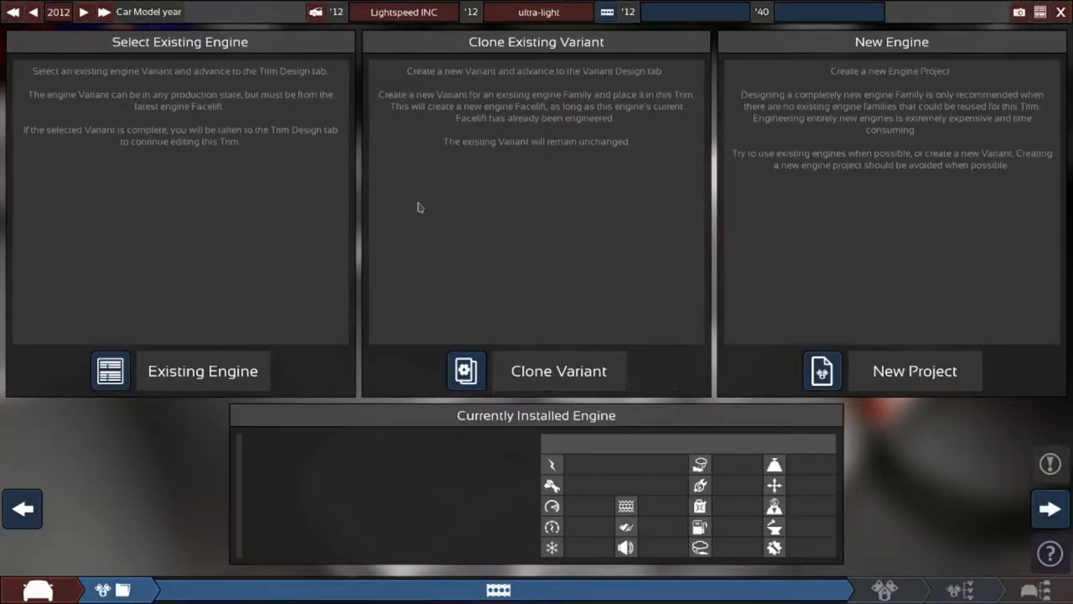
{"action": "mouse_move", "coordinate": [498, 213]}
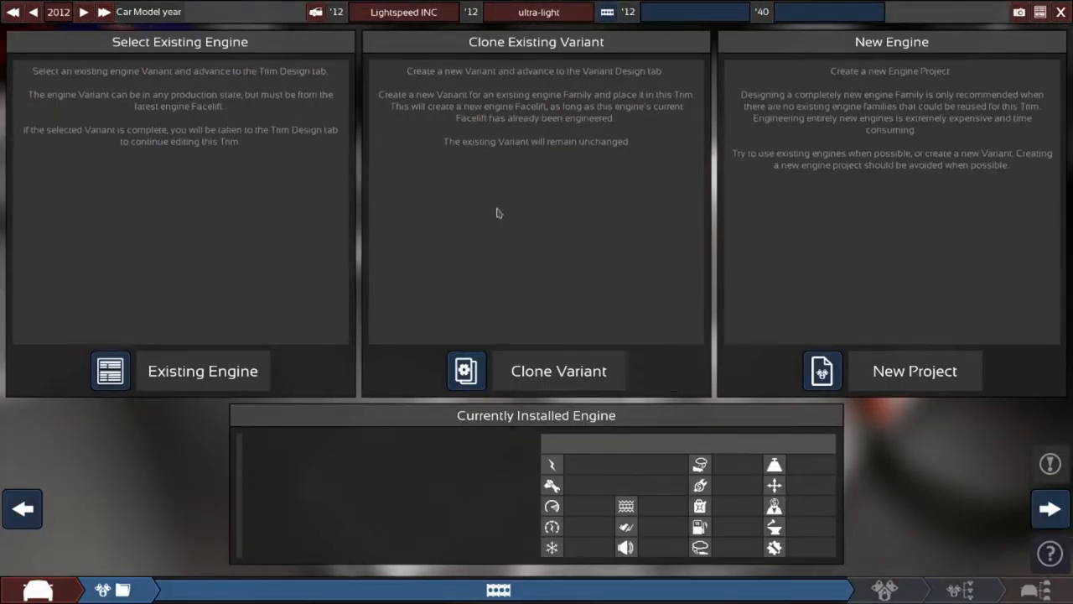
Recheck the chassis, return to engine choices, and start a New Project engine.
{"action": "left_click", "coordinate": [1049, 509]}
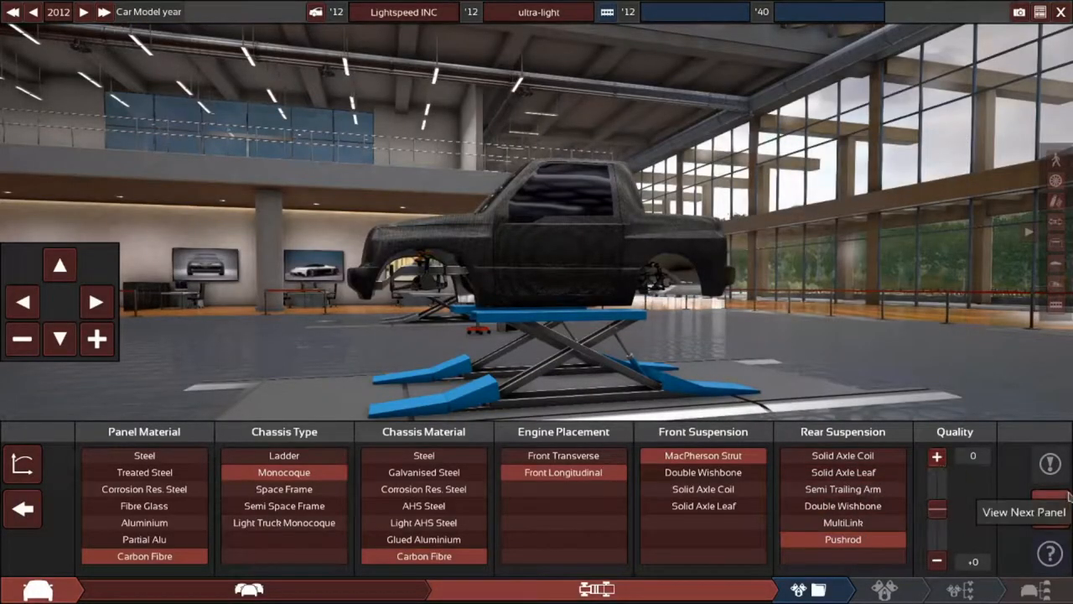
{"action": "left_click", "coordinate": [1047, 510]}
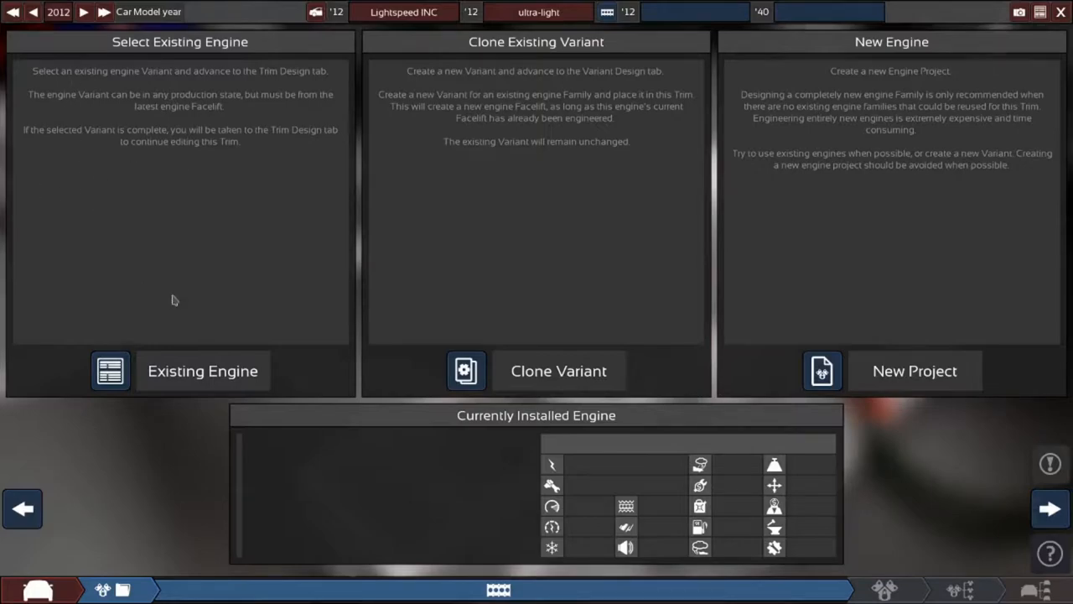
{"action": "left_click", "coordinate": [913, 370]}
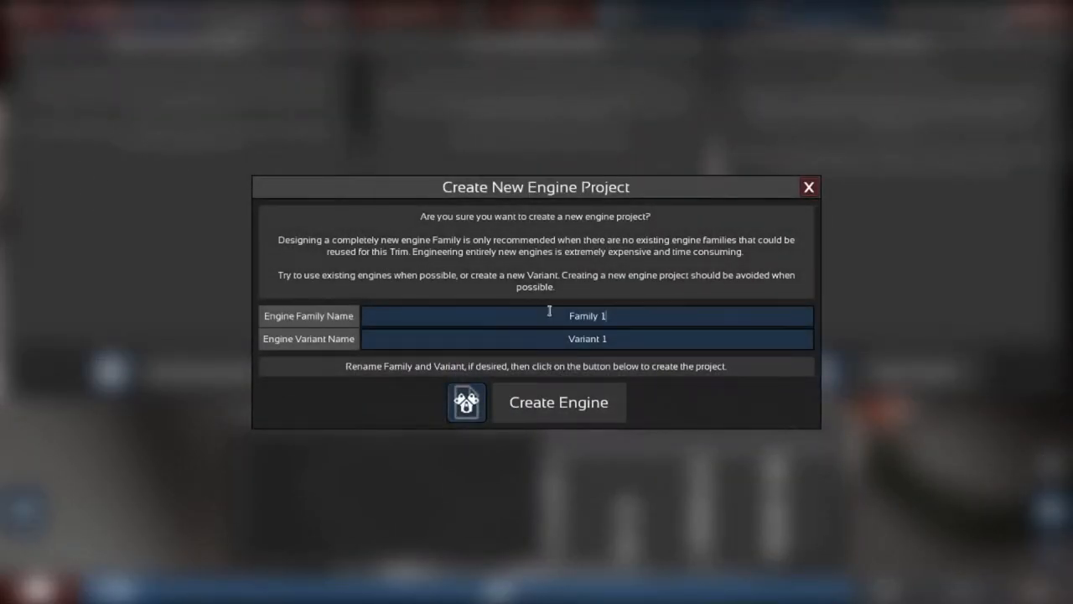
Name the engine family 'ultra-light' and variant 'v1', then create the engine.
{"action": "type", "text": "ultra-light"}
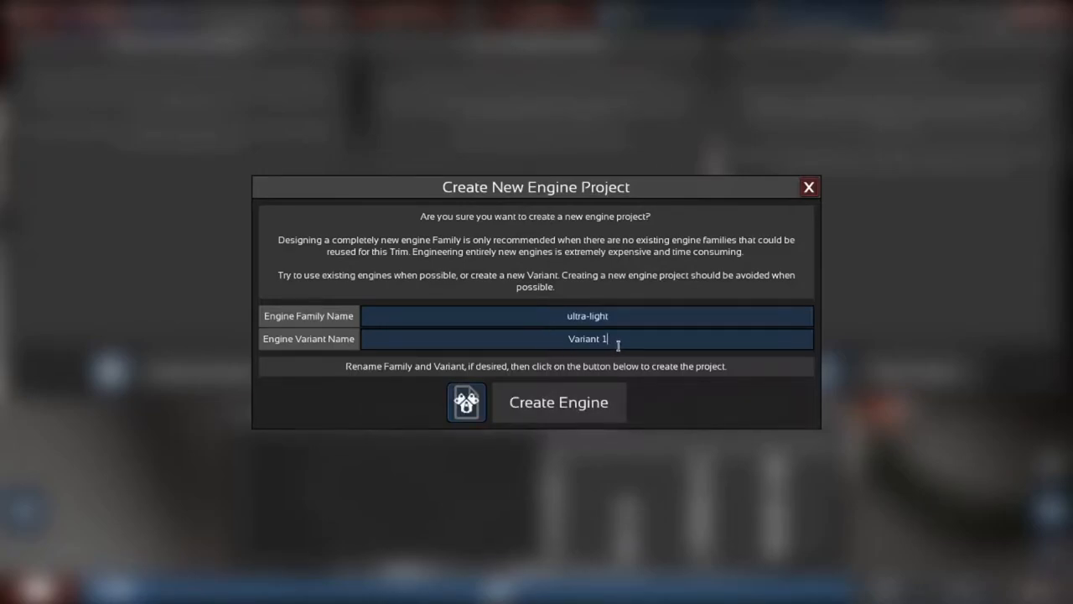
{"action": "type", "text": "v"}
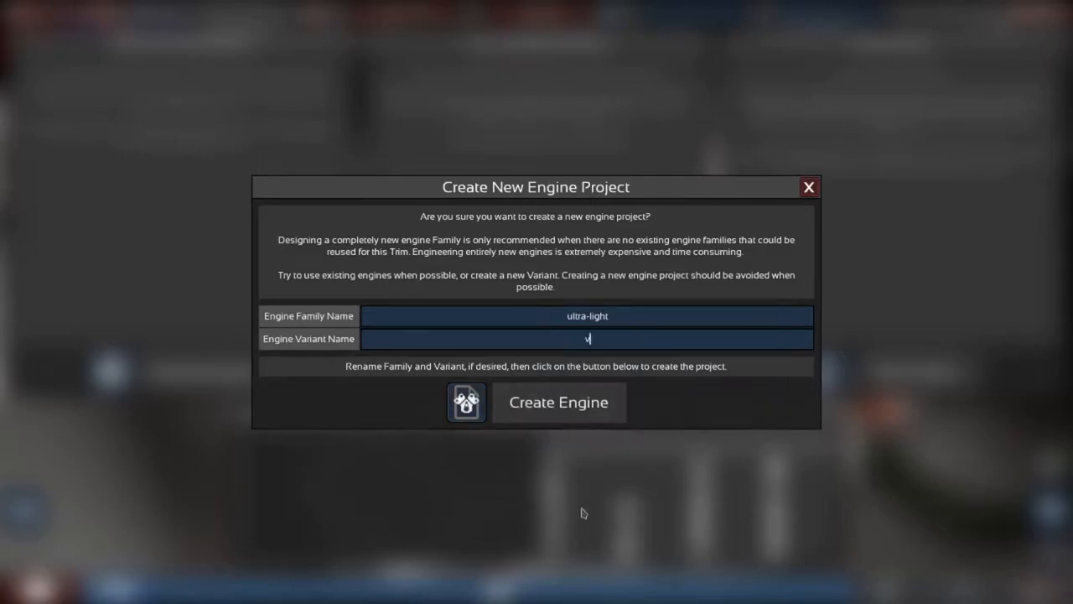
{"action": "left_click", "coordinate": [559, 401]}
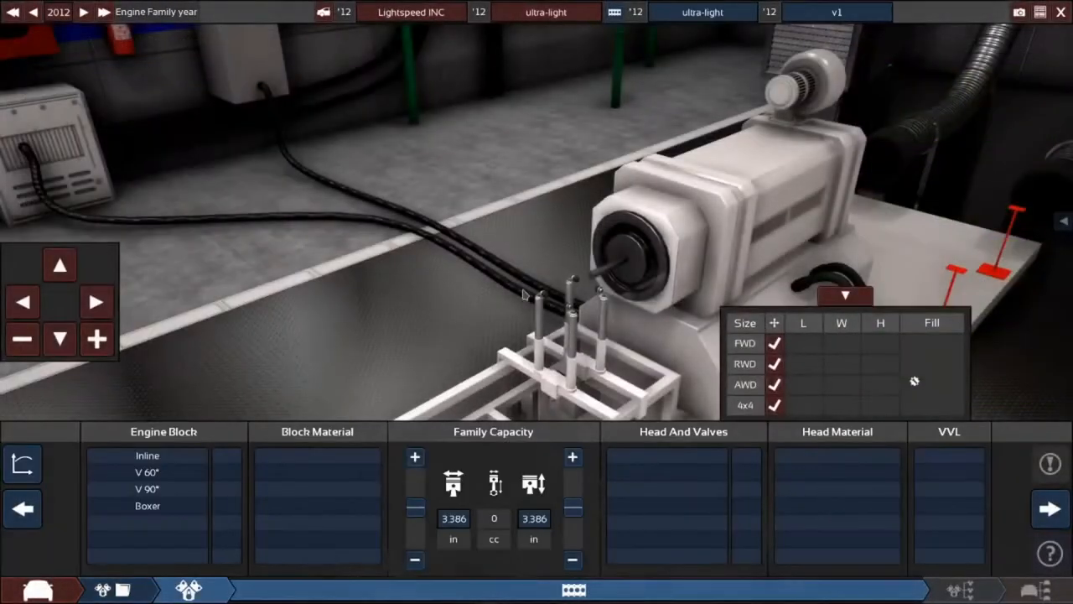
Choose an inline three-cylinder layout with a magnesium engine block.
{"action": "left_click", "coordinate": [147, 455]}
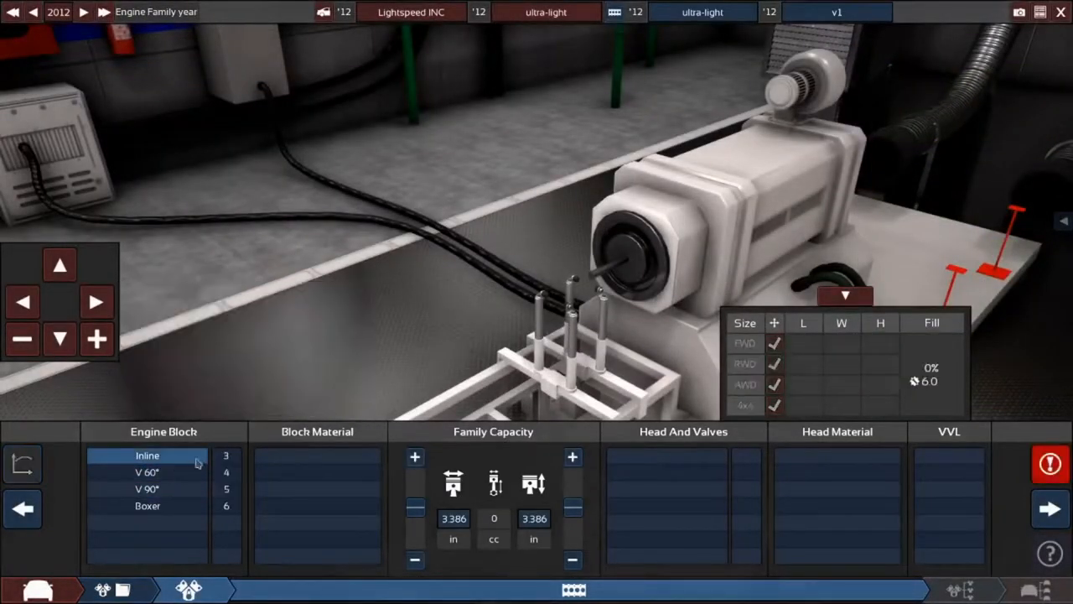
{"action": "left_click", "coordinate": [146, 454]}
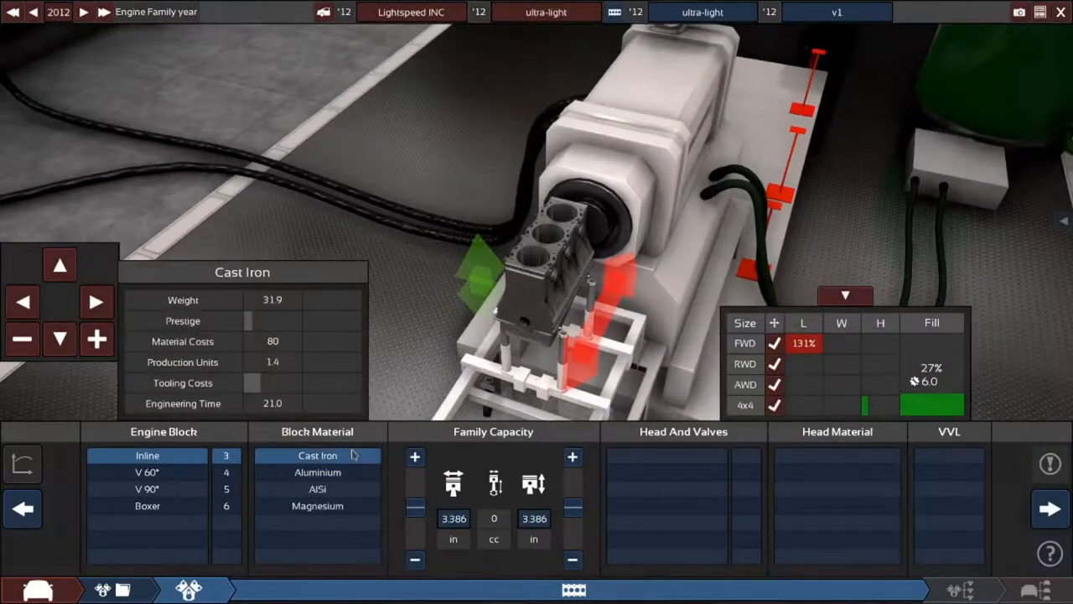
{"action": "left_click", "coordinate": [317, 472]}
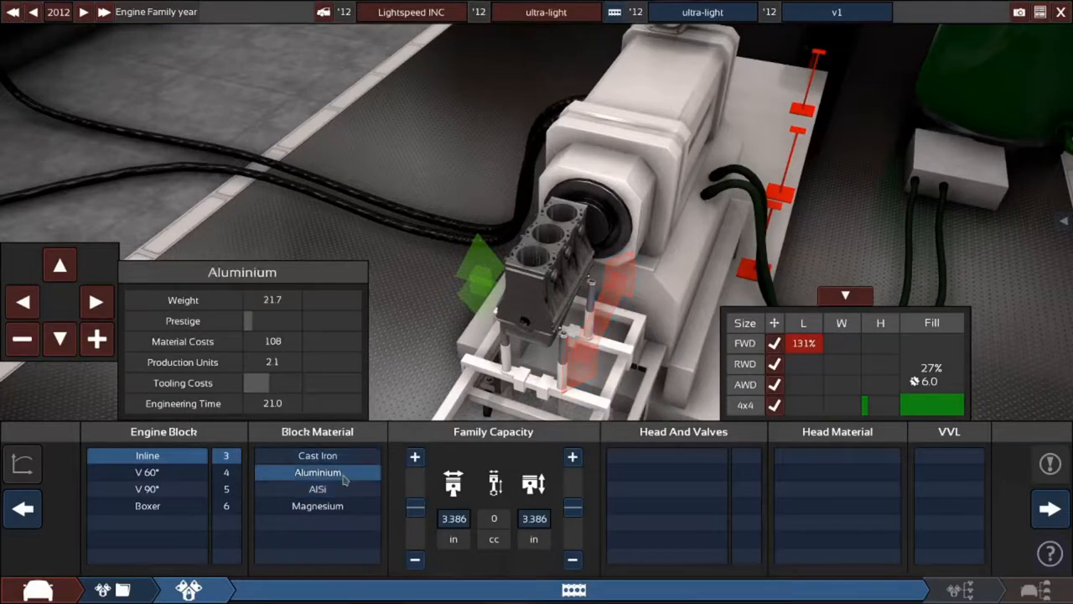
{"action": "left_click", "coordinate": [317, 505]}
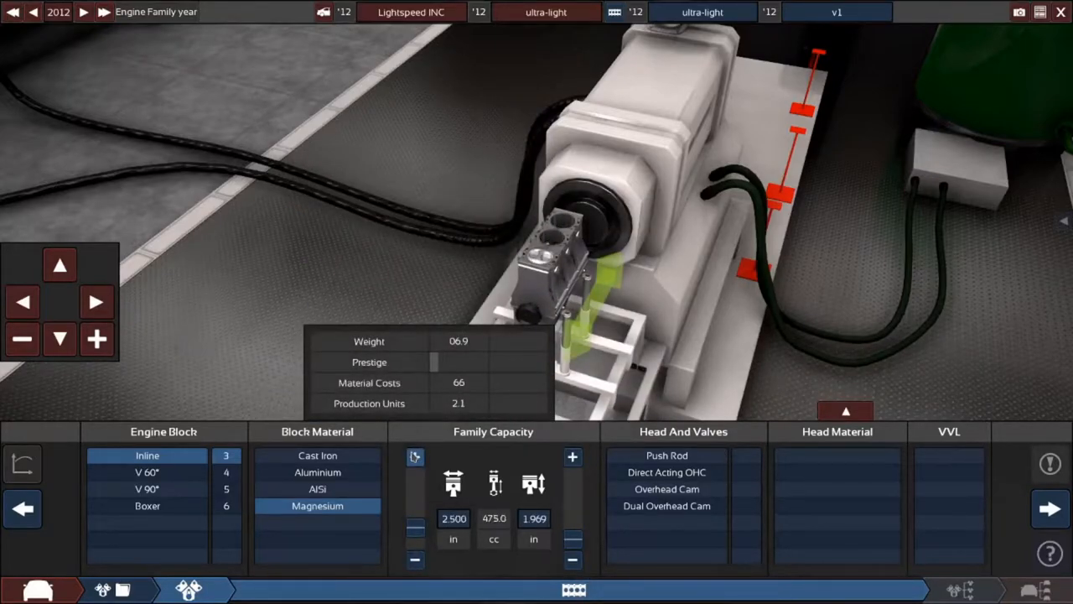
Adjust bore and stroke to 2.311 in bore and 2.425 in stroke (500.1 cc).
{"action": "left_click", "coordinate": [573, 456]}
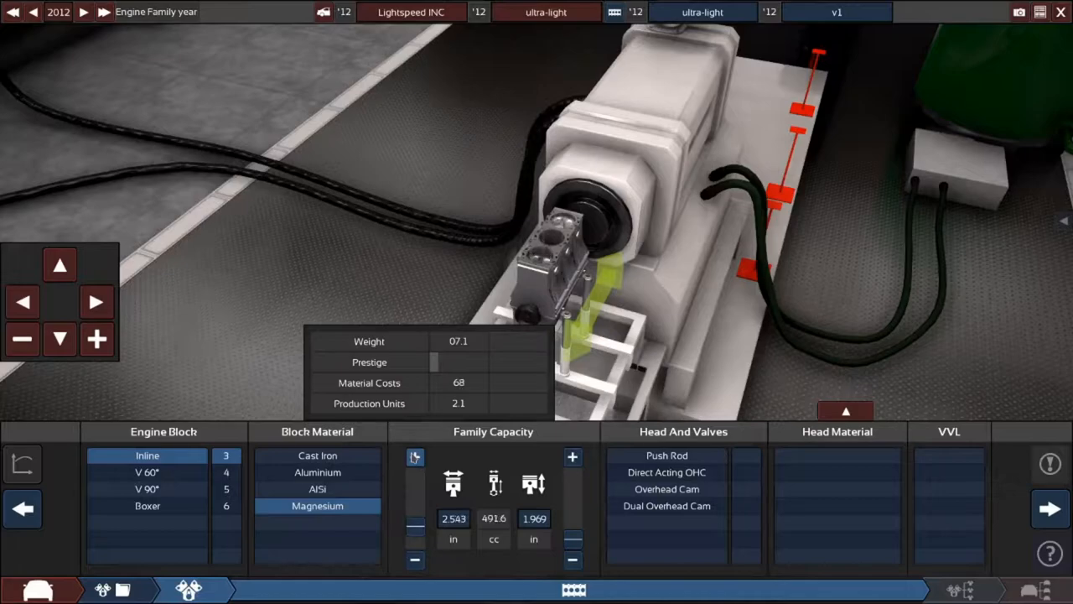
{"action": "left_click", "coordinate": [415, 559]}
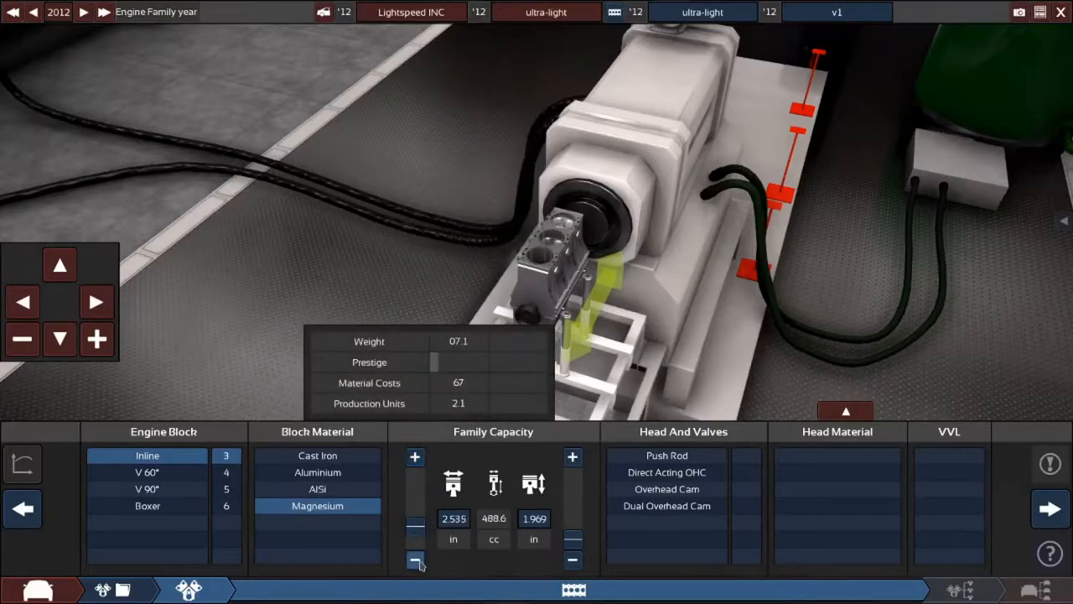
{"action": "left_click", "coordinate": [412, 559]}
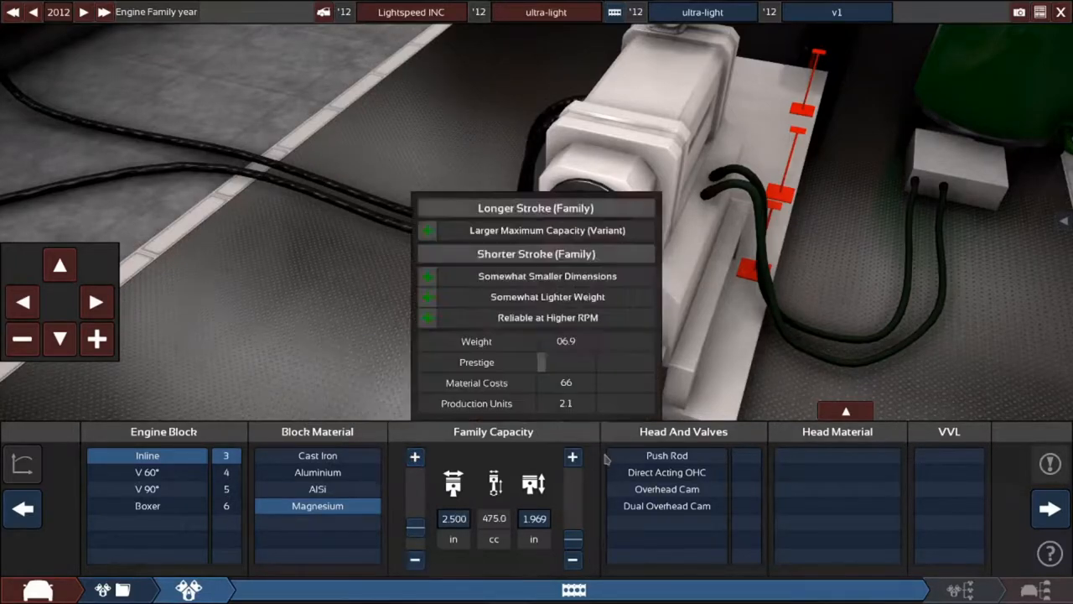
{"action": "left_click", "coordinate": [572, 456]}
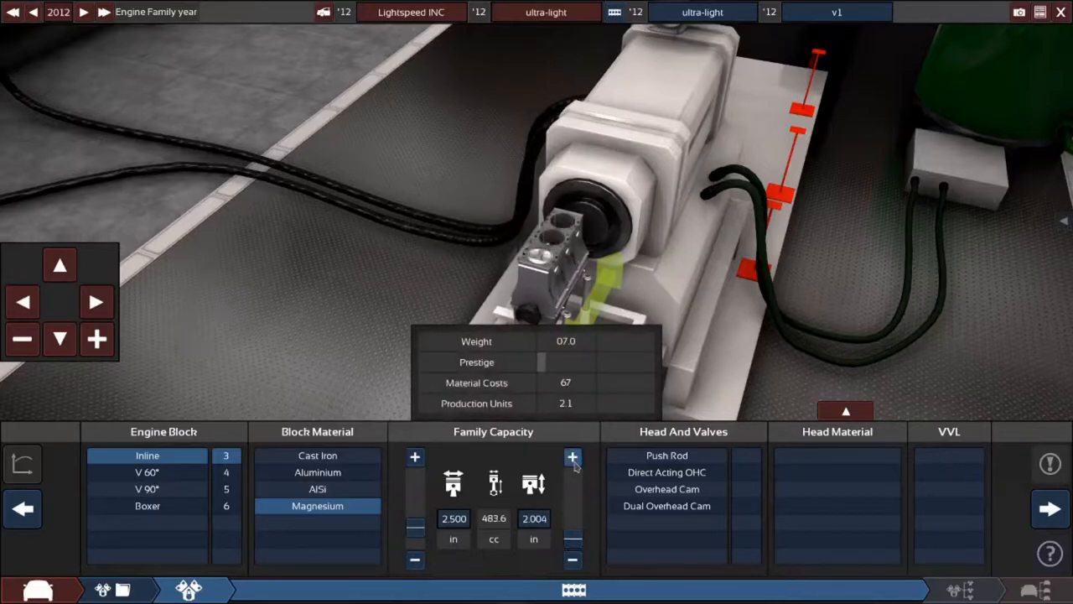
{"action": "left_click", "coordinate": [570, 456]}
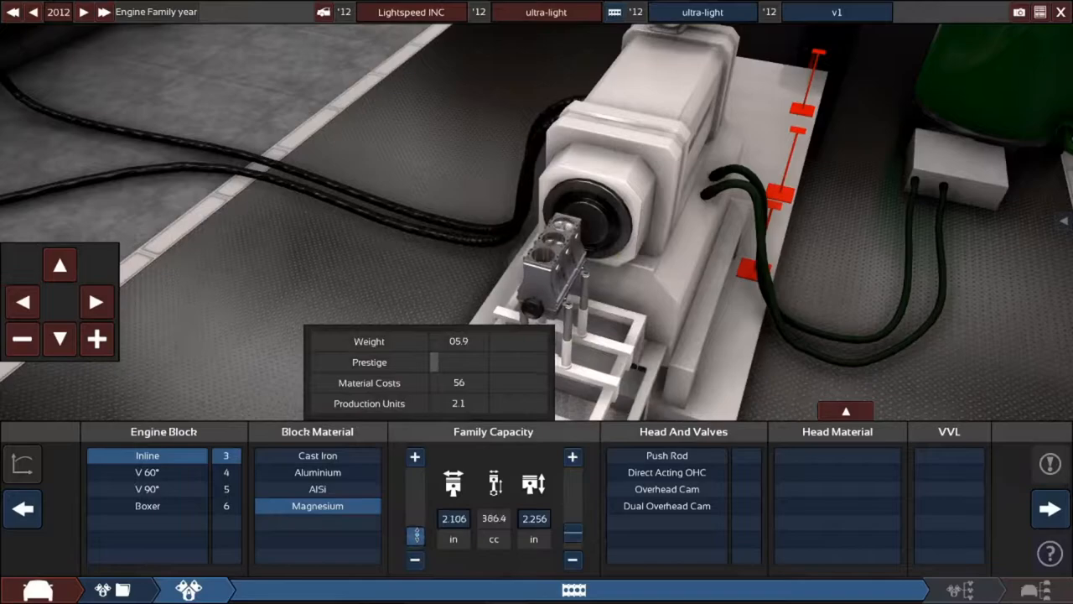
{"action": "left_click", "coordinate": [415, 456]}
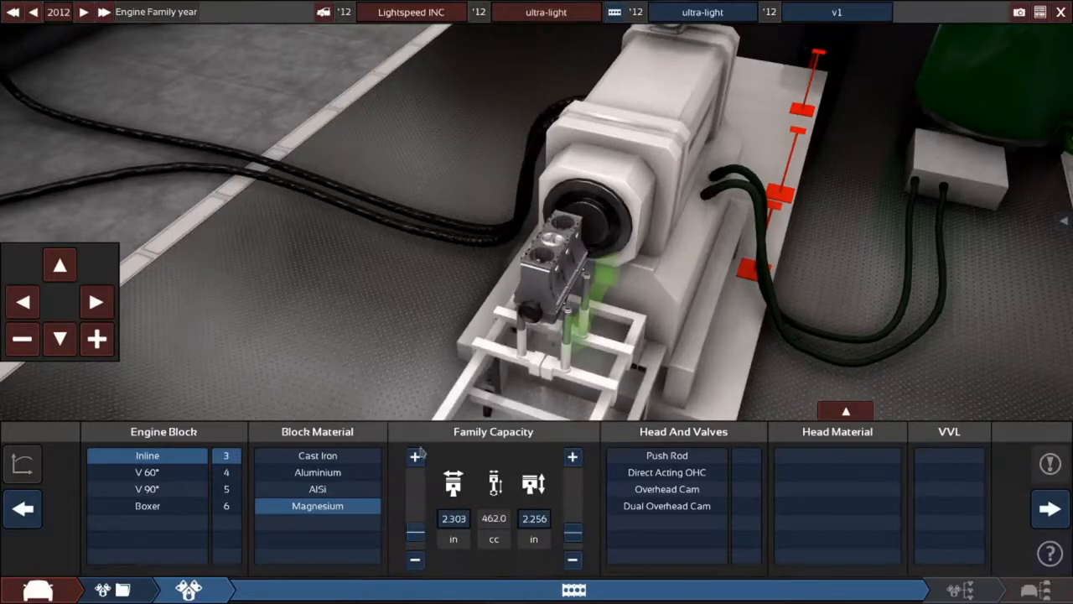
{"action": "left_click", "coordinate": [574, 456]}
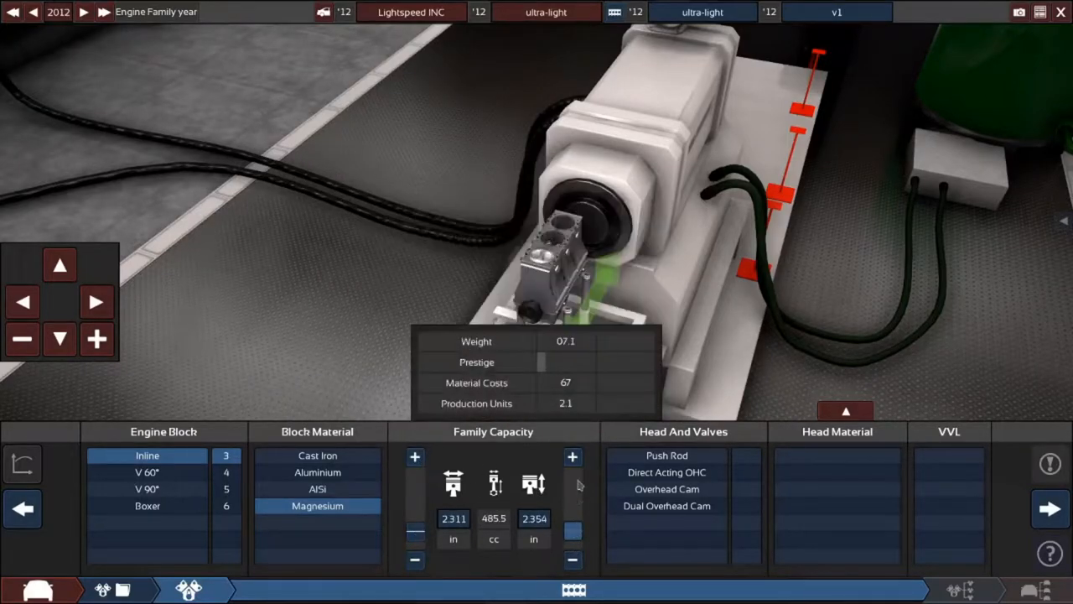
{"action": "left_click", "coordinate": [572, 456]}
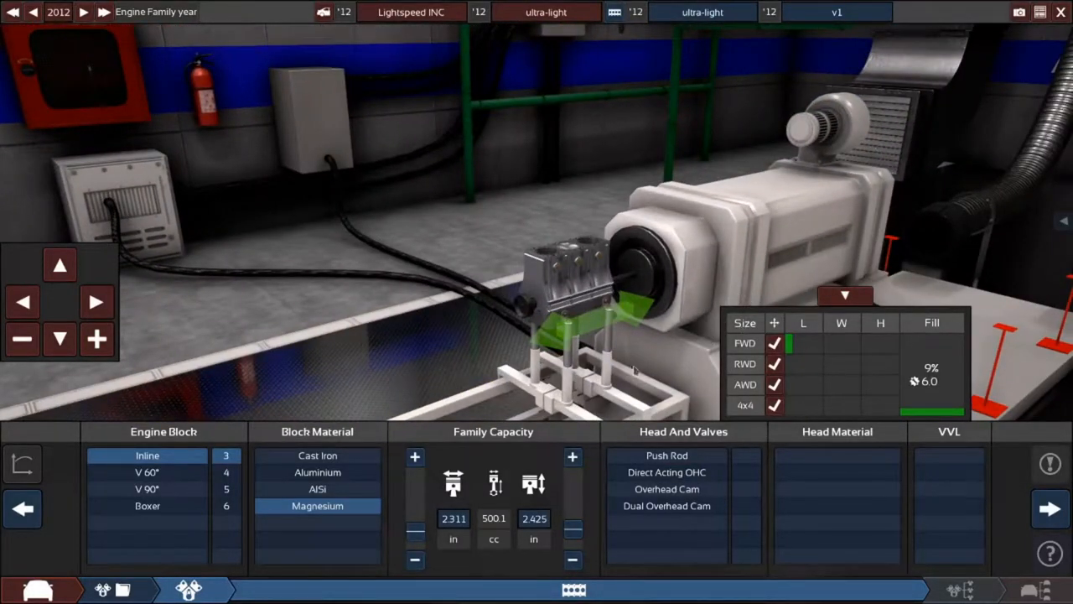
Fit a direct acting OHC head with 2 valves per cylinder and AlSi material.
{"action": "left_click", "coordinate": [664, 489]}
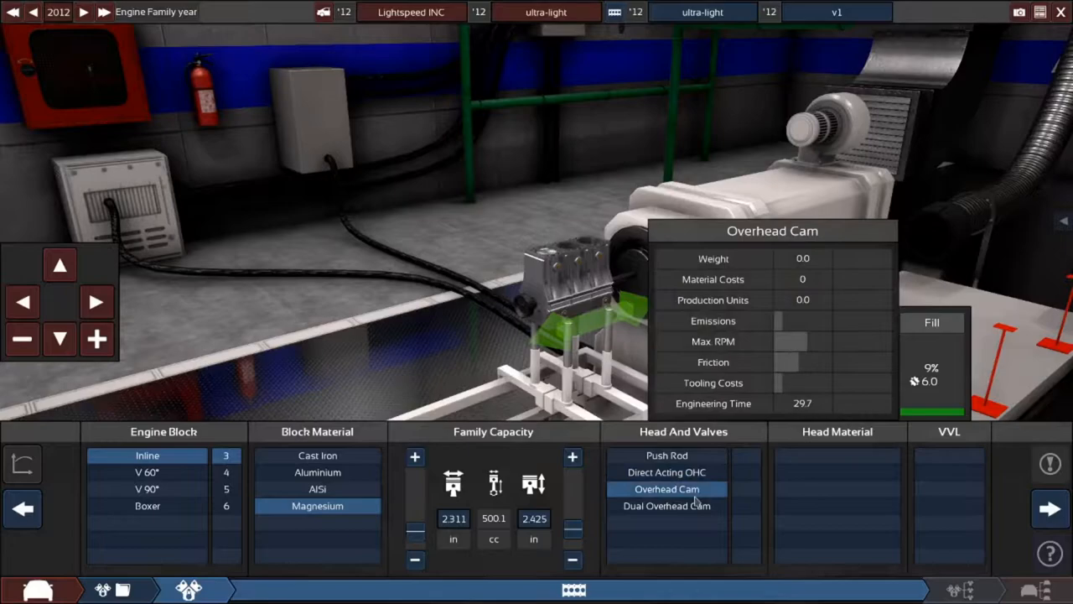
{"action": "left_click", "coordinate": [668, 506]}
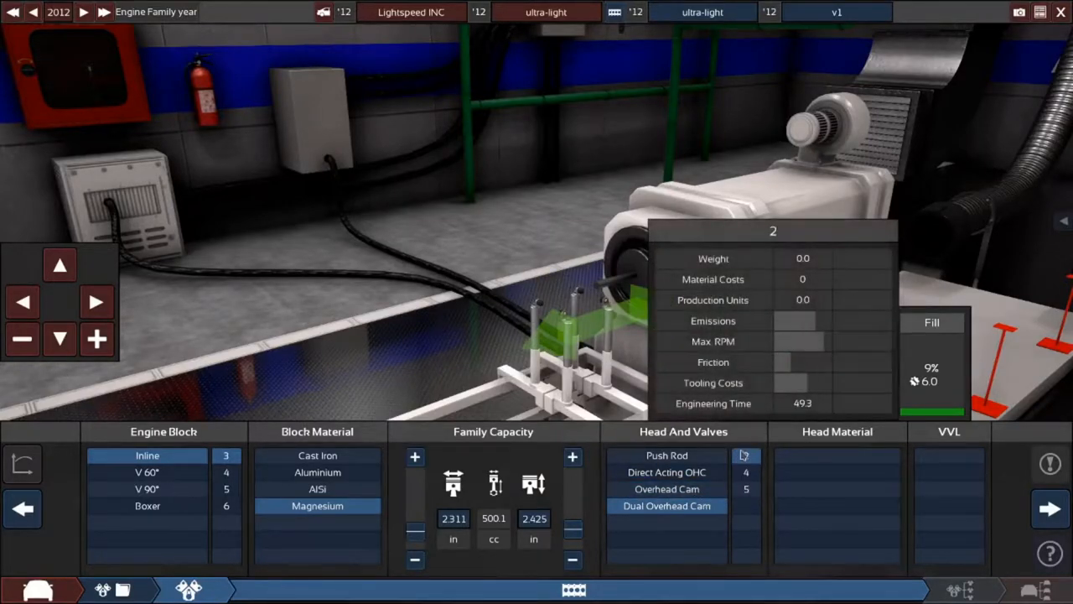
{"action": "left_click", "coordinate": [834, 506]}
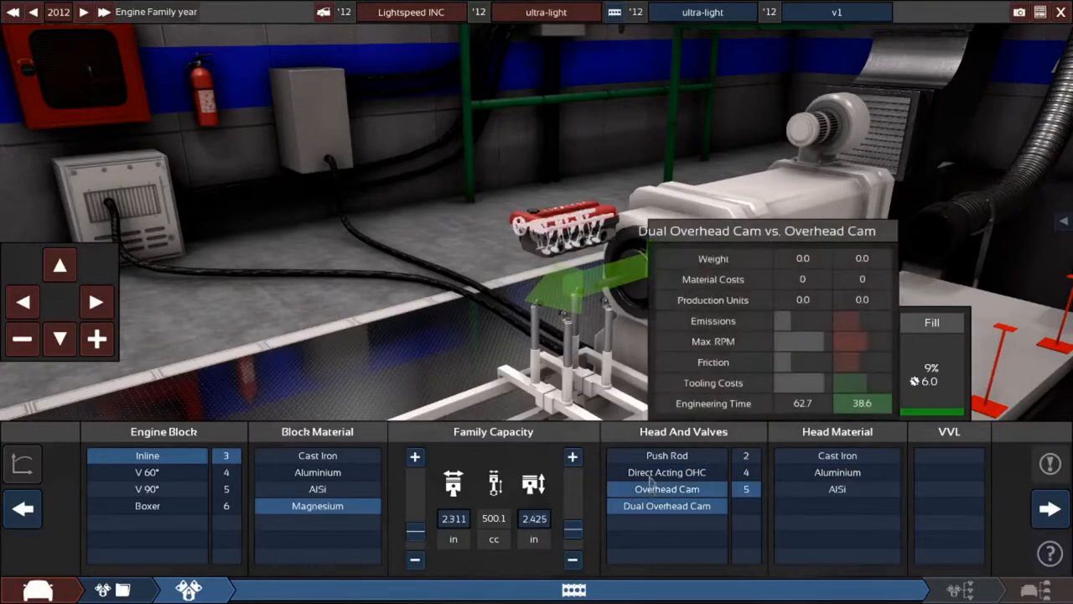
{"action": "left_click", "coordinate": [665, 471]}
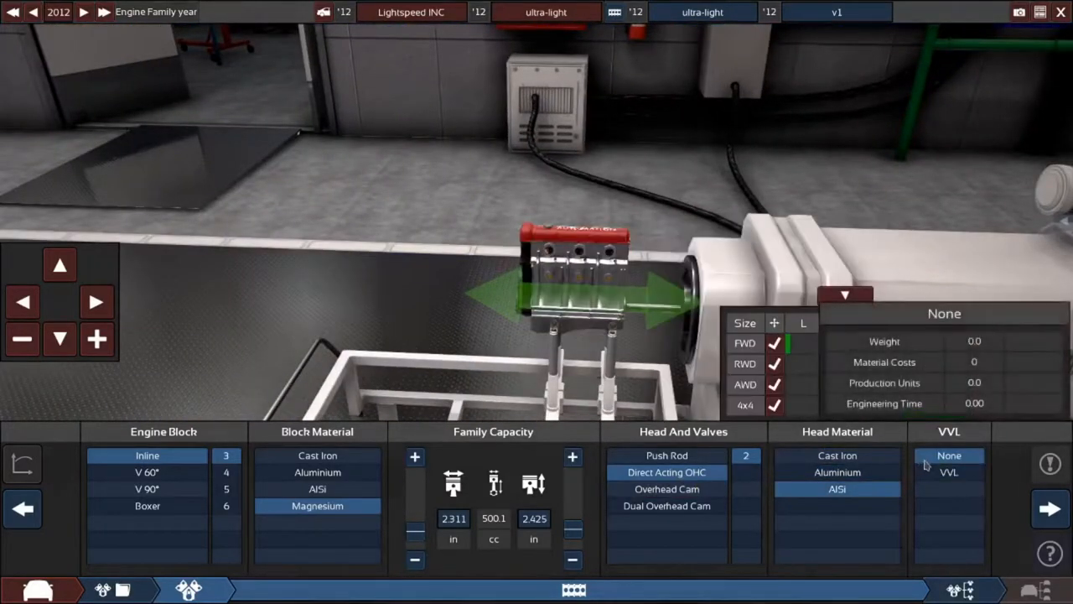
{"action": "mouse_move", "coordinate": [950, 474]}
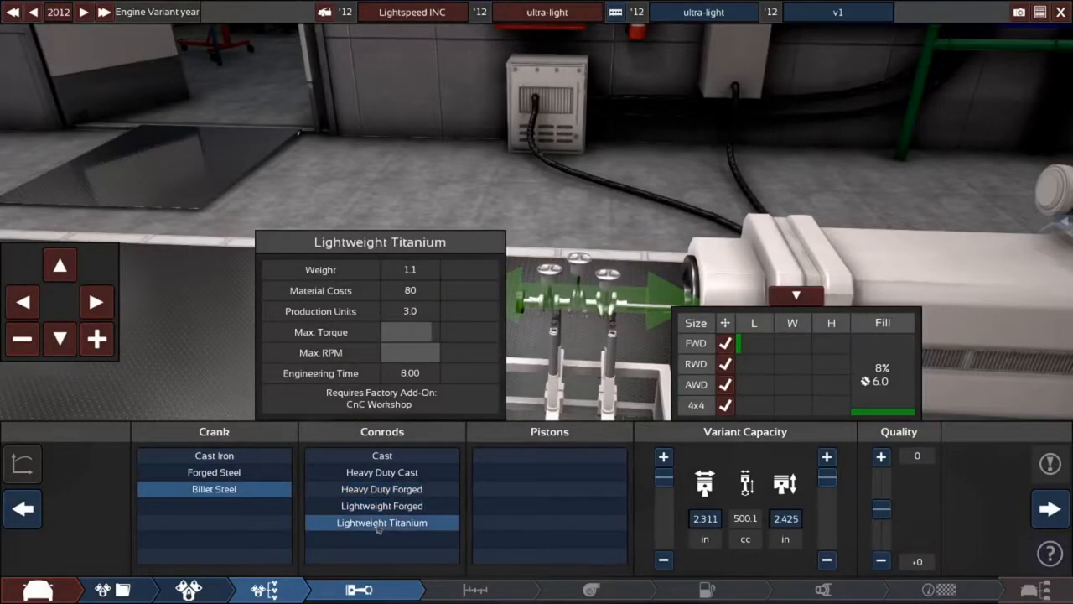
Fit a billet steel crankshaft with lightweight forged conrods and pistons.
{"action": "left_click", "coordinate": [381, 455]}
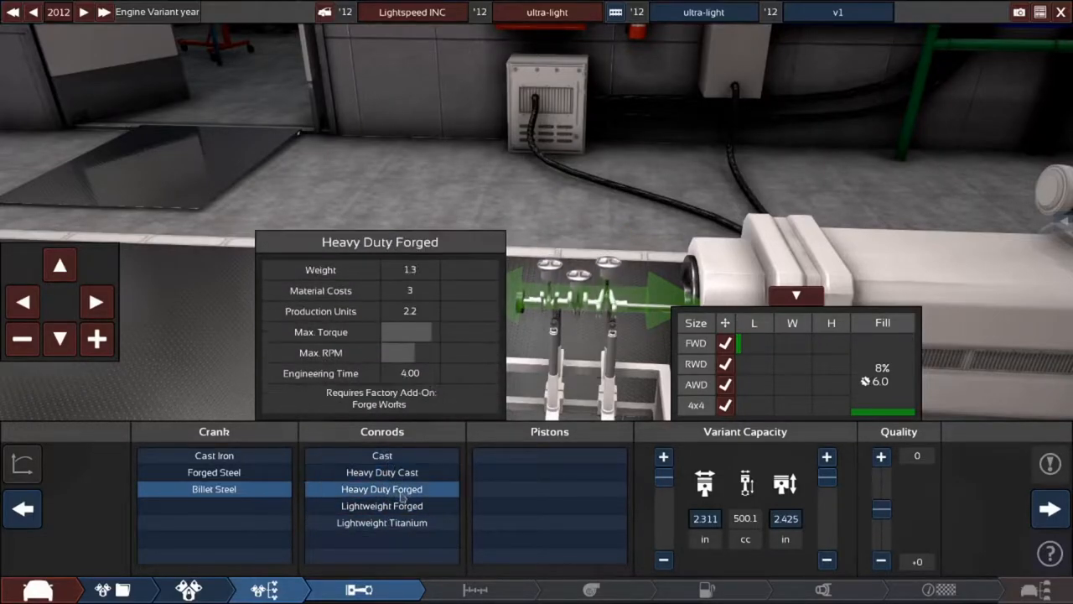
{"action": "left_click", "coordinate": [381, 505]}
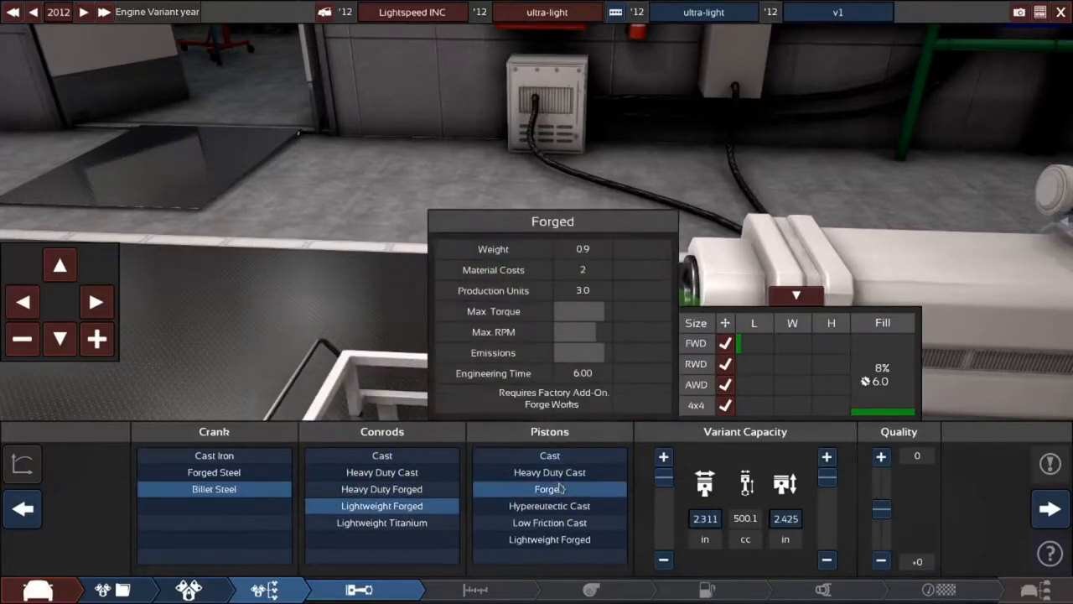
{"action": "left_click", "coordinate": [548, 539]}
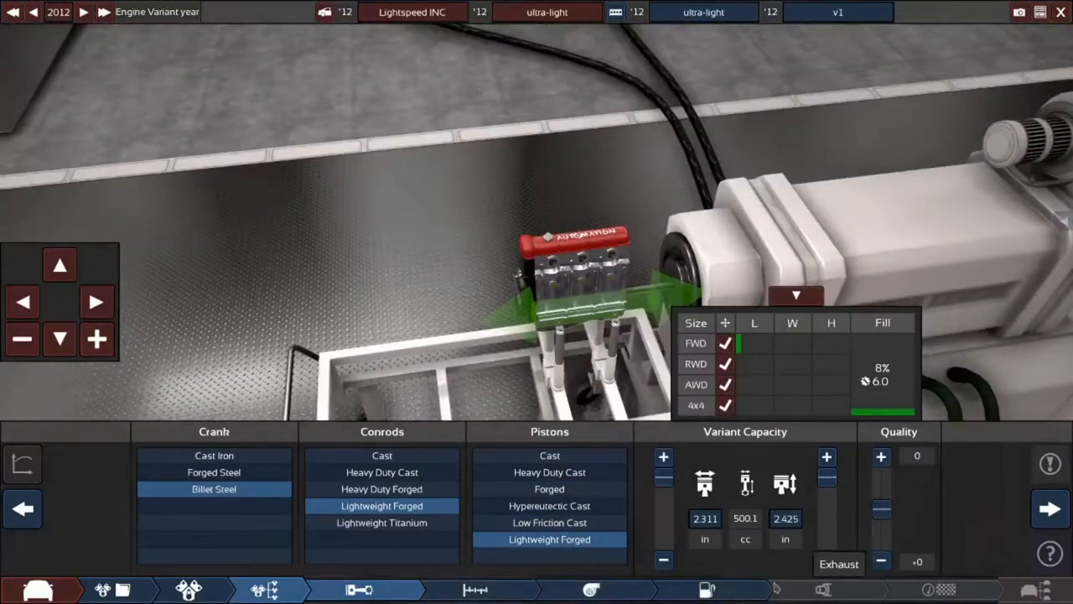
{"action": "left_click", "coordinate": [474, 587]}
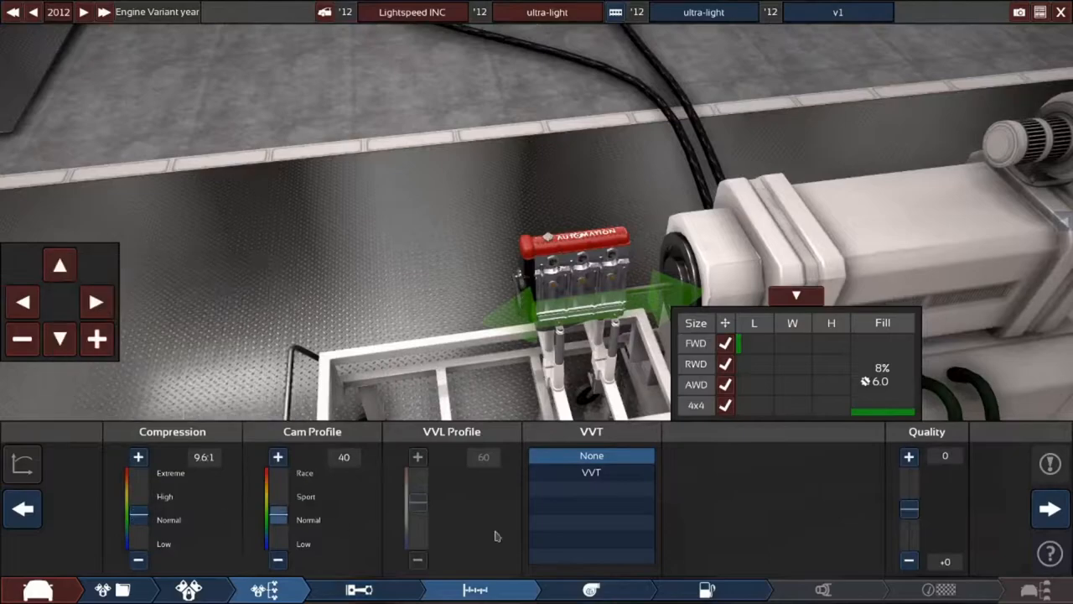
Fit a single barrel eco carburetor on a standard intake and pick a fuel grade.
{"action": "left_click", "coordinate": [593, 587]}
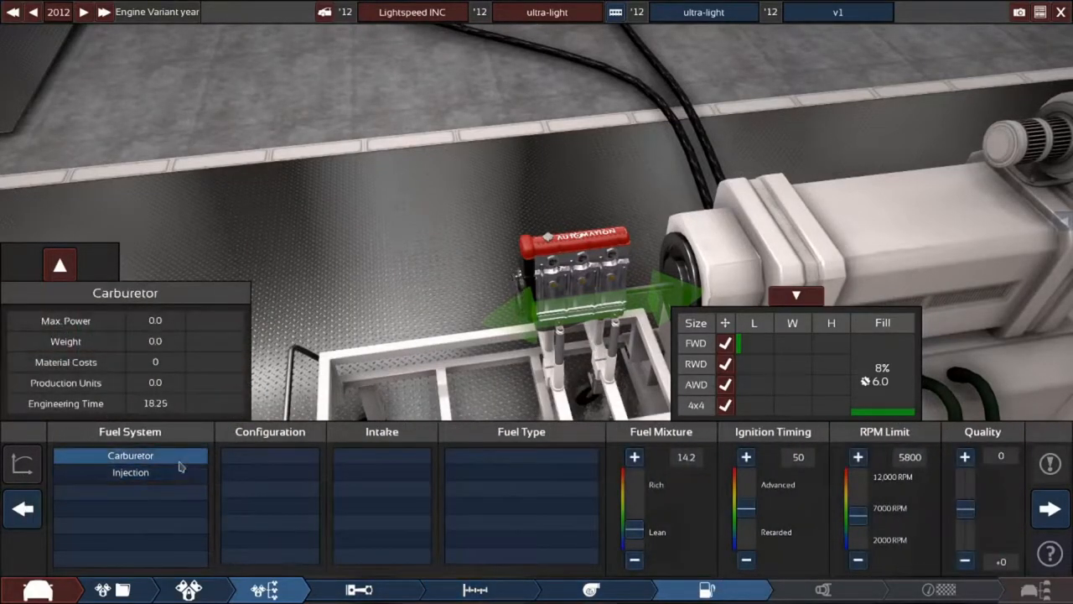
{"action": "mouse_move", "coordinate": [172, 473]}
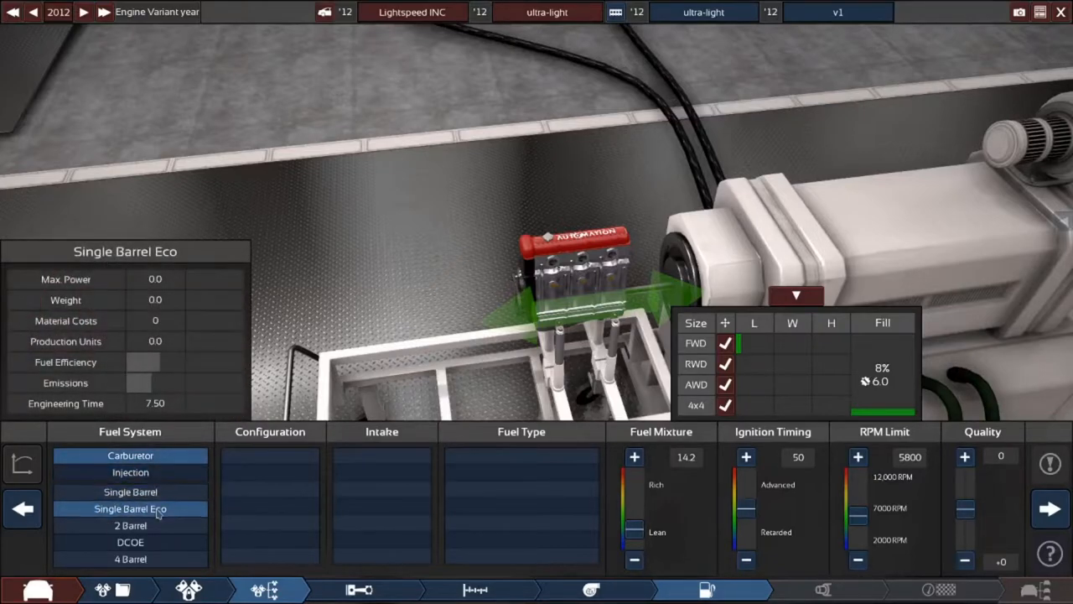
{"action": "left_click", "coordinate": [130, 507]}
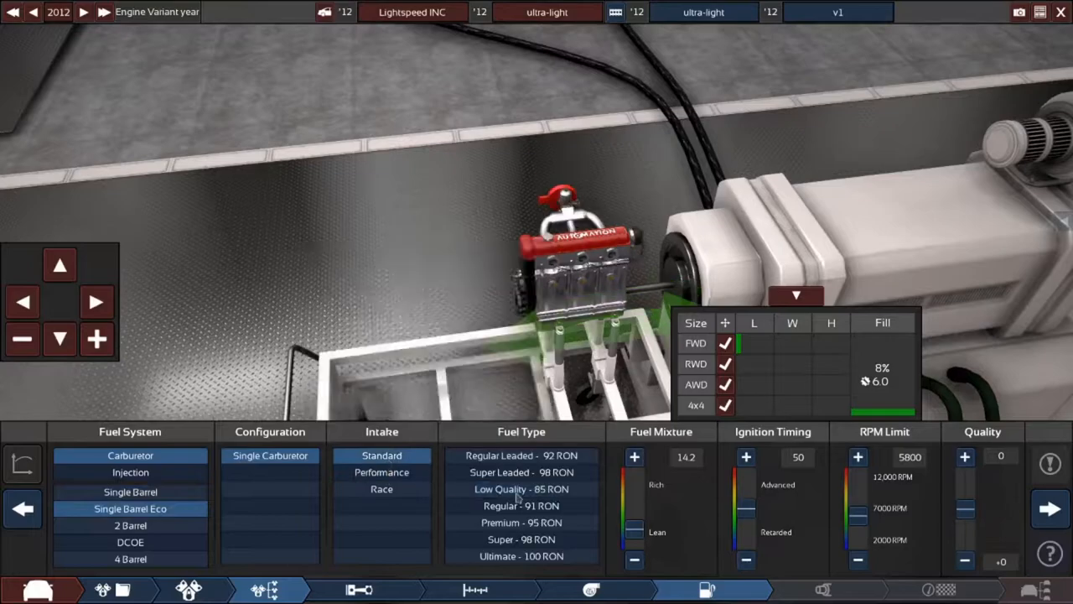
{"action": "left_click", "coordinate": [522, 504]}
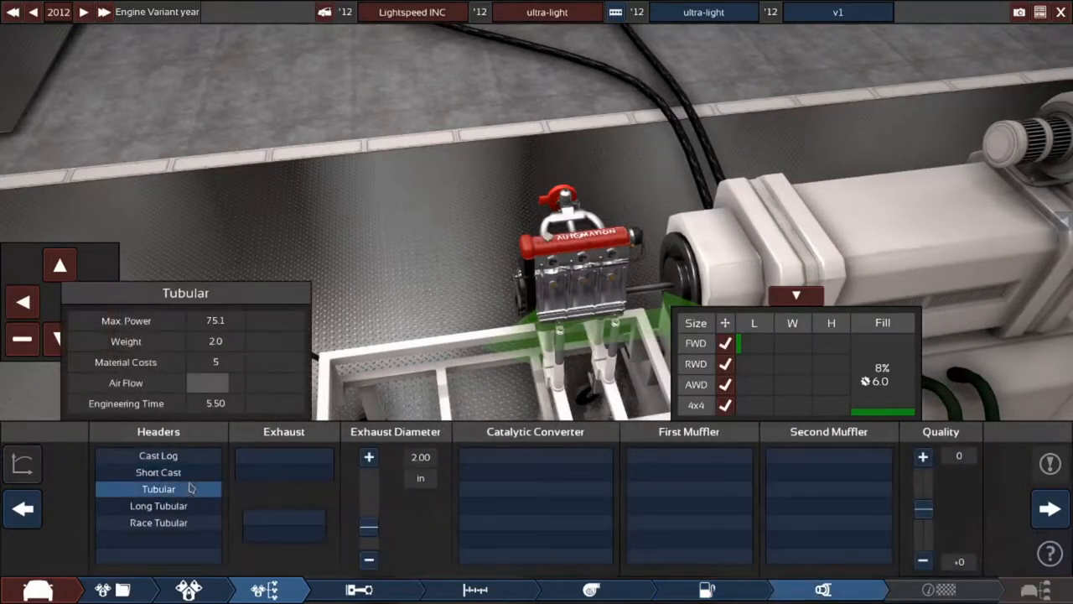
Fit long tubular headers with no catalytic converter and display the power and torque curves.
{"action": "left_click", "coordinate": [158, 505]}
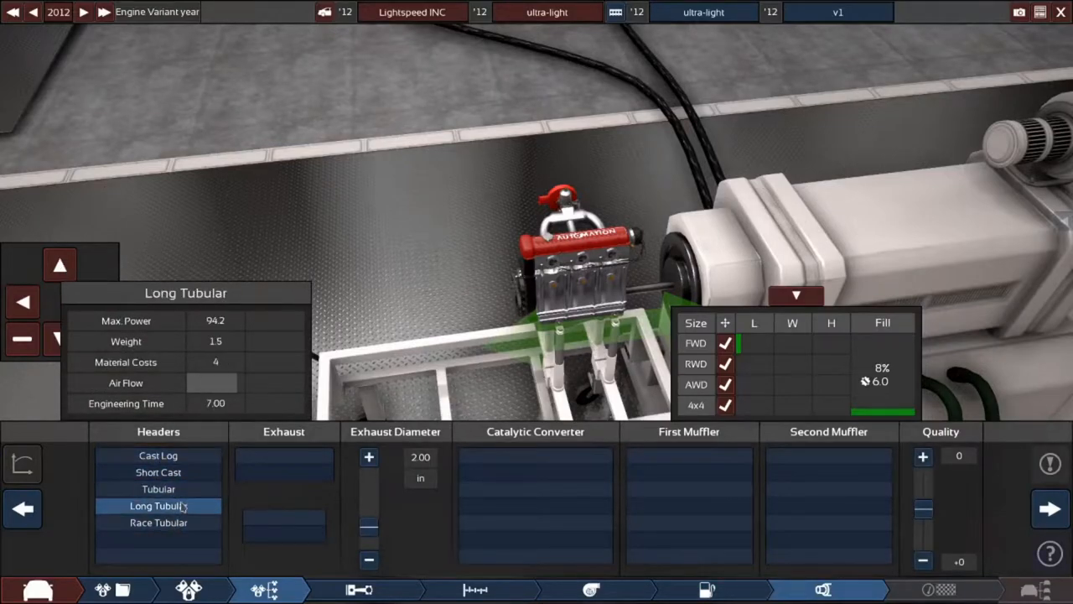
{"action": "left_click", "coordinate": [157, 505]}
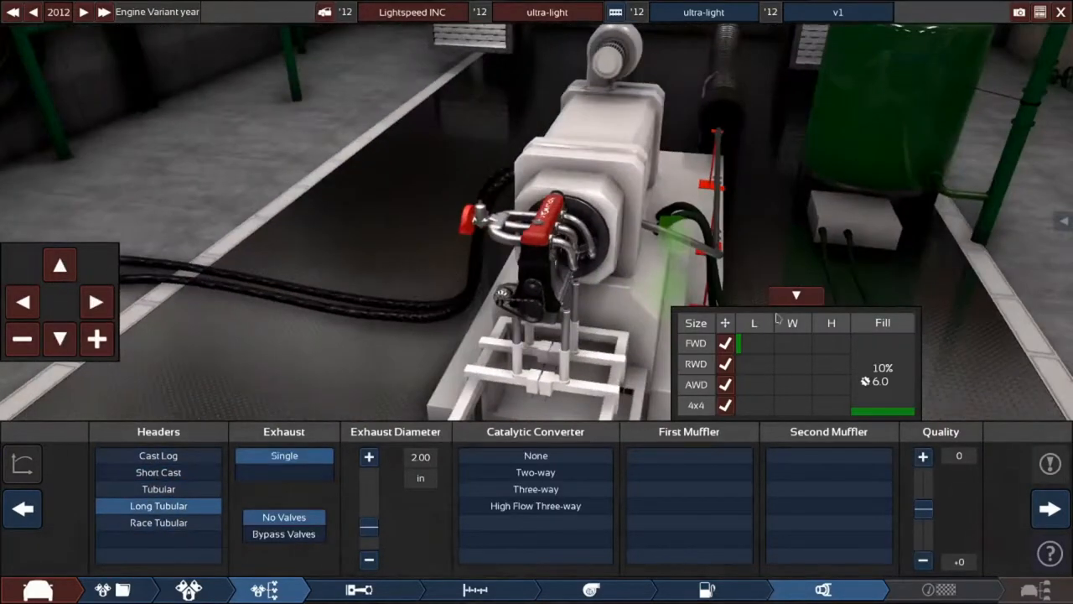
{"action": "left_click", "coordinate": [534, 488]}
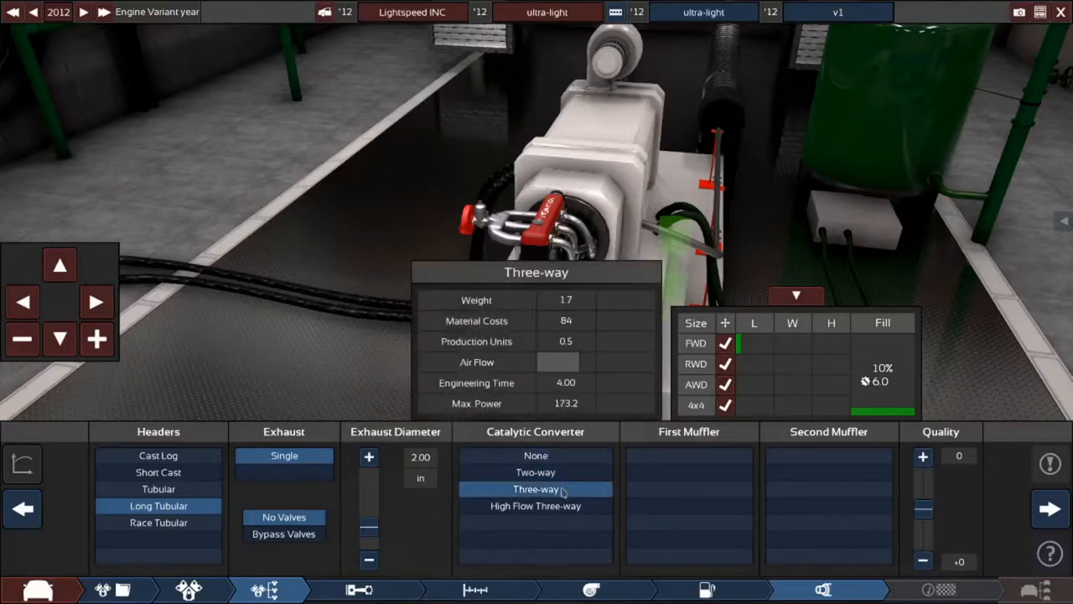
{"action": "left_click", "coordinate": [535, 454]}
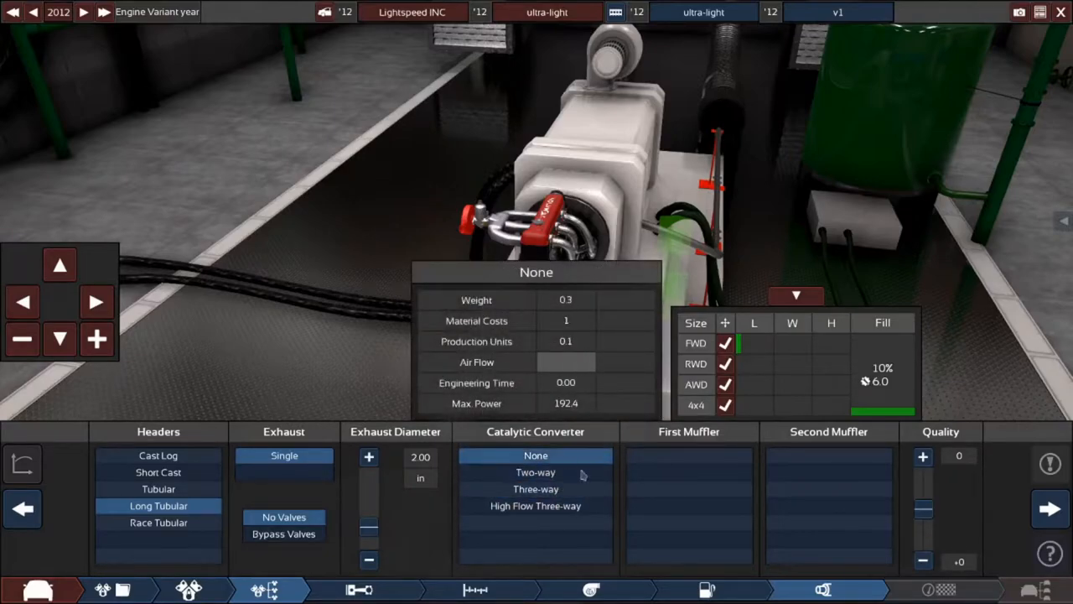
{"action": "left_click", "coordinate": [689, 472]}
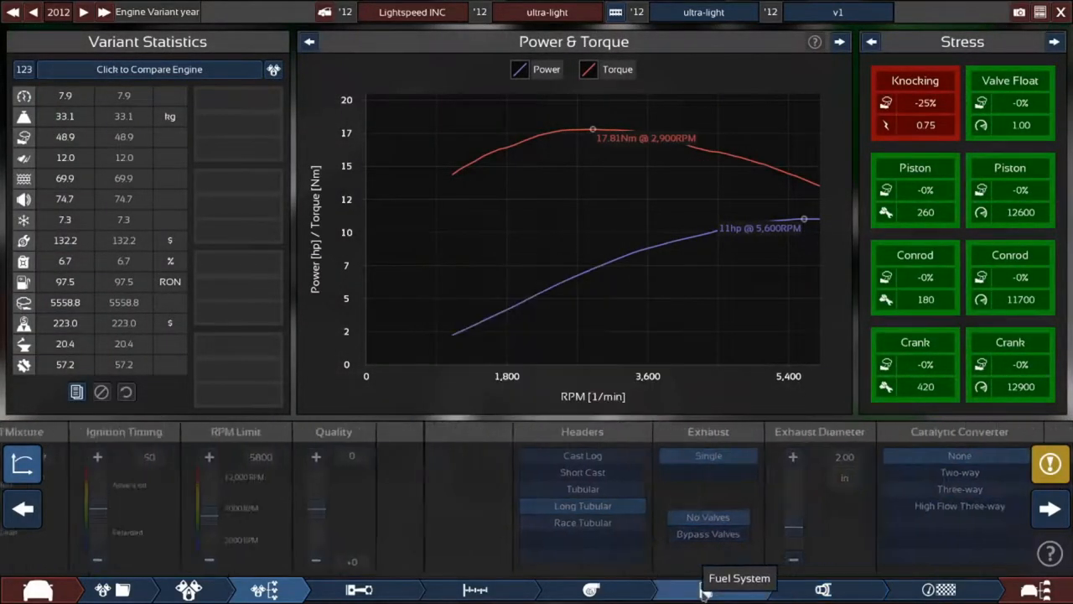
Keep Premium 95 RON fuel and view compression 9.6:1 with cam profile 40.
{"action": "left_click", "coordinate": [705, 586]}
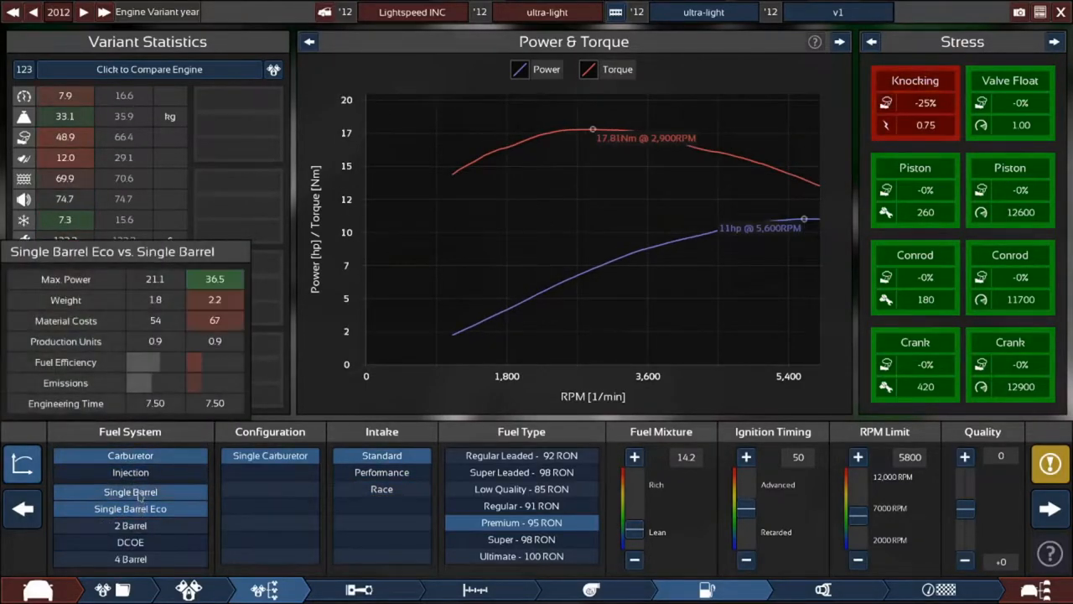
{"action": "left_click", "coordinate": [130, 508]}
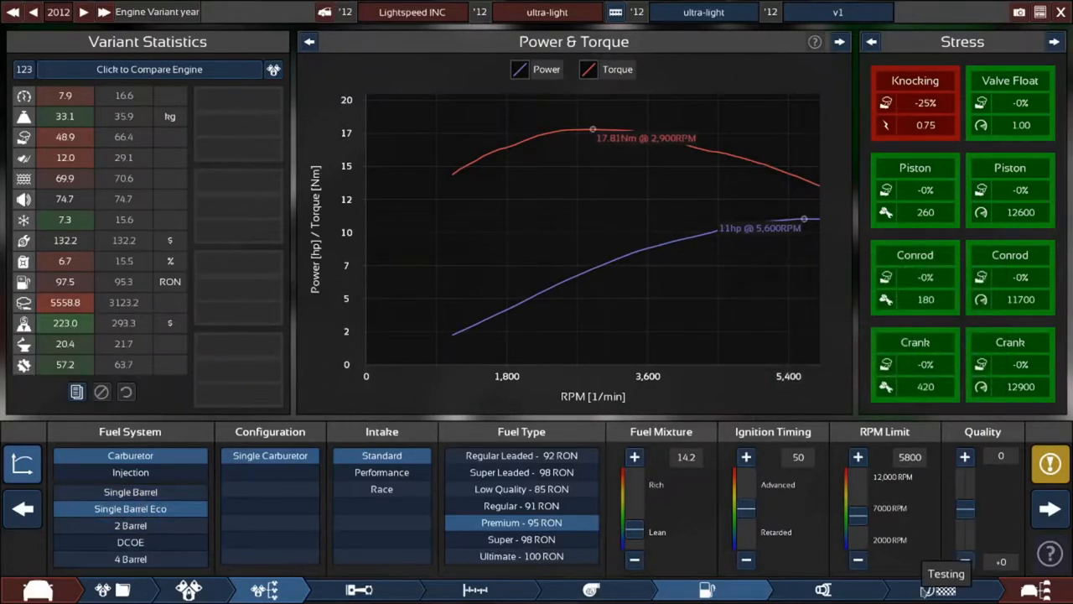
{"action": "left_click", "coordinate": [518, 505]}
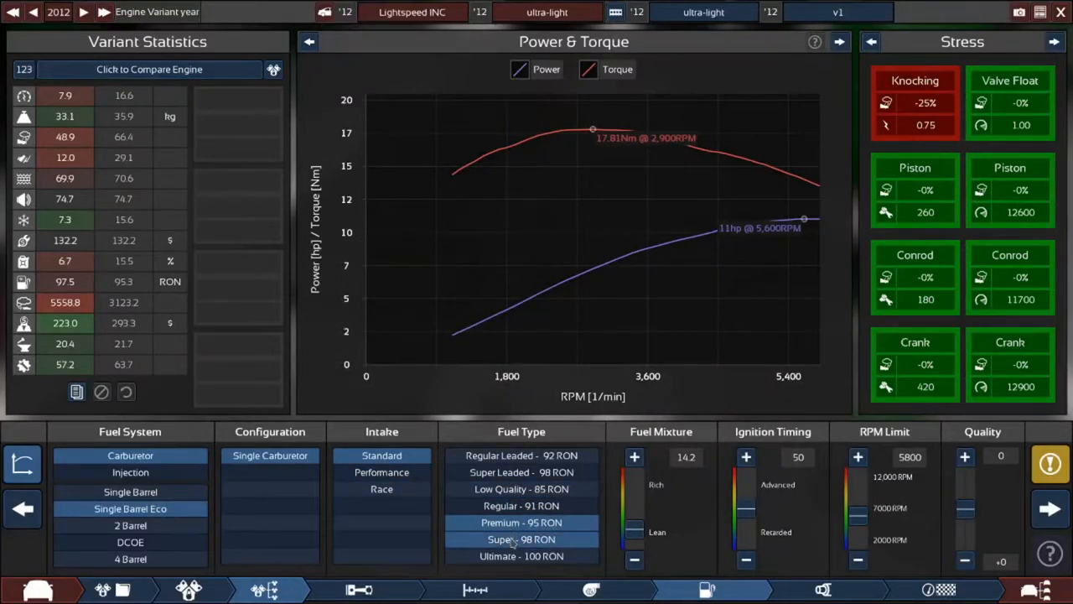
{"action": "left_click", "coordinate": [519, 522]}
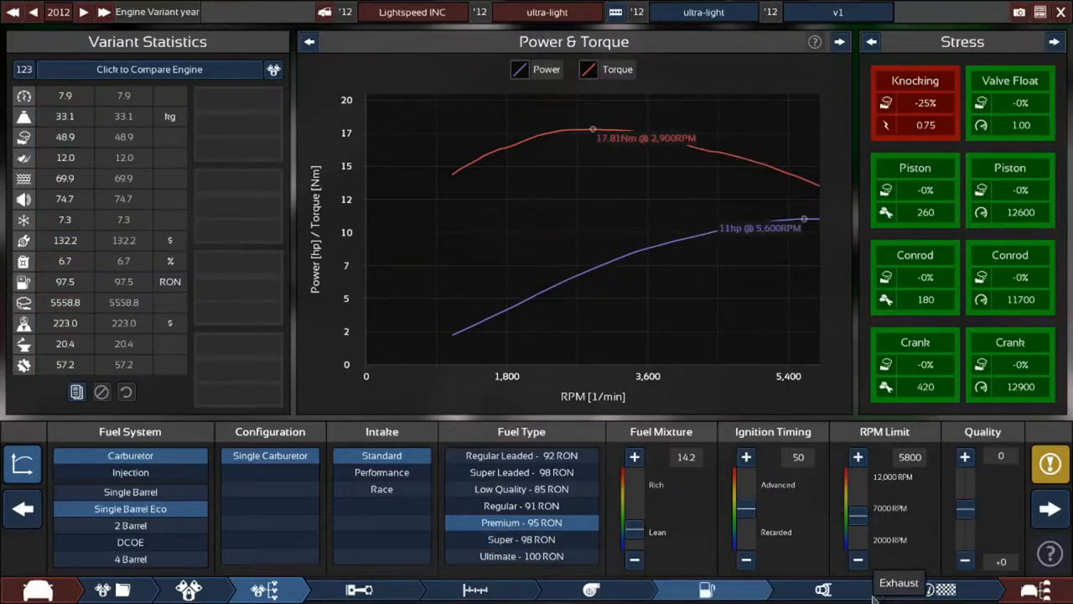
{"action": "left_click", "coordinate": [899, 582]}
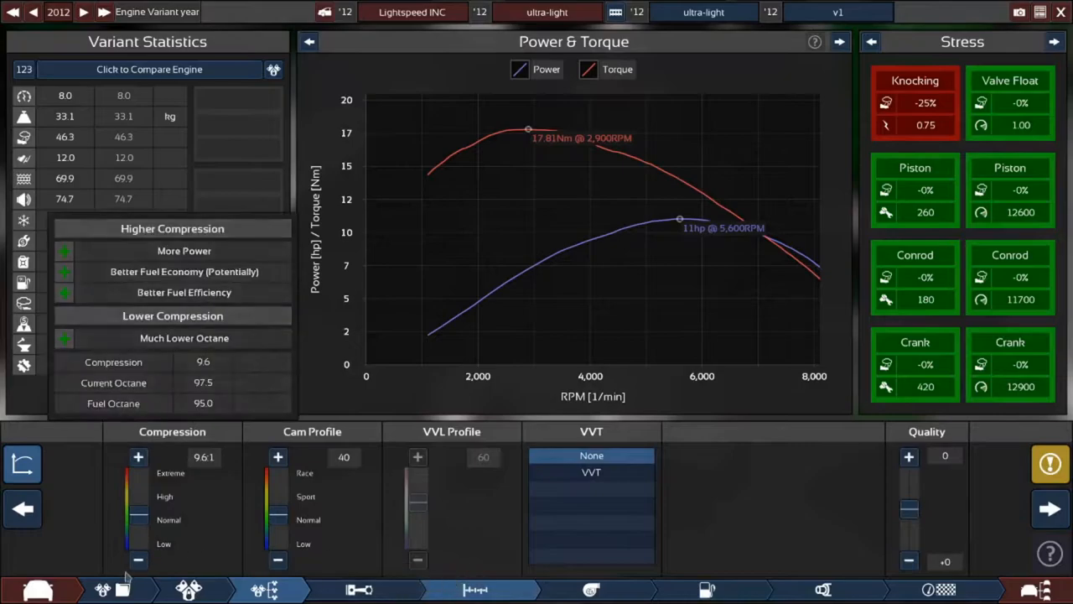
Lower compression to 8.2:1 so knocking drops to 0%, then bring up fuel settings.
{"action": "left_click", "coordinate": [140, 557]}
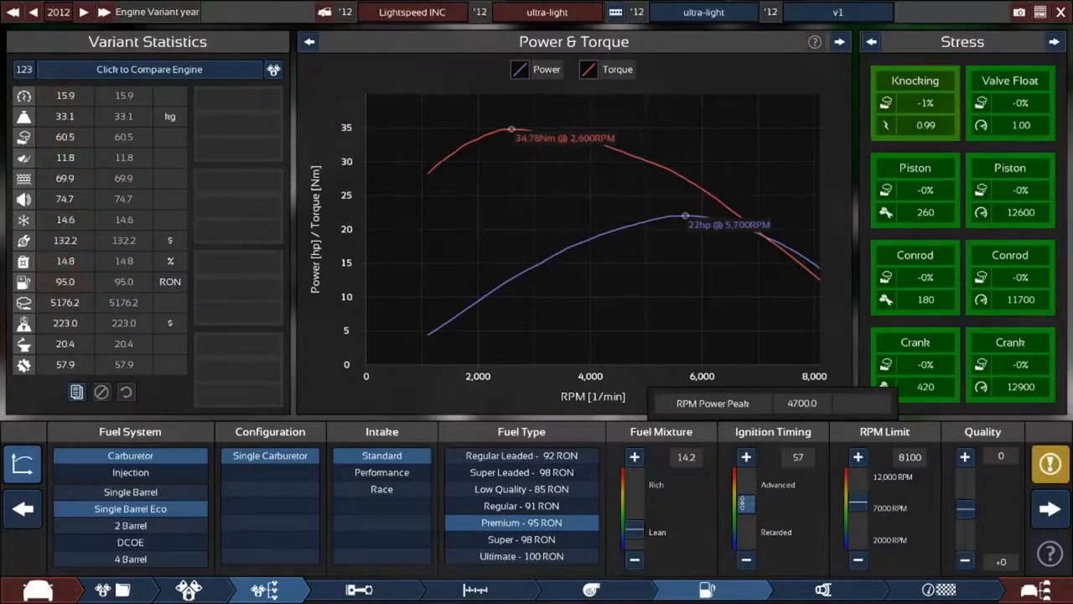
{"action": "left_click", "coordinate": [746, 456]}
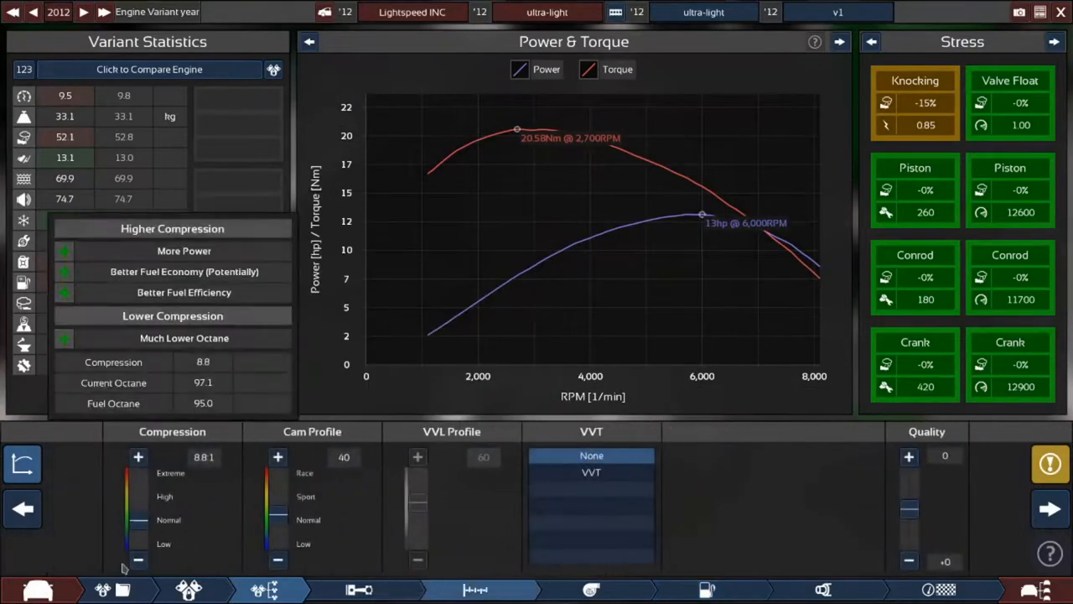
{"action": "left_click", "coordinate": [136, 555]}
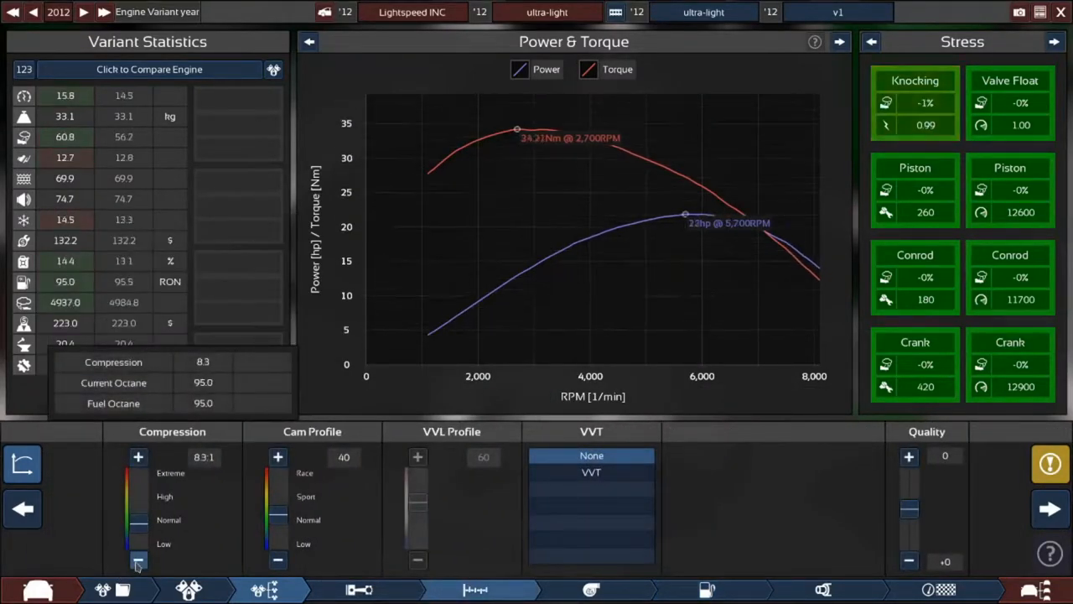
{"action": "left_click", "coordinate": [137, 558]}
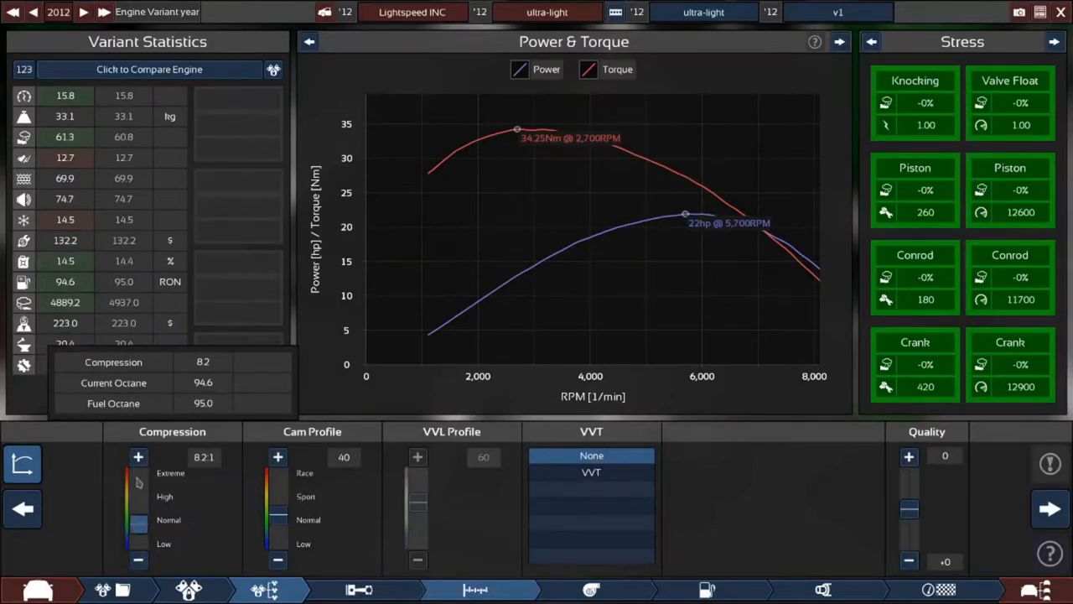
{"action": "left_click", "coordinate": [704, 588]}
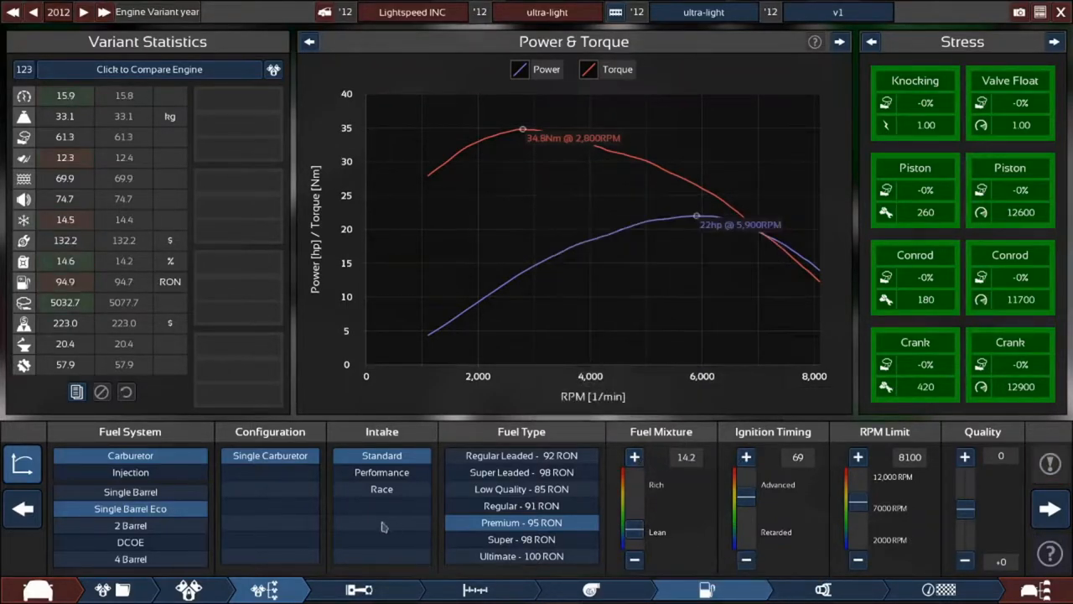
Fit a race intake and shrink the exhaust diameter to 1.25 in.
{"action": "left_click", "coordinate": [382, 489]}
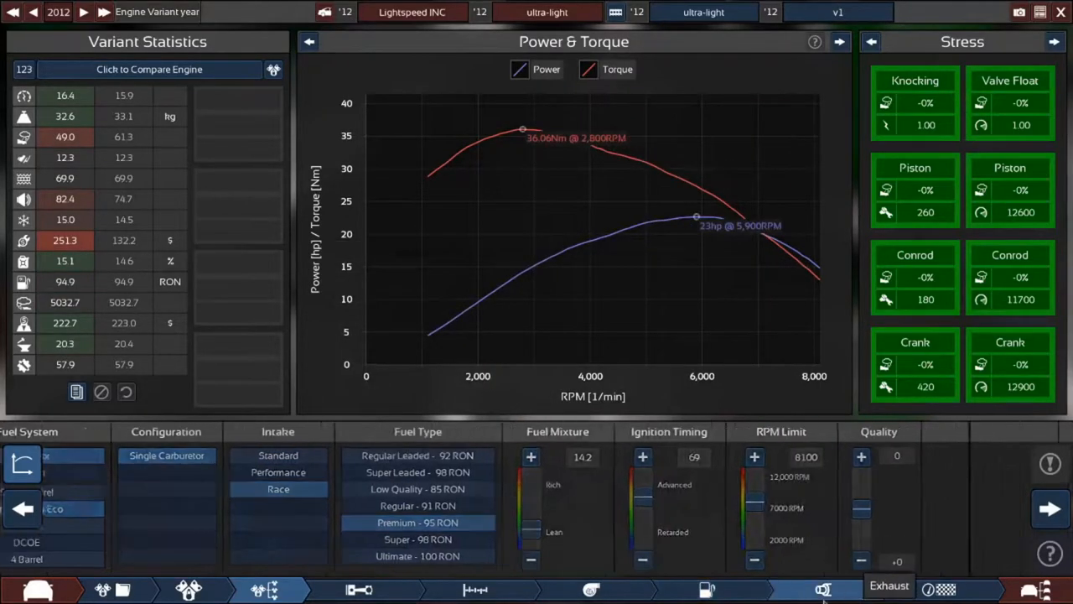
{"action": "left_click", "coordinate": [838, 586]}
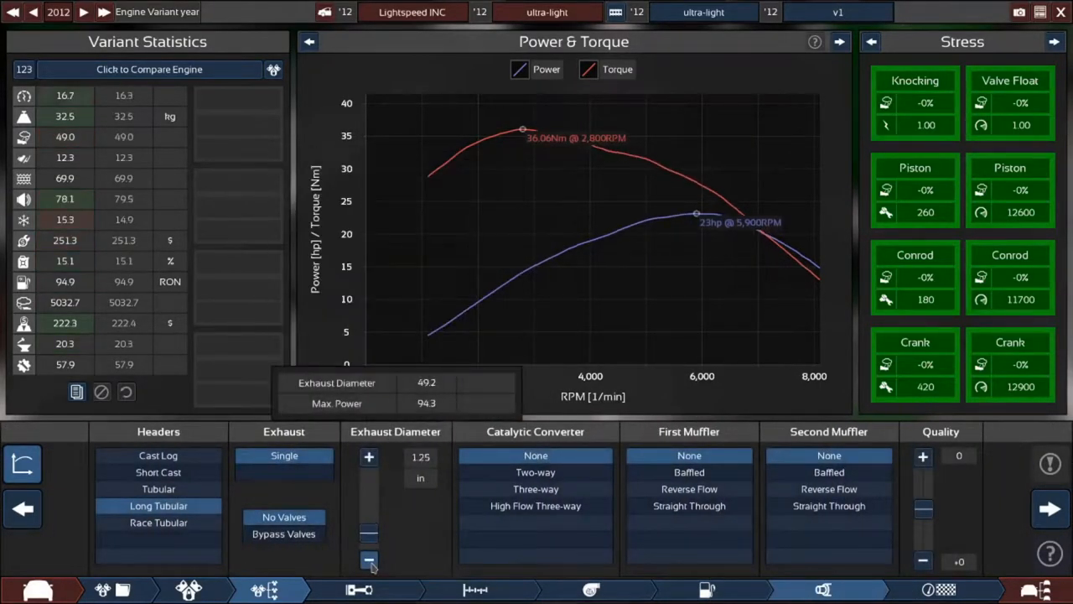
{"action": "left_click", "coordinate": [370, 558]}
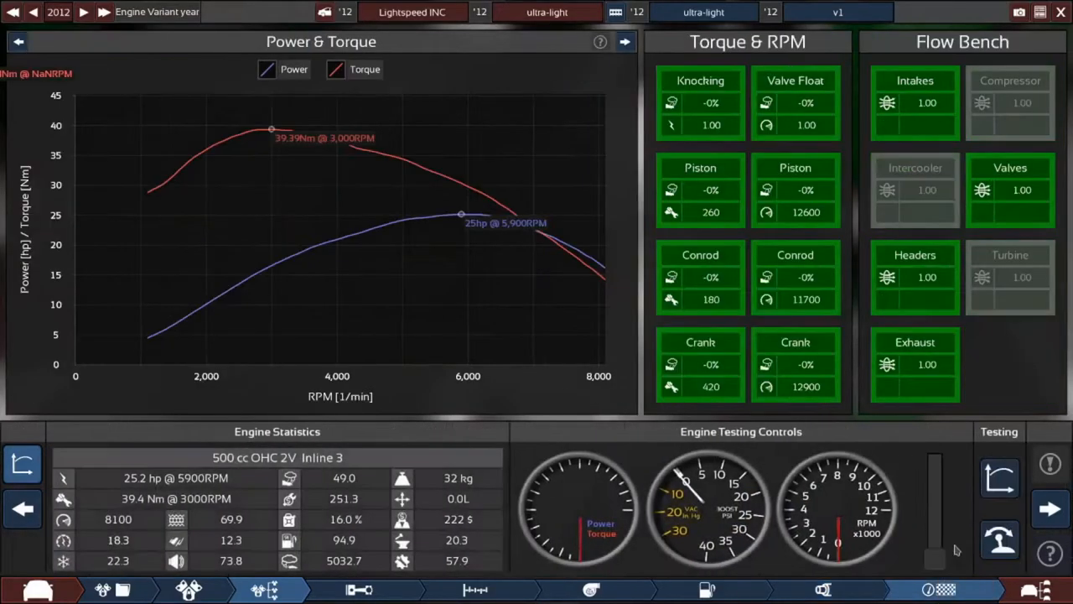
{"action": "mouse_move", "coordinate": [1023, 542]}
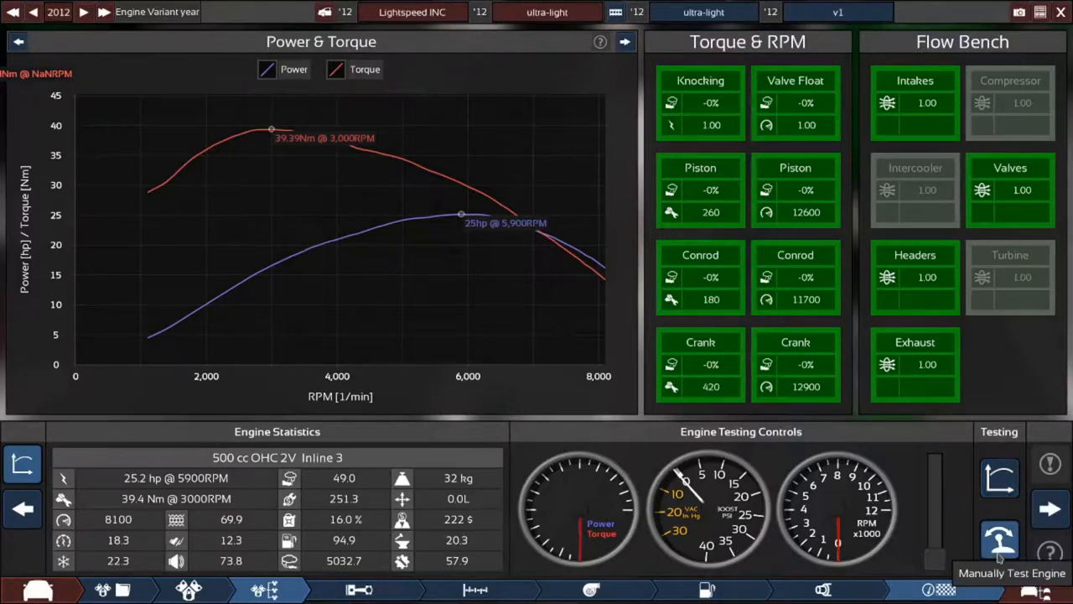
Start a manual test run of the engine.
{"action": "left_click", "coordinate": [1023, 540]}
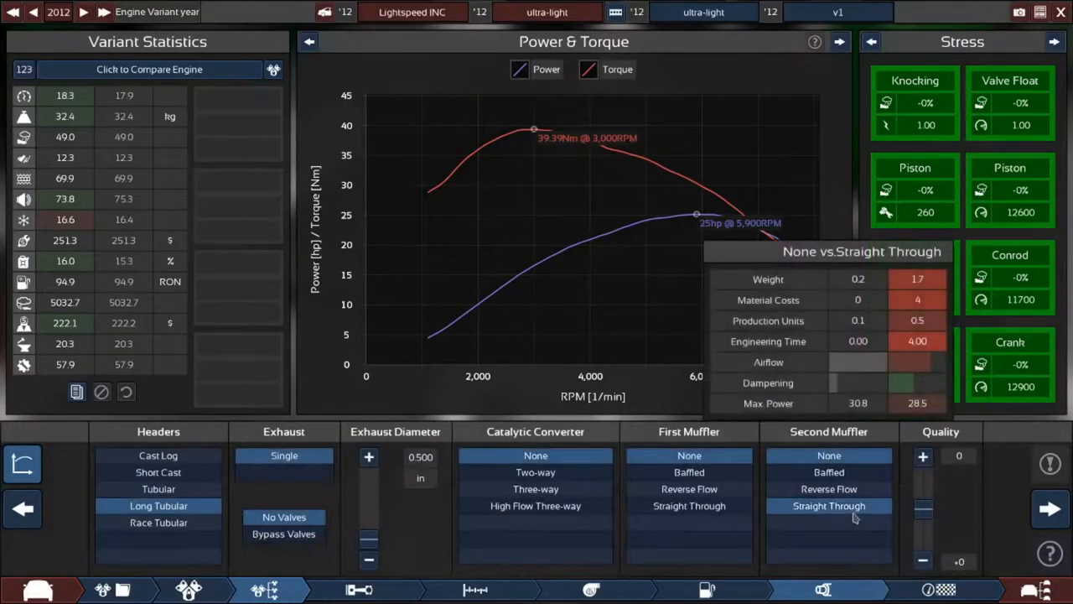
Fit baffled first and second mufflers to quiet the engine.
{"action": "left_click", "coordinate": [828, 471]}
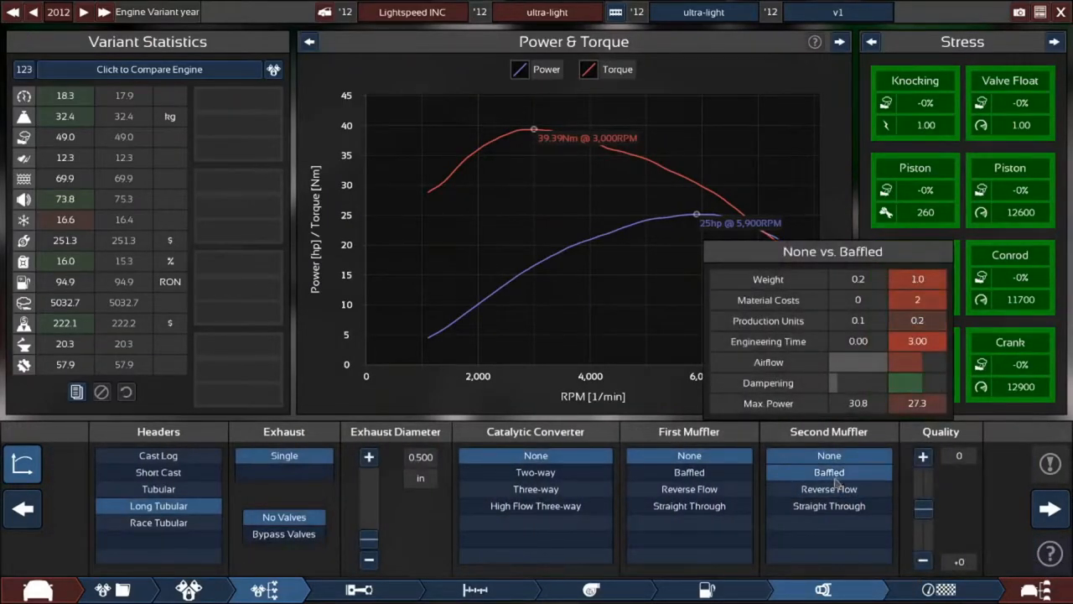
{"action": "left_click", "coordinate": [689, 489]}
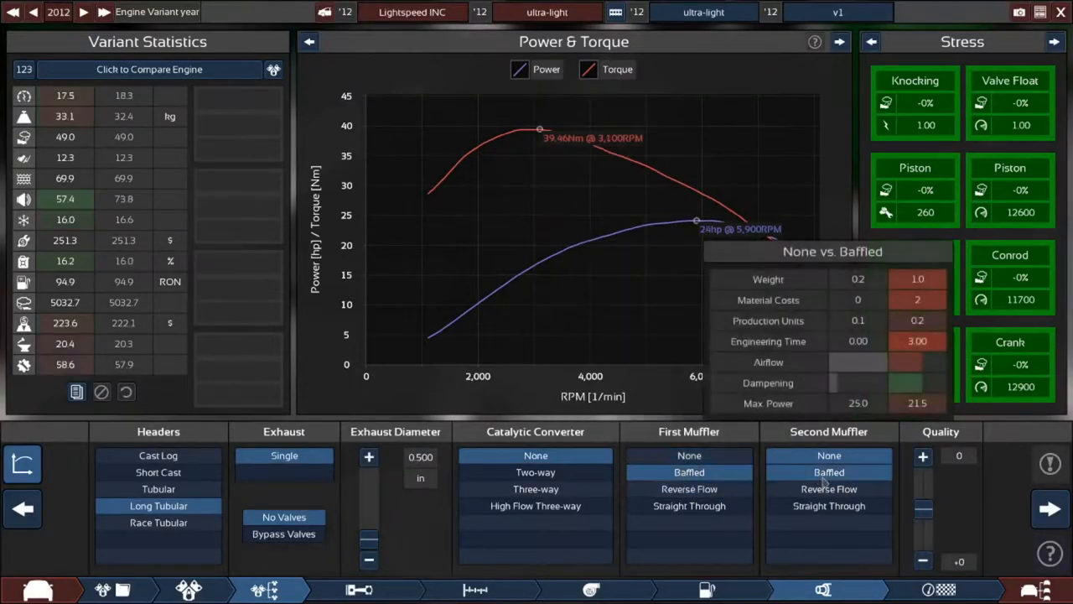
{"action": "left_click", "coordinate": [828, 489]}
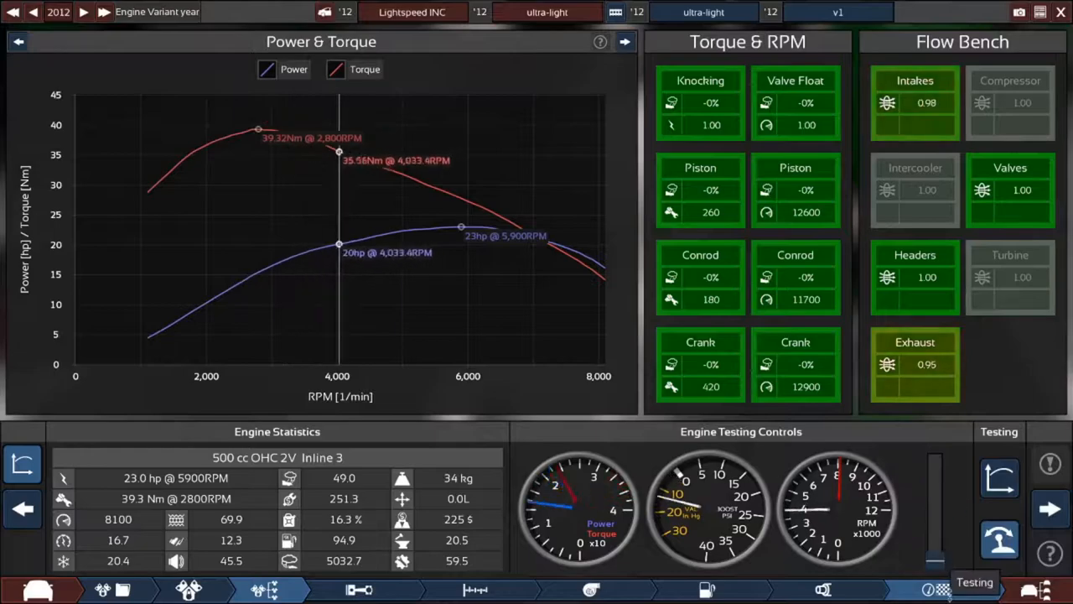
{"action": "left_click", "coordinate": [824, 590]}
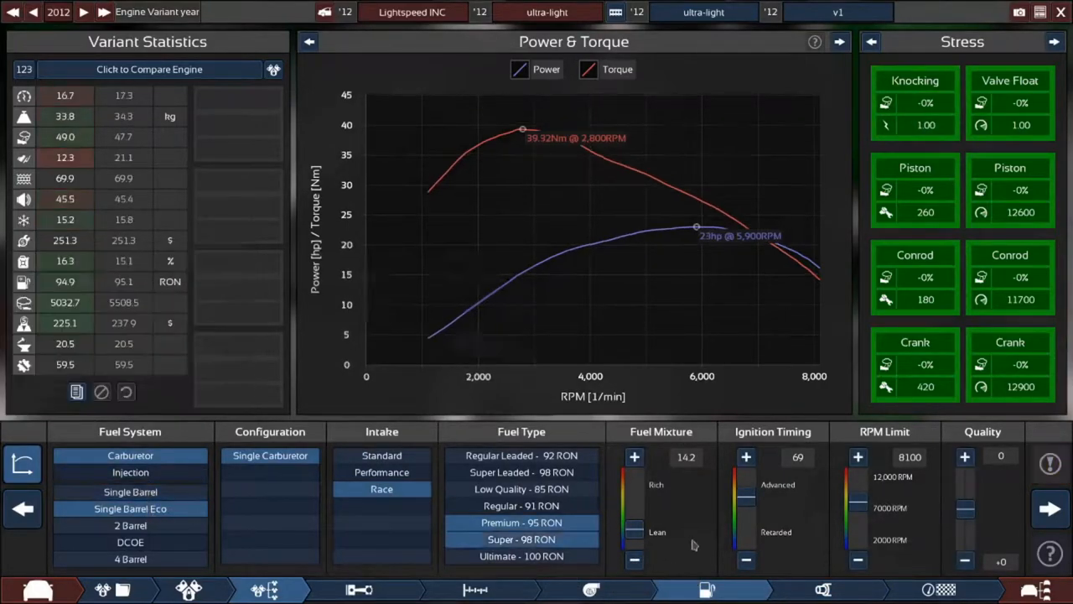
Settle the ignition timing at 69 after trying neighbouring values.
{"action": "left_click", "coordinate": [746, 456]}
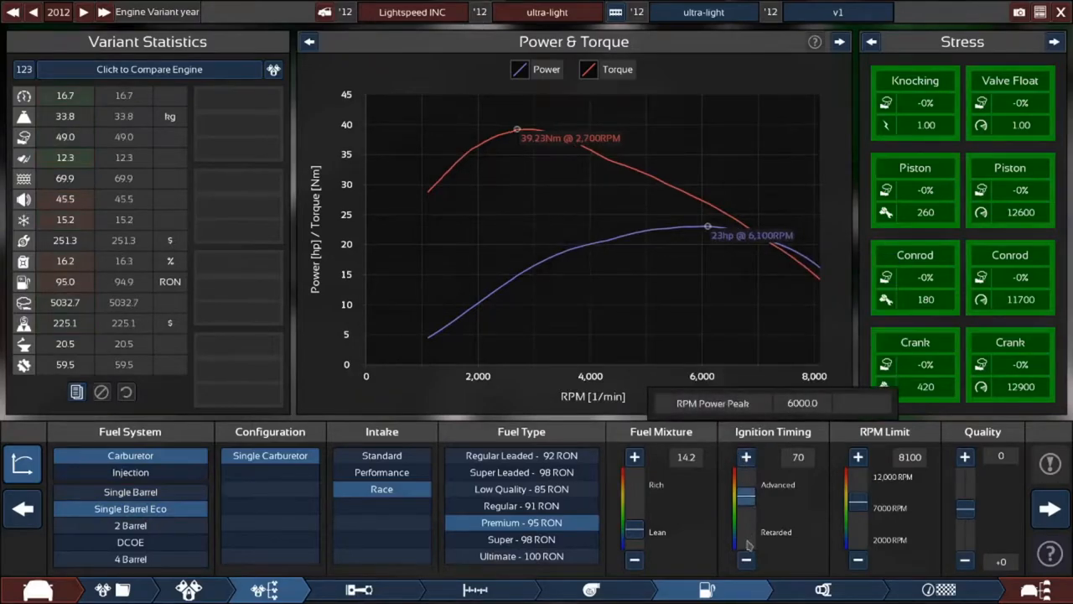
{"action": "left_click", "coordinate": [745, 457]}
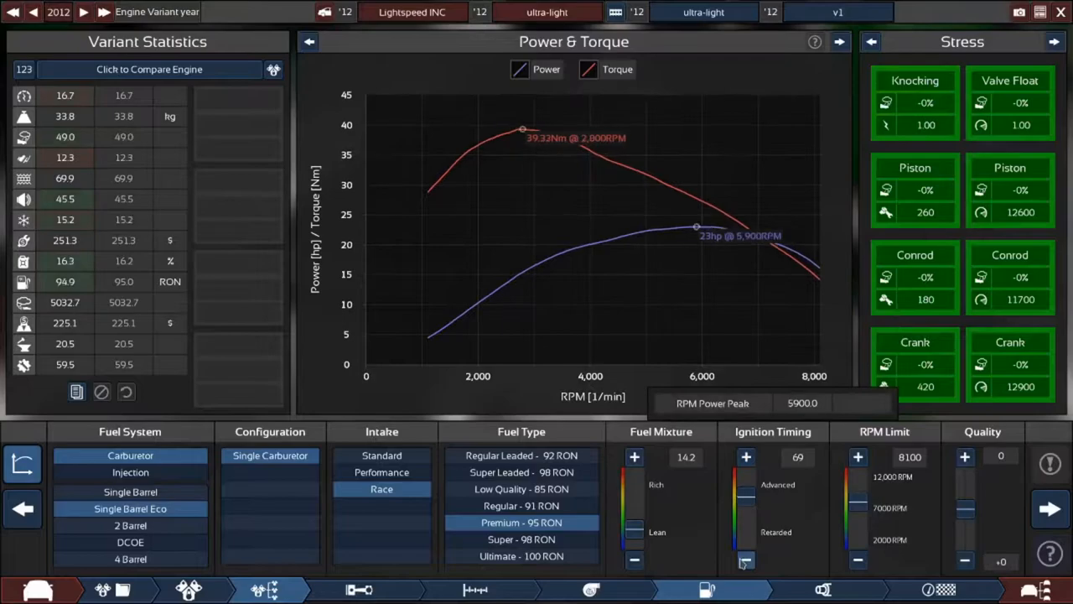
{"action": "left_click", "coordinate": [746, 456]}
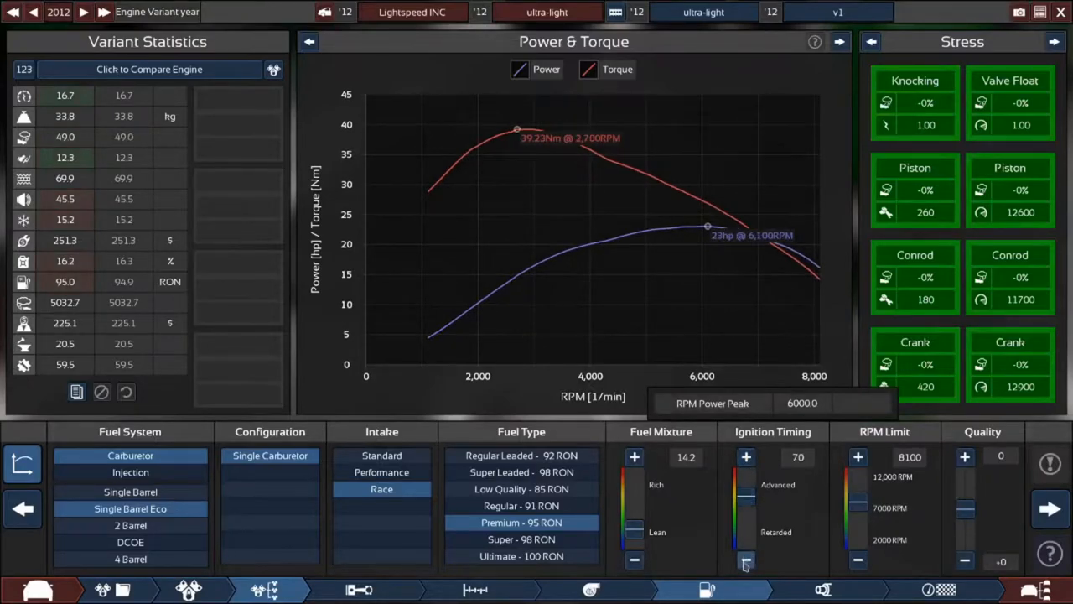
{"action": "left_click", "coordinate": [746, 557]}
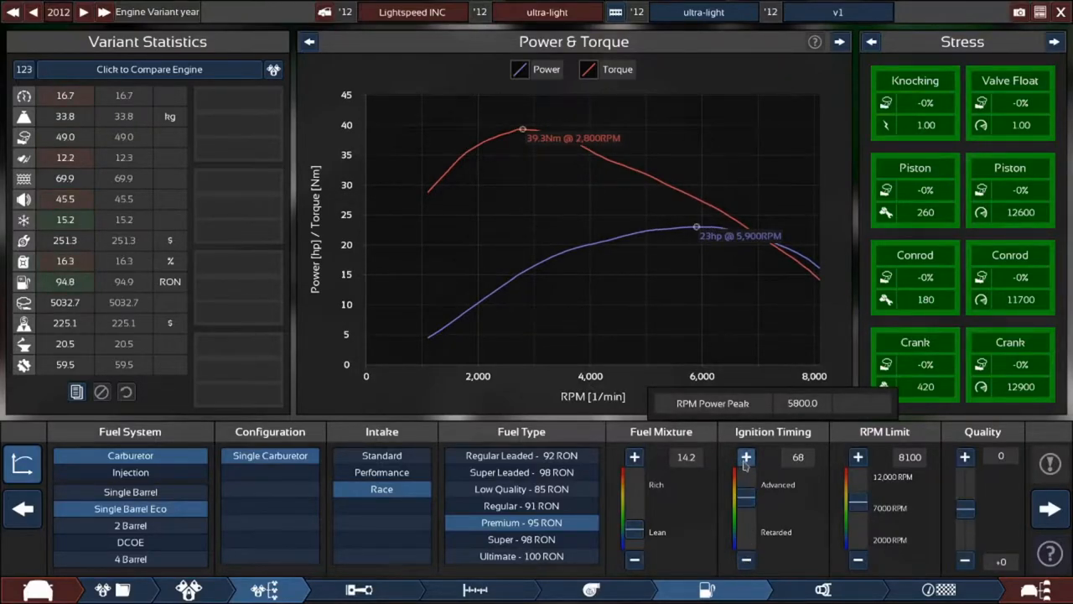
{"action": "left_click", "coordinate": [746, 457]}
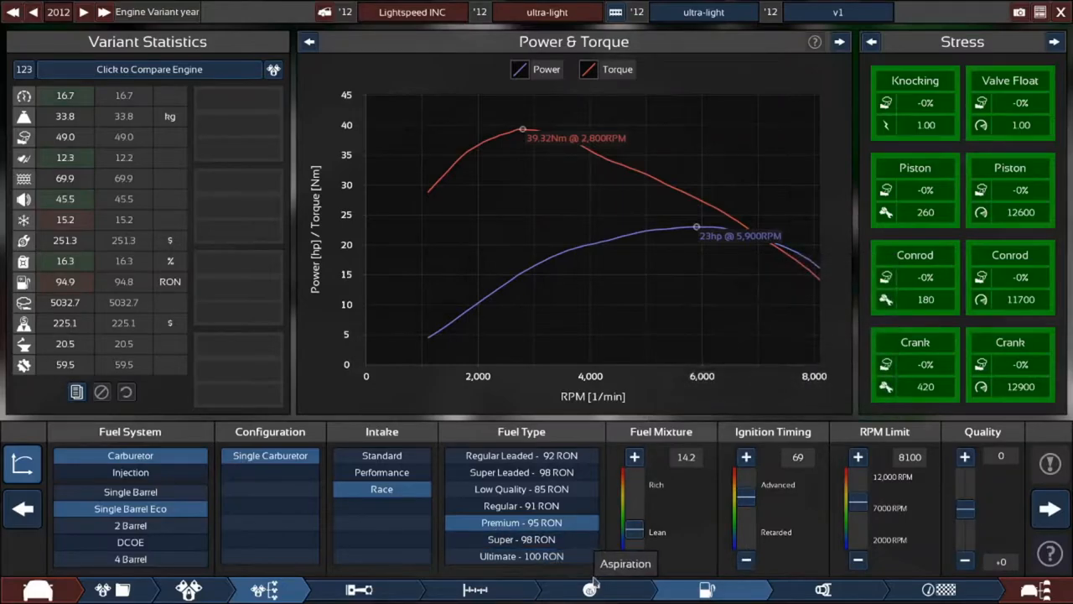
Richen the fuel mixture to 14.0, giving 26 hp at 6,500 RPM.
{"action": "left_click", "coordinate": [591, 588]}
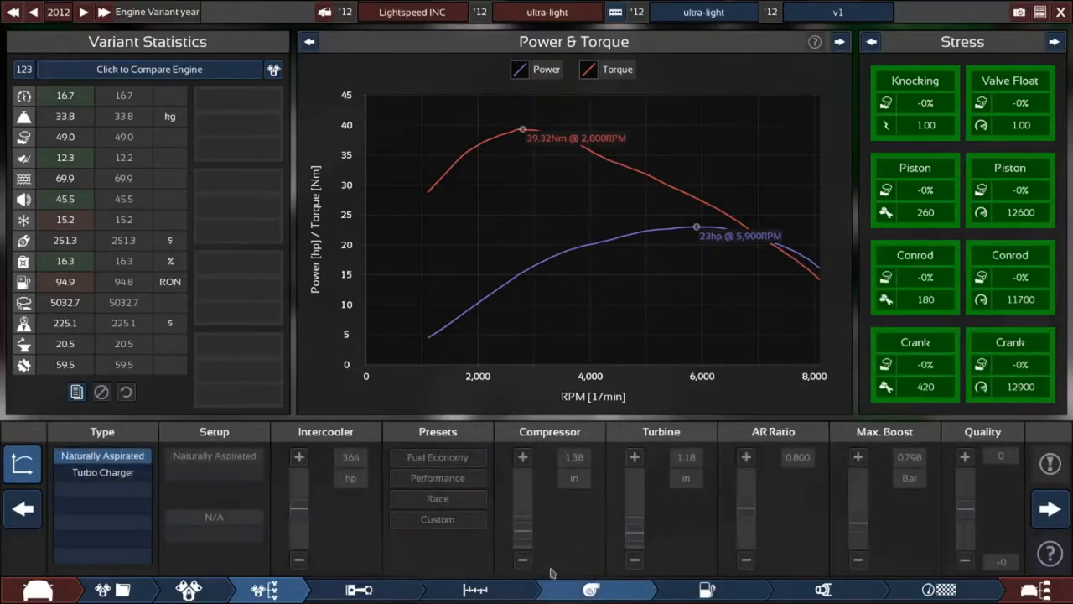
{"action": "left_click", "coordinate": [356, 587]}
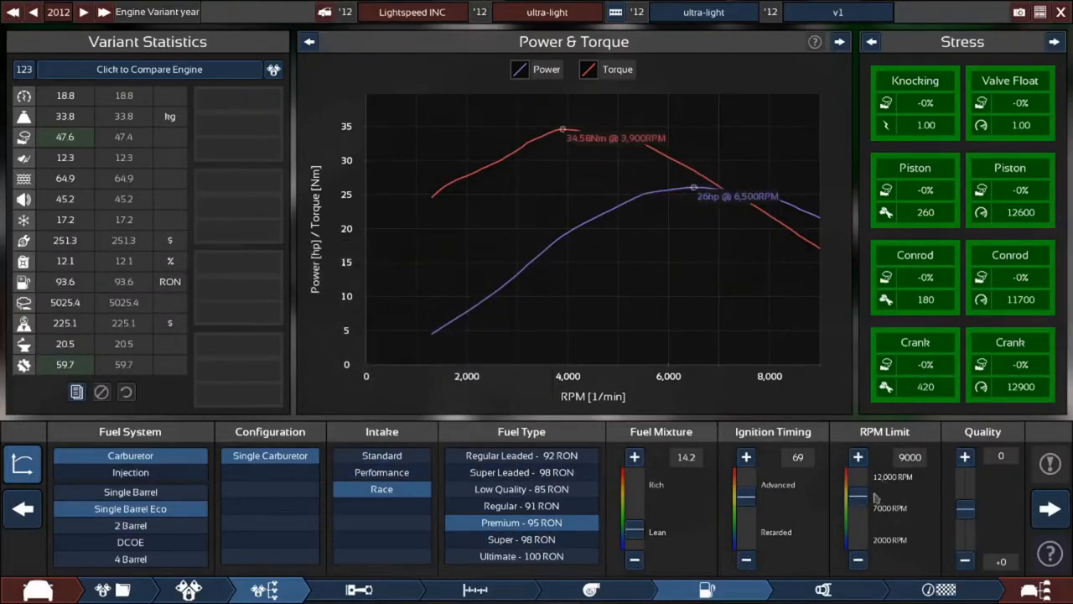
{"action": "mouse_move", "coordinate": [590, 589]}
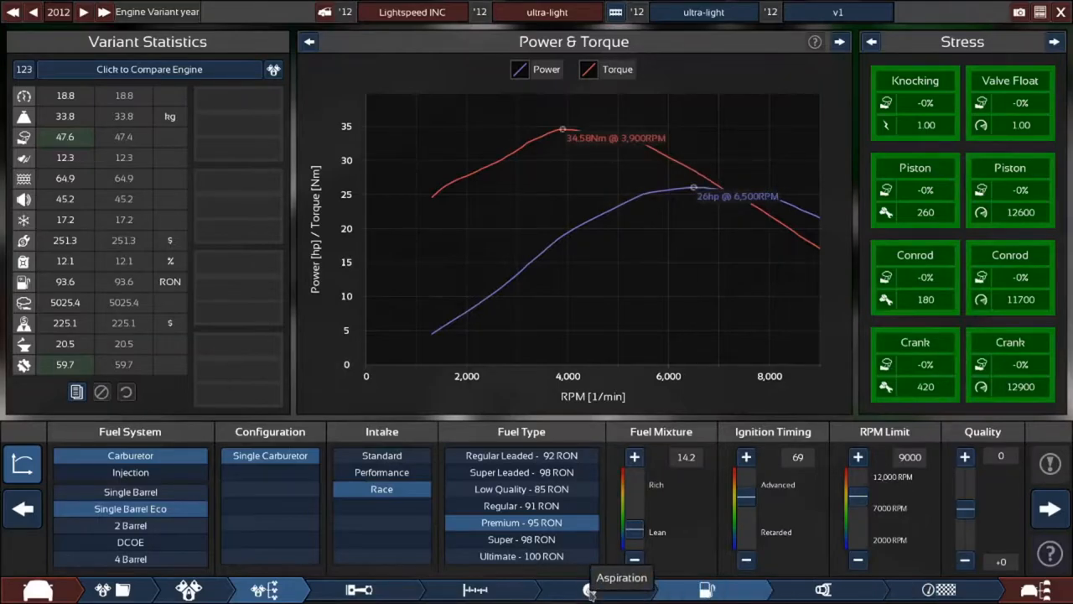
{"action": "left_click", "coordinate": [588, 589]}
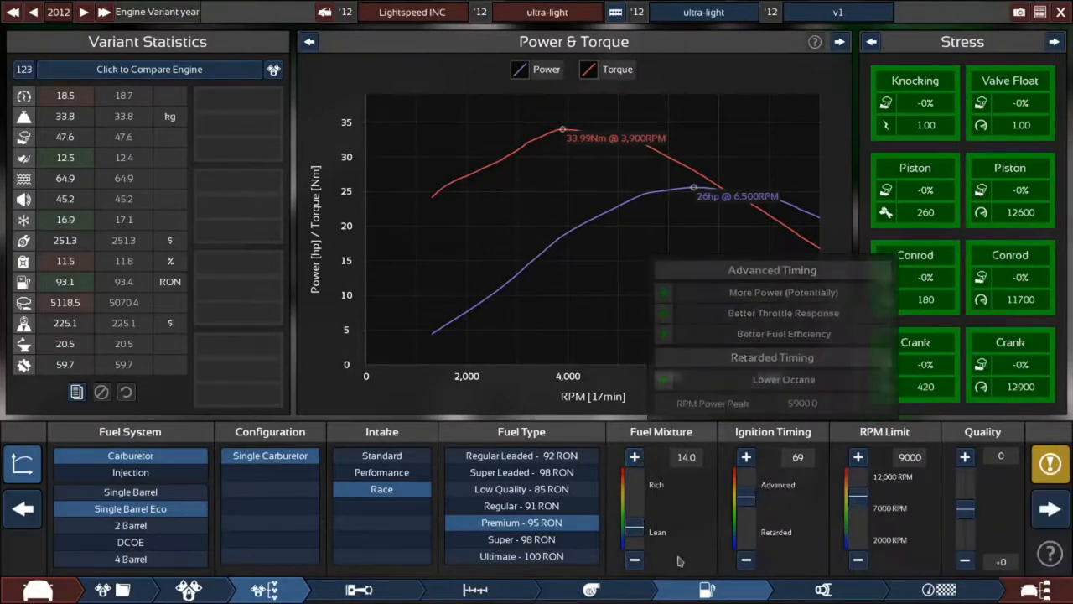
Raise compression to 8.8:1 and keep the engine without variable valve timing.
{"action": "left_click", "coordinate": [475, 587]}
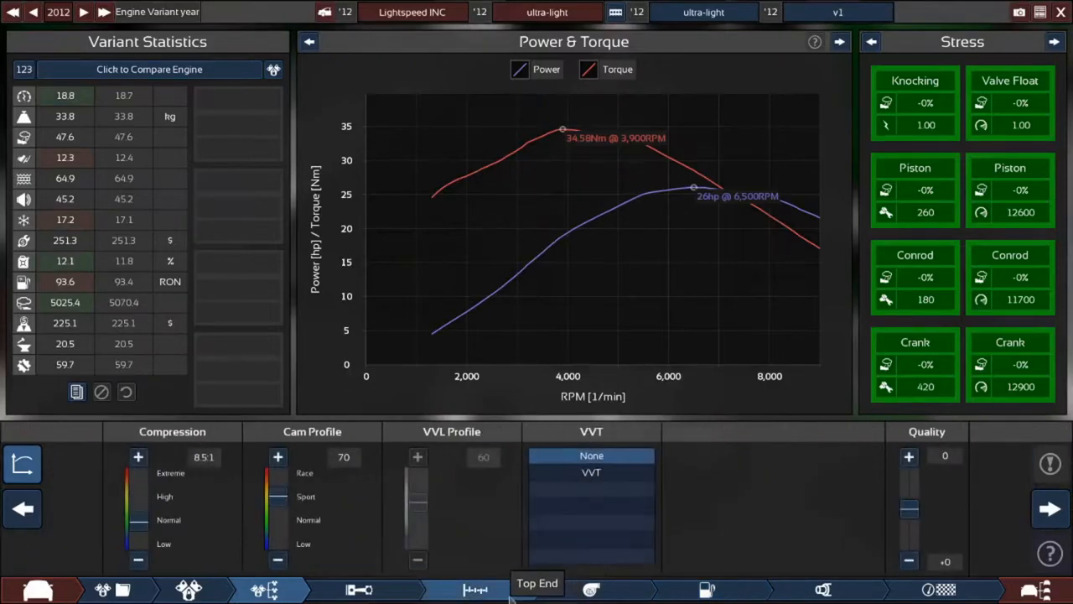
{"action": "left_click", "coordinate": [138, 456]}
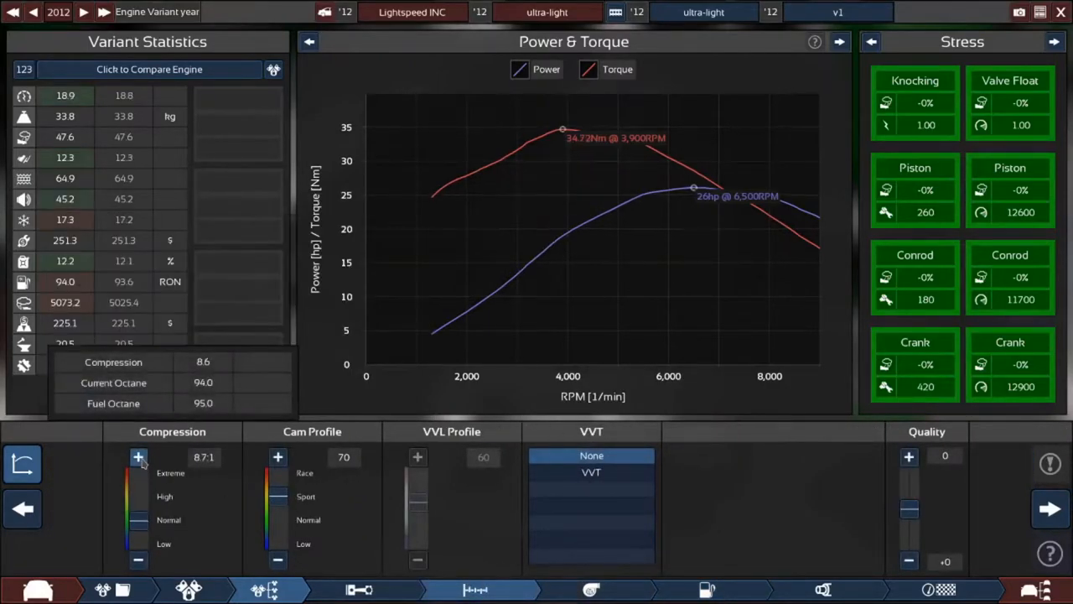
{"action": "left_click", "coordinate": [137, 456]}
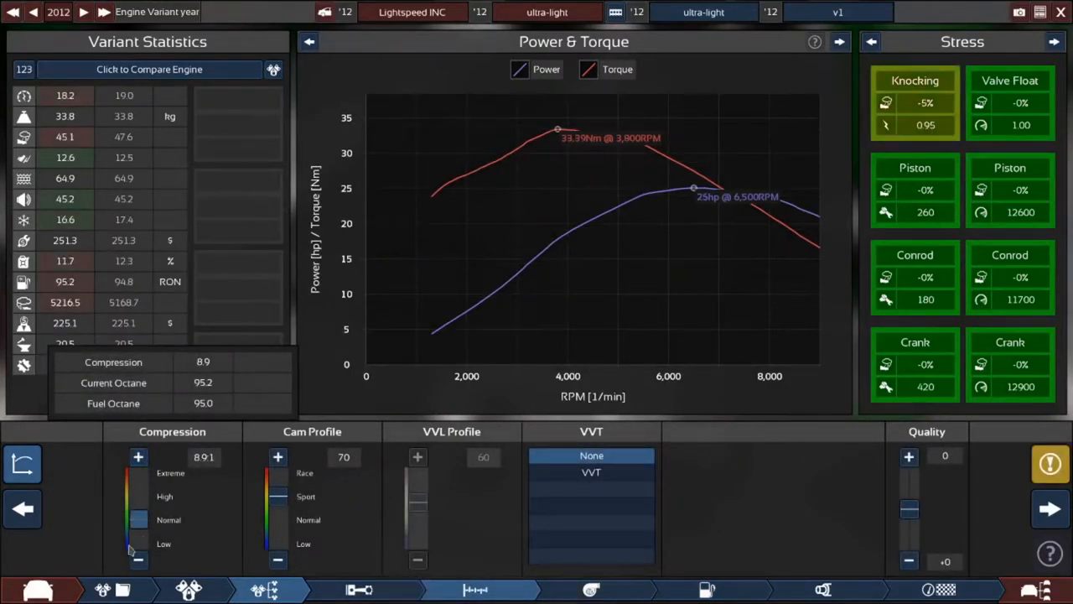
{"action": "left_click", "coordinate": [590, 472]}
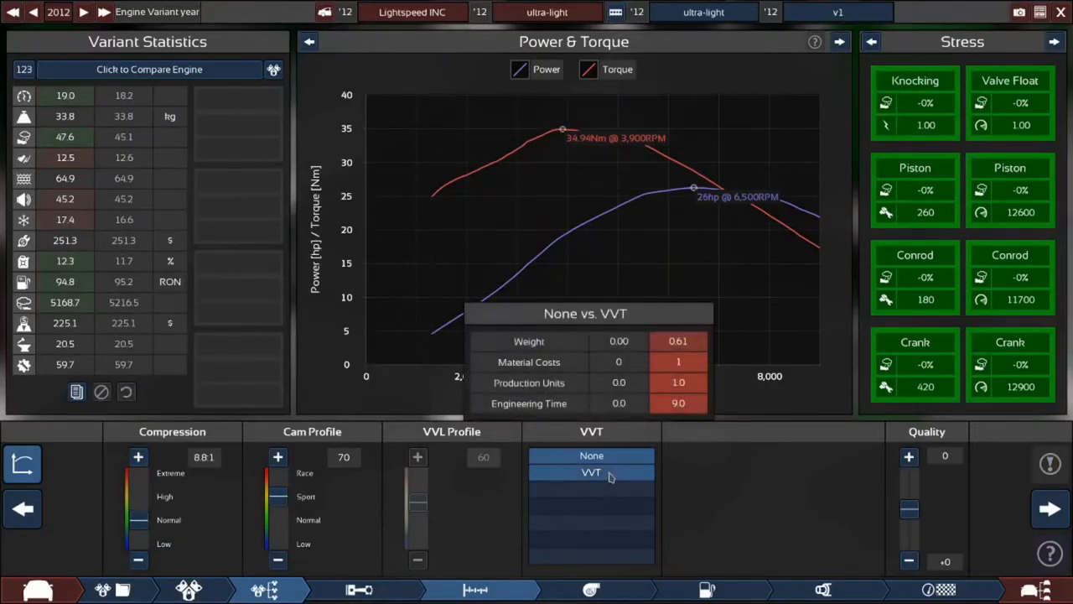
{"action": "left_click", "coordinate": [591, 455]}
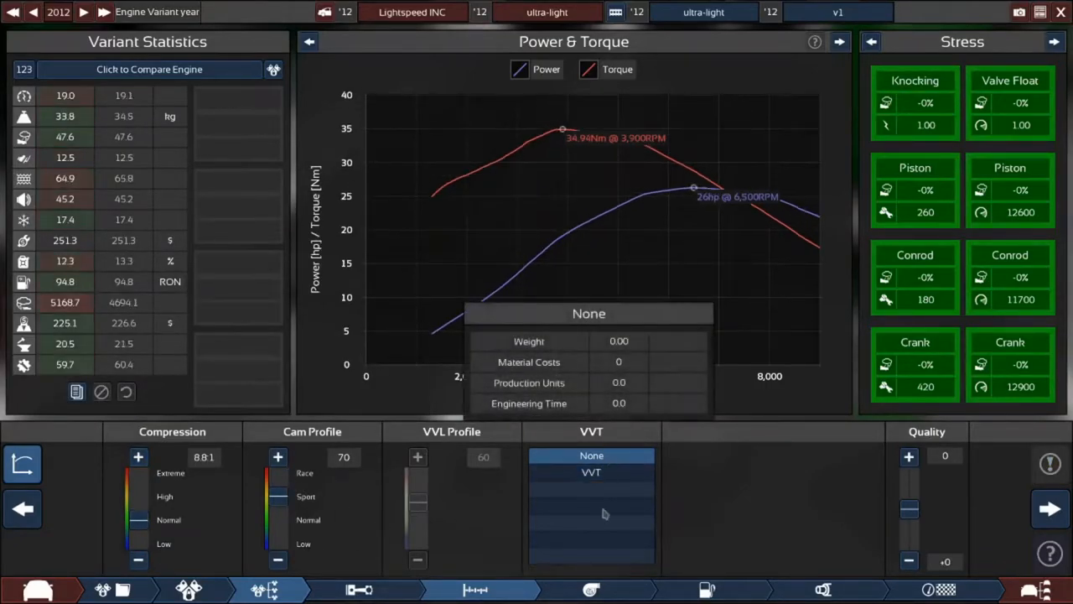
Review the fuel and exhaust setup, then test the engine at 32.8 hp.
{"action": "left_click", "coordinate": [715, 586]}
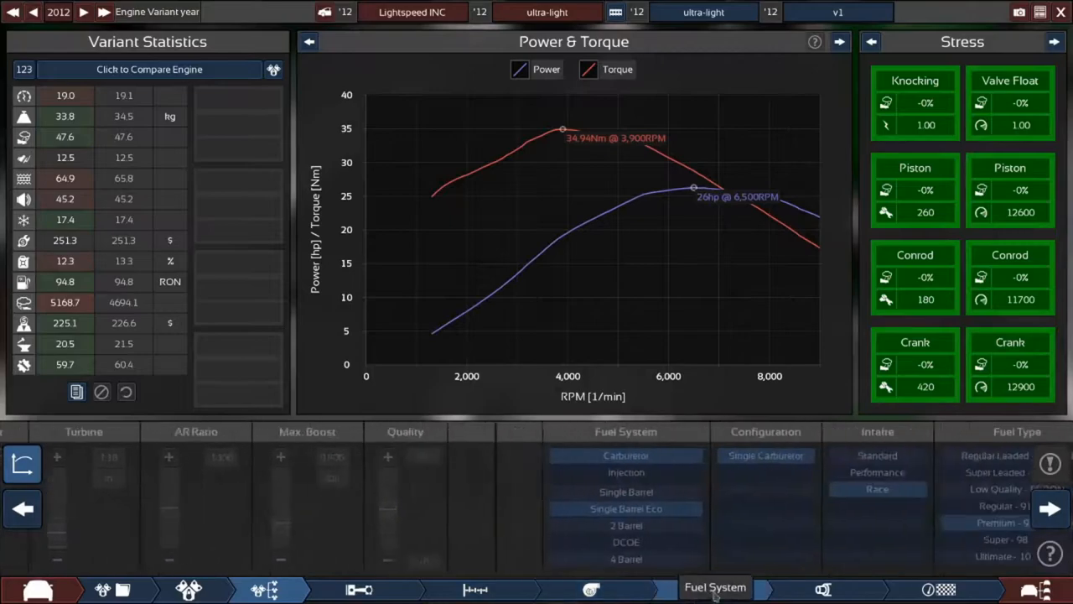
{"action": "left_click", "coordinate": [477, 587]}
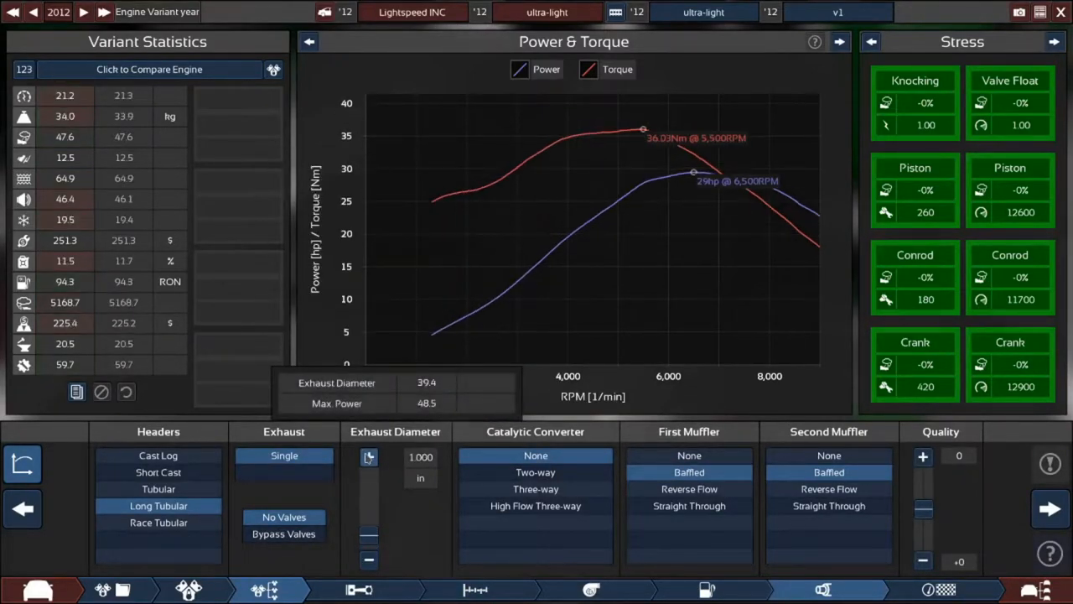
{"action": "left_click", "coordinate": [367, 557]}
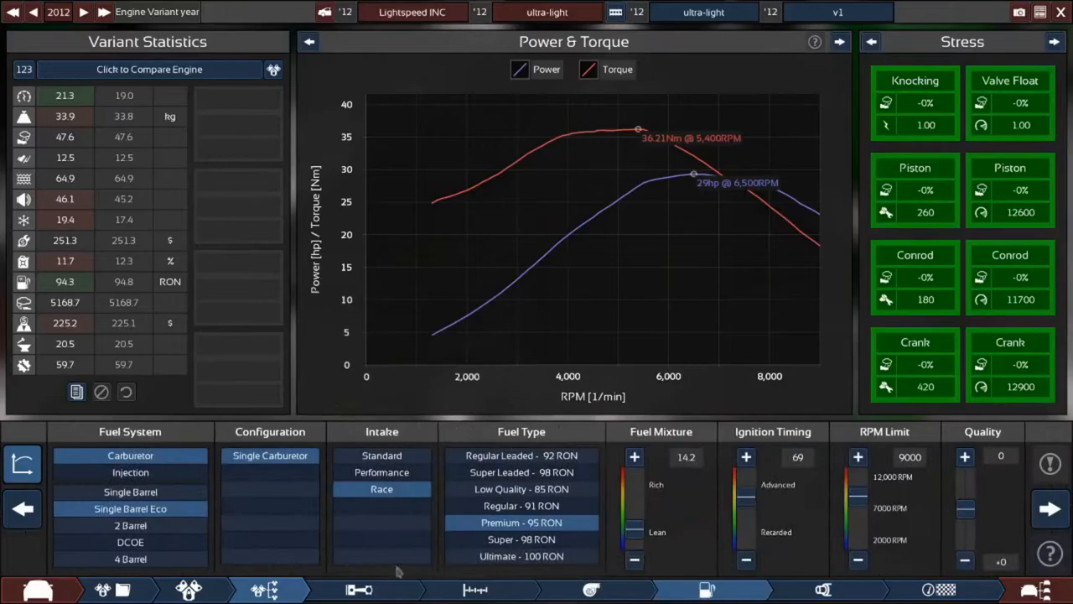
{"action": "left_click", "coordinate": [129, 491]}
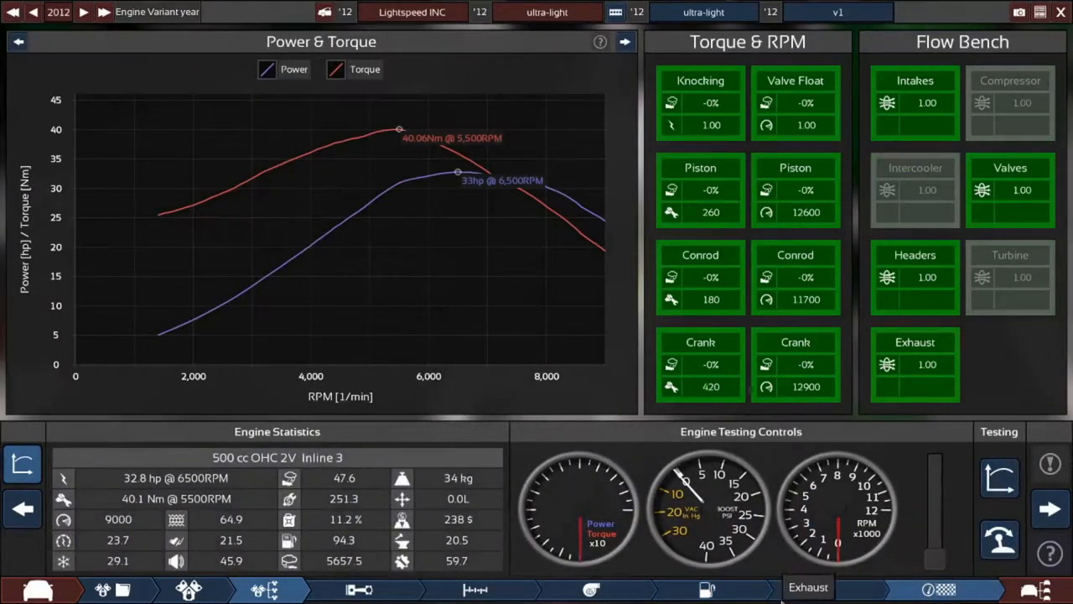
Fit a single-barrel carburettor and advance ignition timing to 72, reaching 34 hp.
{"action": "left_click", "coordinate": [820, 588]}
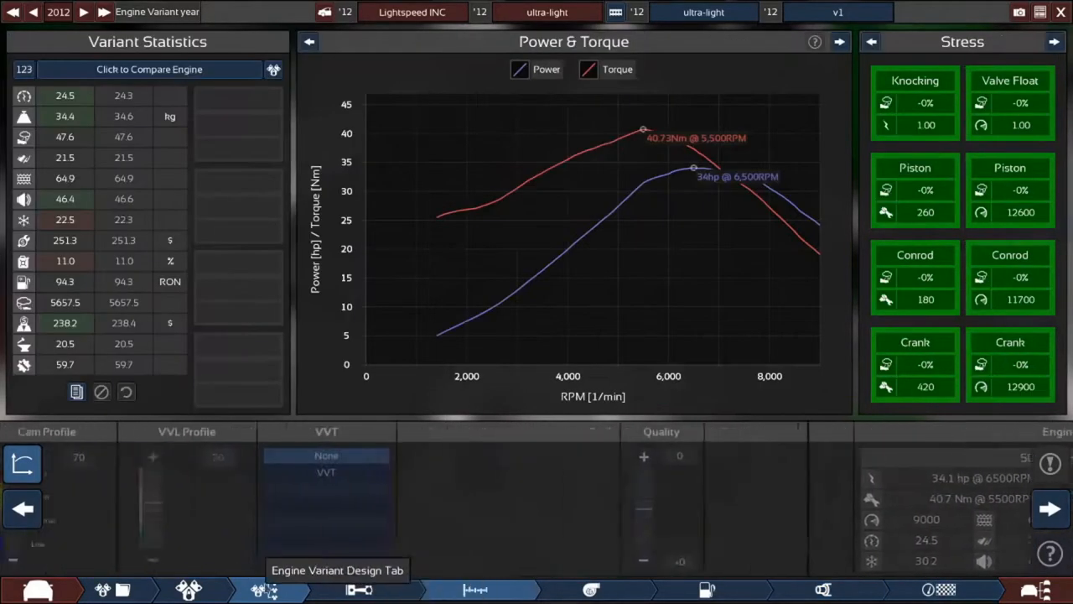
{"action": "left_click", "coordinate": [258, 589]}
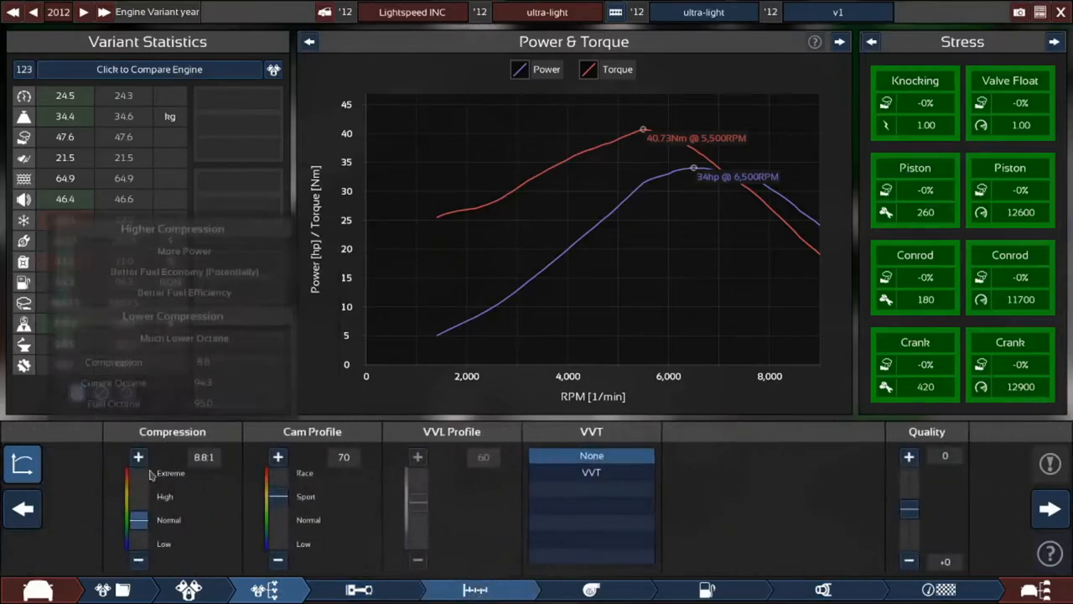
{"action": "left_click", "coordinate": [137, 456]}
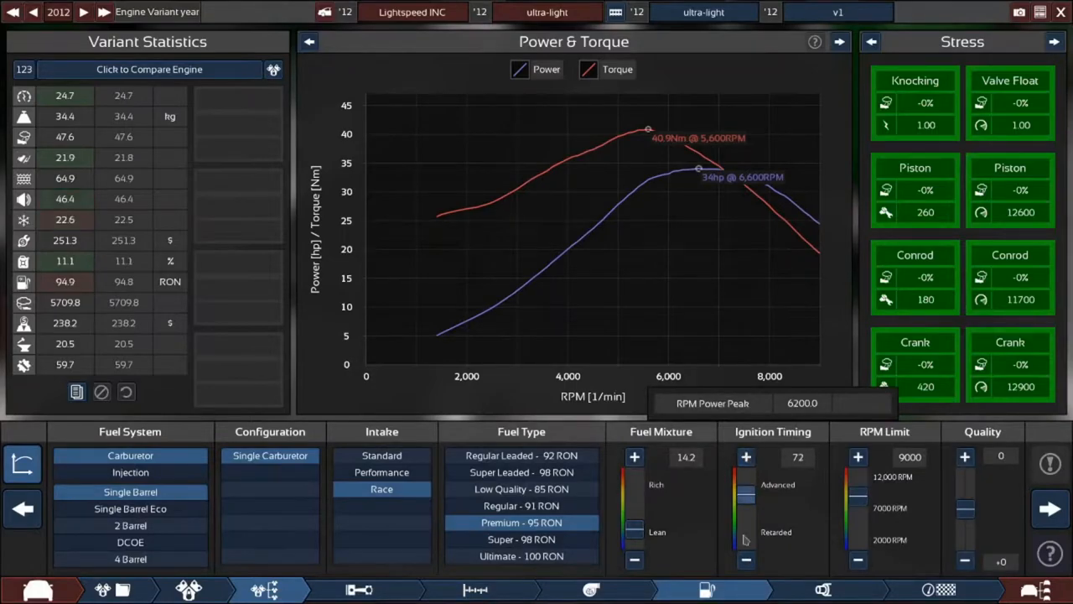
{"action": "left_click", "coordinate": [745, 557]}
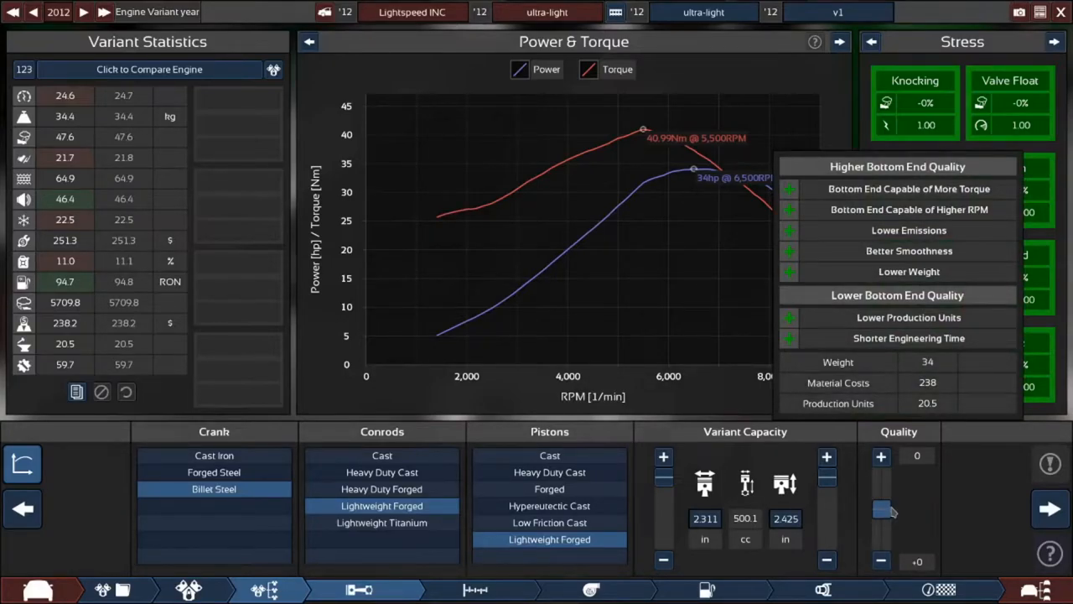
Set bottom end quality to +15 and richen the fuel mixture to 12.9.
{"action": "left_click_drag", "start_coordinate": [881, 510], "coordinate": [882, 476]}
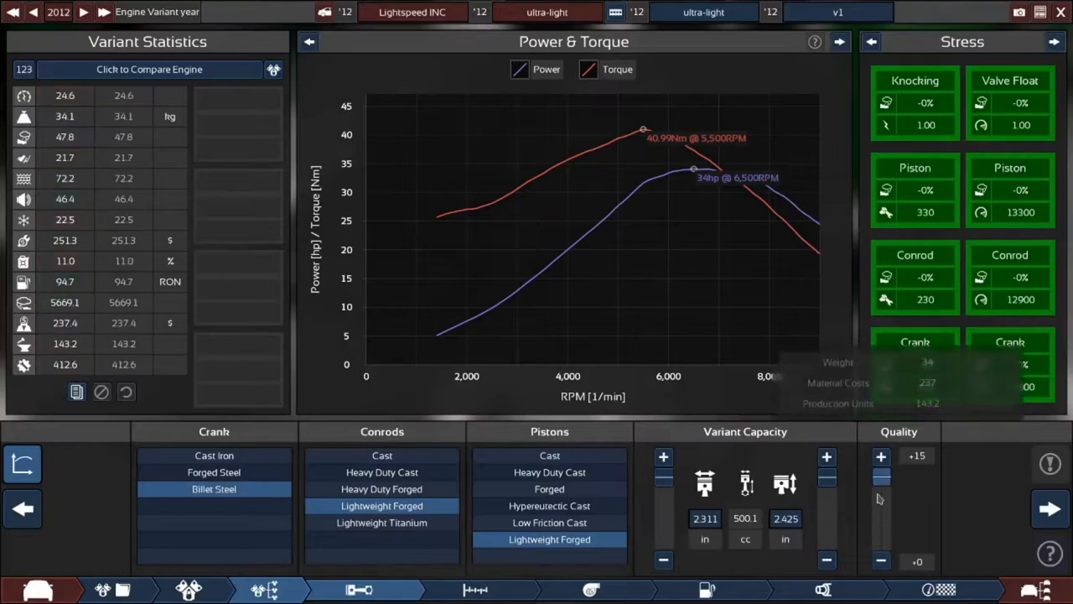
{"action": "left_click_drag", "start_coordinate": [881, 478], "coordinate": [881, 554]}
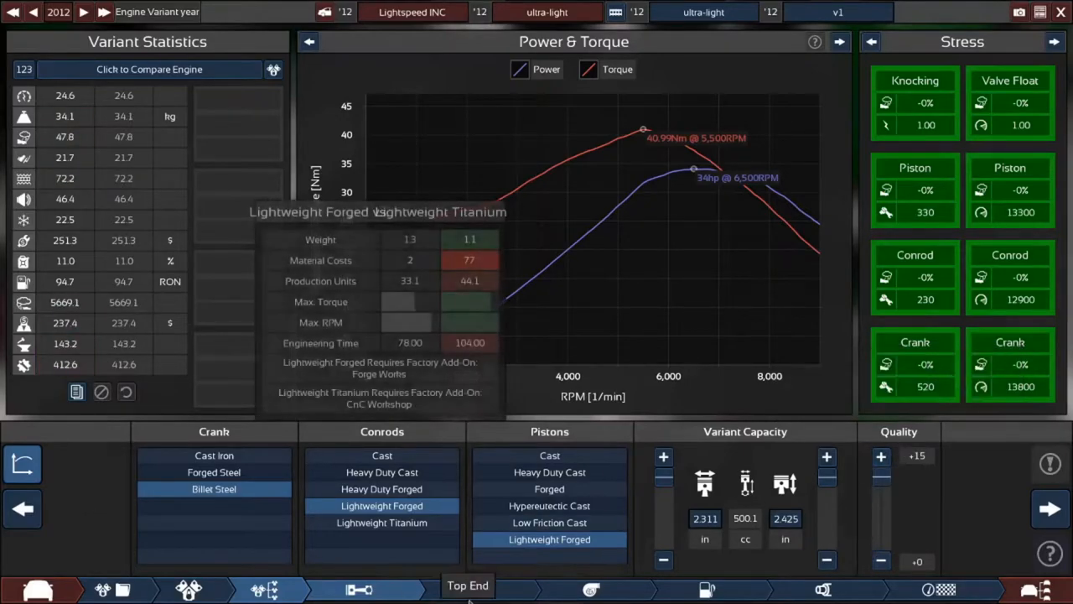
{"action": "left_click", "coordinate": [477, 586]}
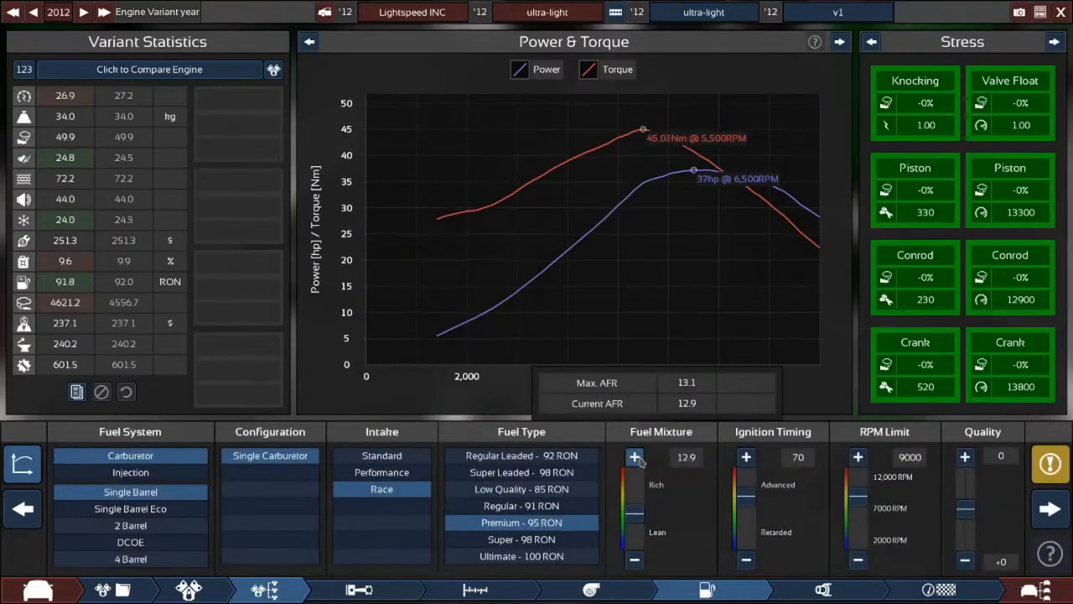
Raise compression to 9.6:1, narrow the exhaust to 0.750 in, and test at 38.9 hp.
{"action": "left_click", "coordinate": [634, 456]}
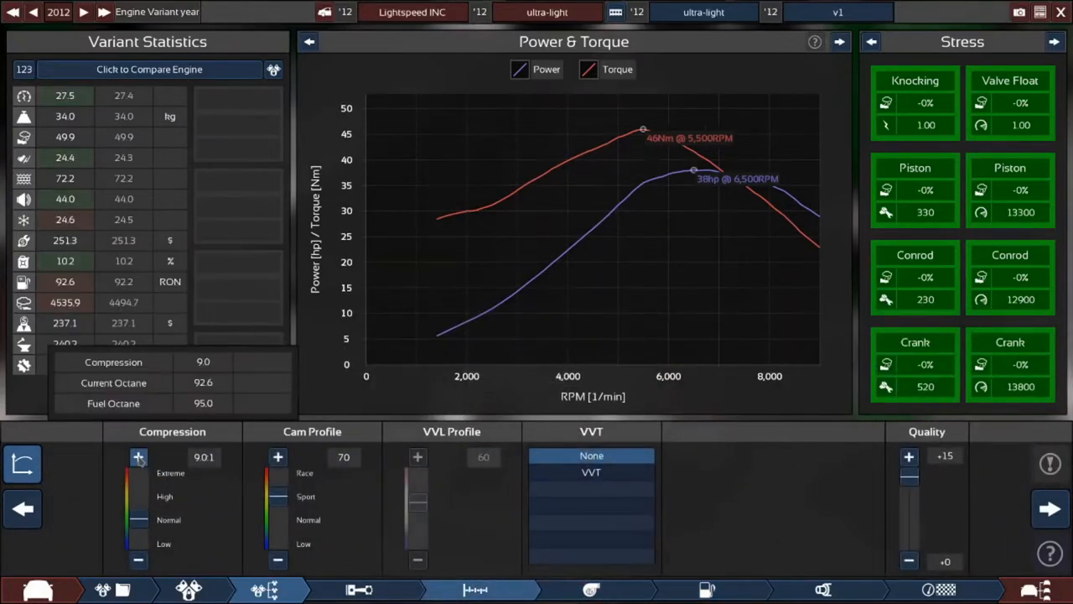
{"action": "left_click", "coordinate": [138, 457]}
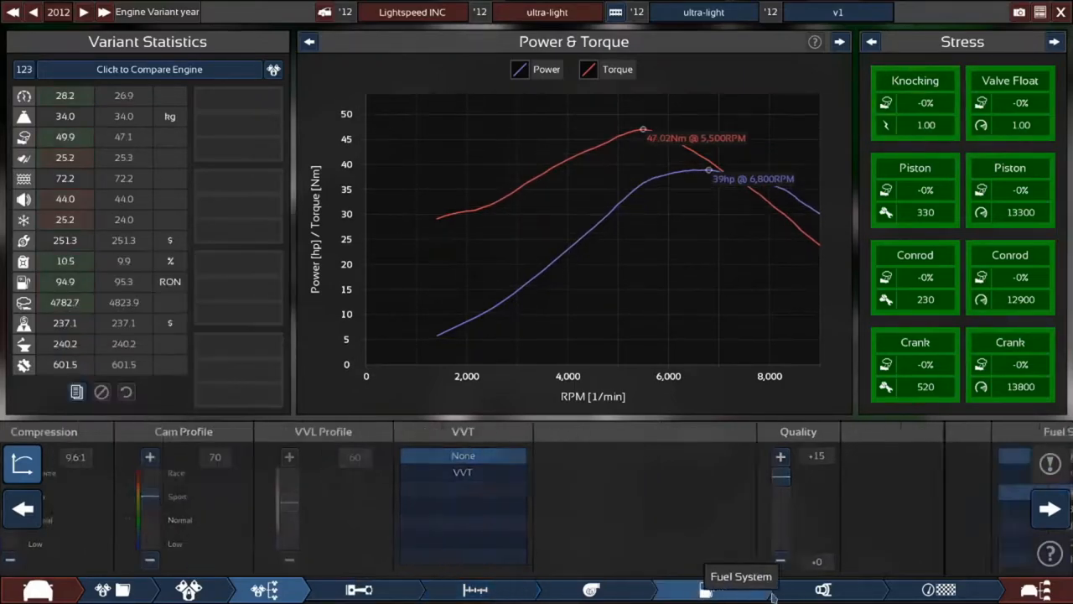
{"action": "left_click", "coordinate": [708, 589]}
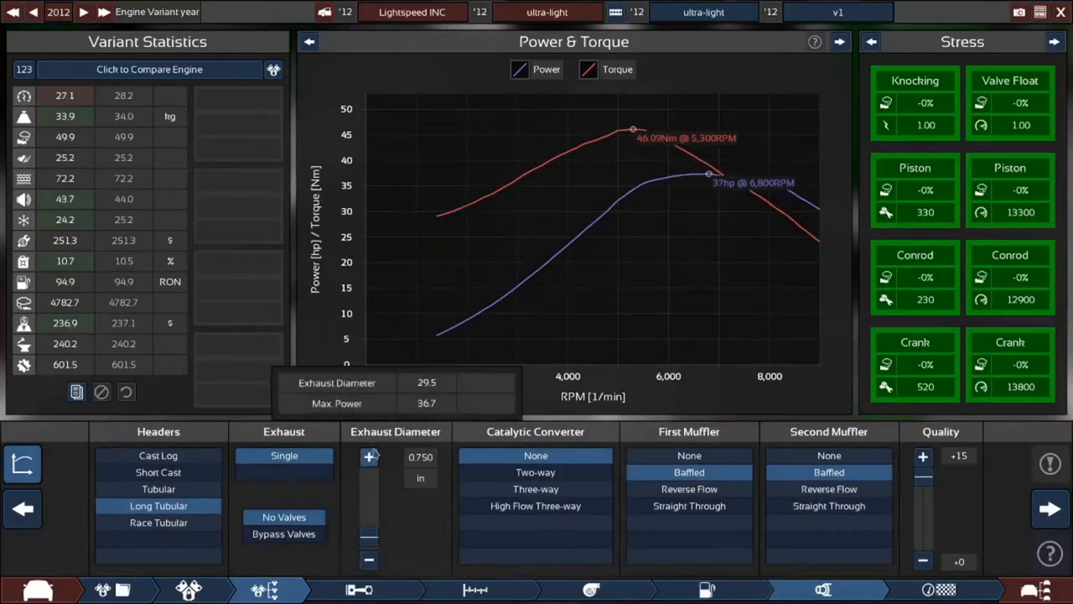
{"action": "left_click", "coordinate": [368, 456]}
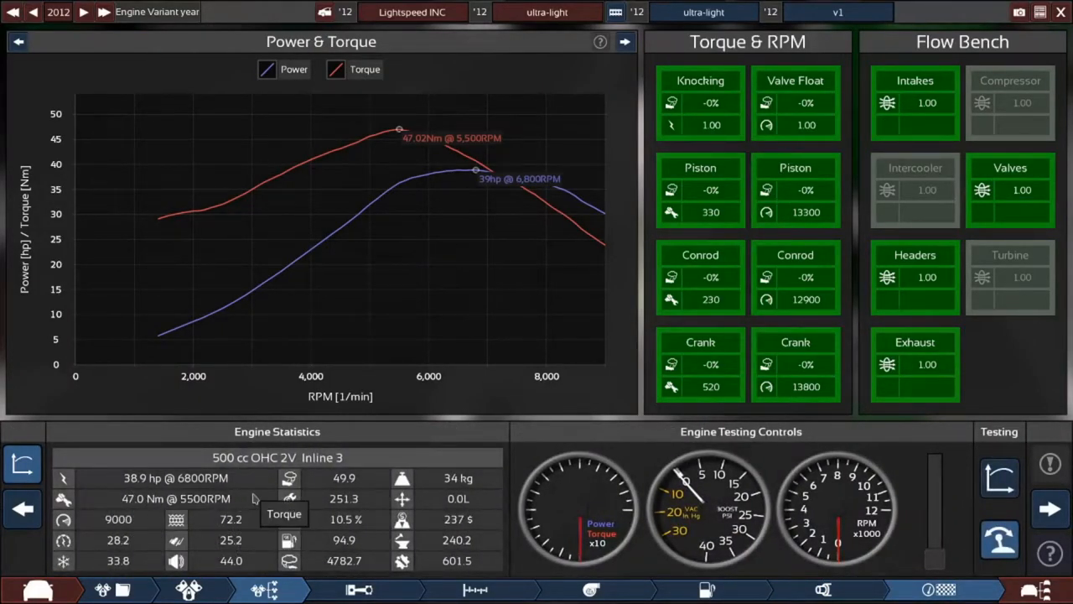
{"action": "mouse_move", "coordinate": [331, 549]}
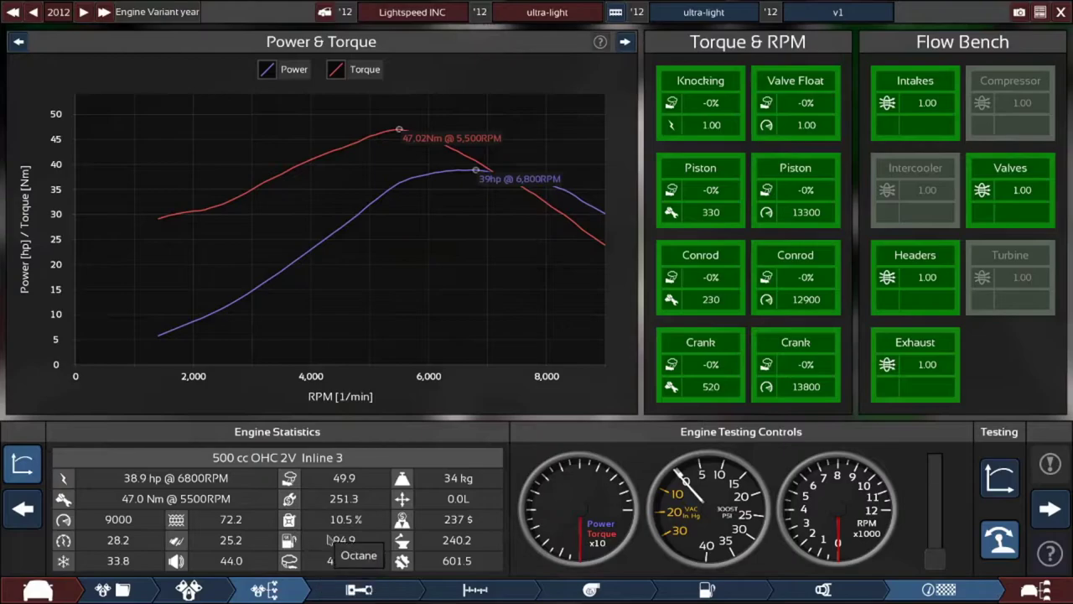
{"action": "mouse_move", "coordinate": [260, 538]}
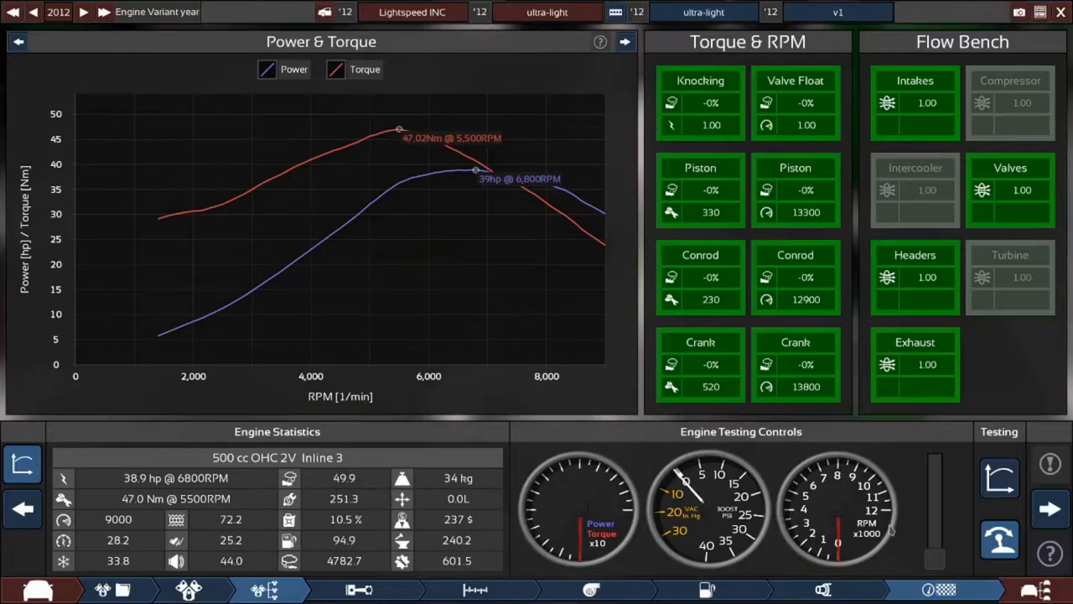
{"action": "mouse_move", "coordinate": [705, 589]}
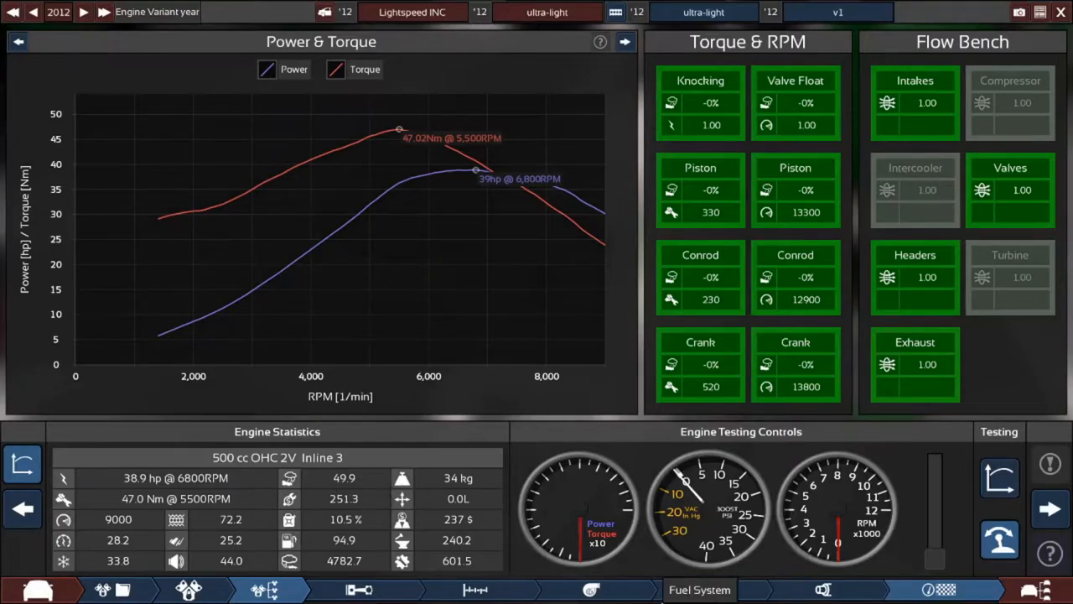
{"action": "mouse_move", "coordinate": [1033, 587]}
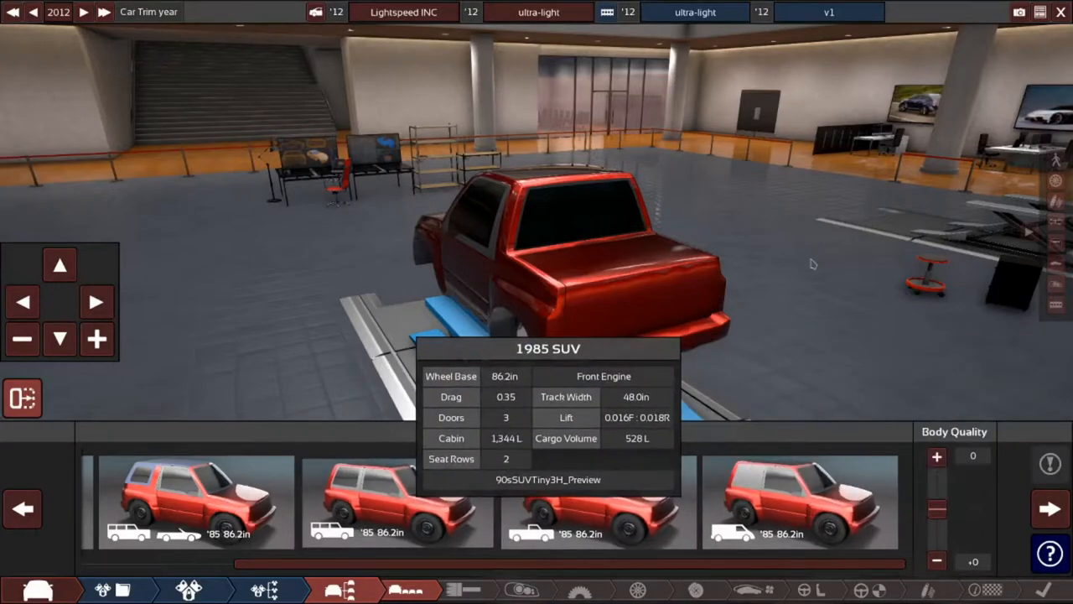
Select the small 1985 86.2in three-door SUV body for the trim.
{"action": "left_click", "coordinate": [388, 509]}
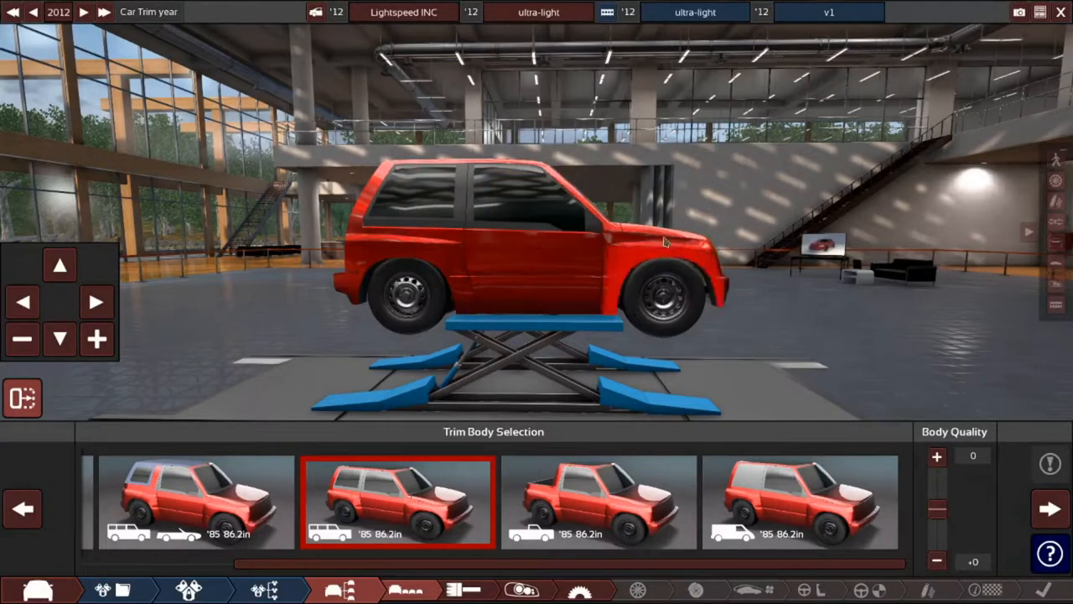
{"action": "mouse_move", "coordinate": [758, 282]}
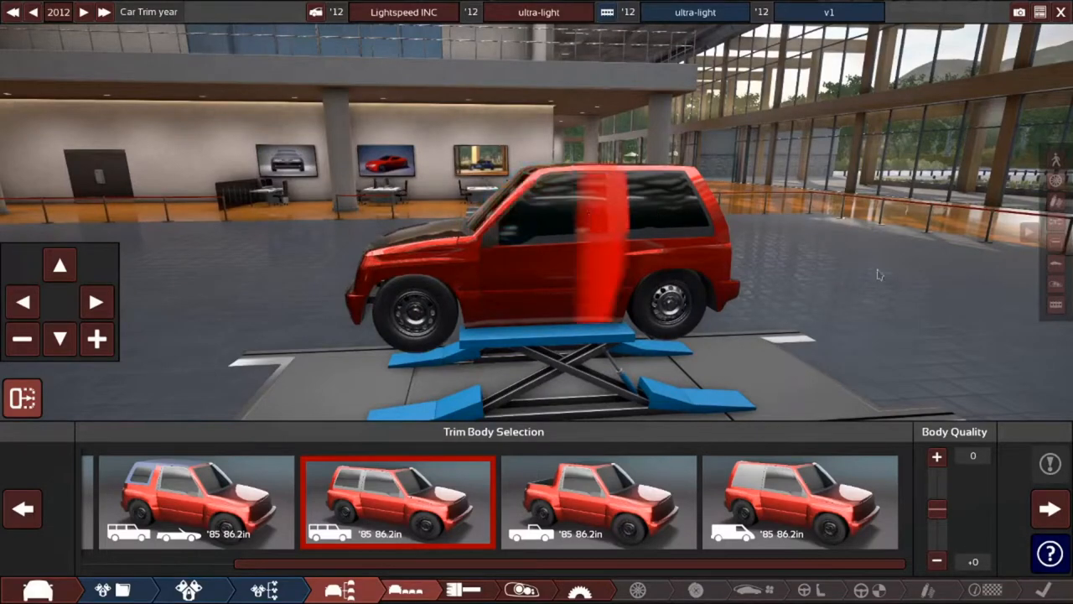
{"action": "mouse_move", "coordinate": [610, 190]}
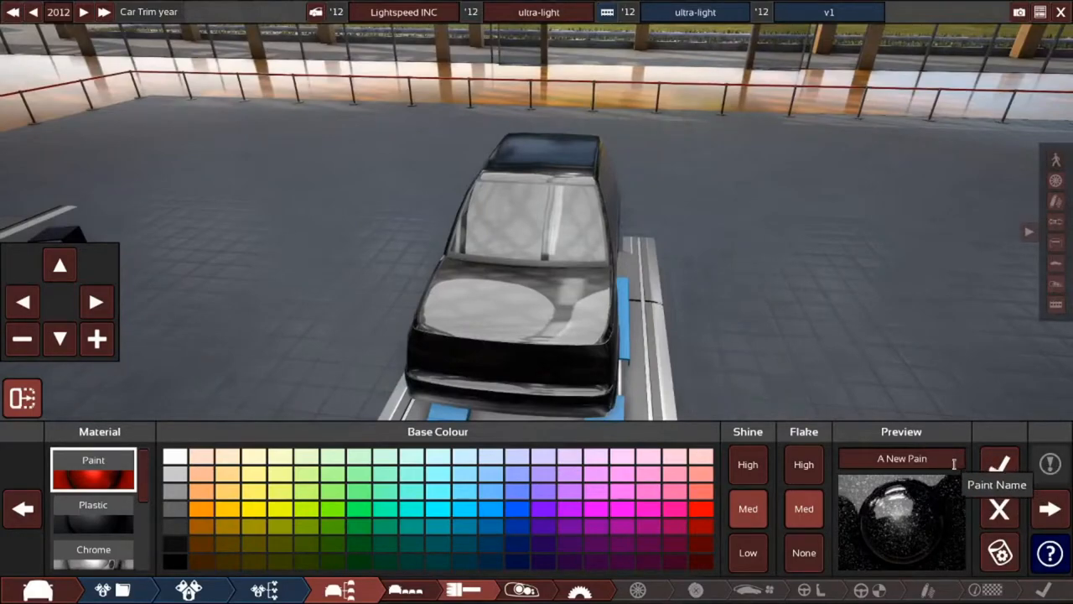
Create a custom 'black' paint and apply it to the brake calipers instead of red.
{"action": "type", "text": "black"}
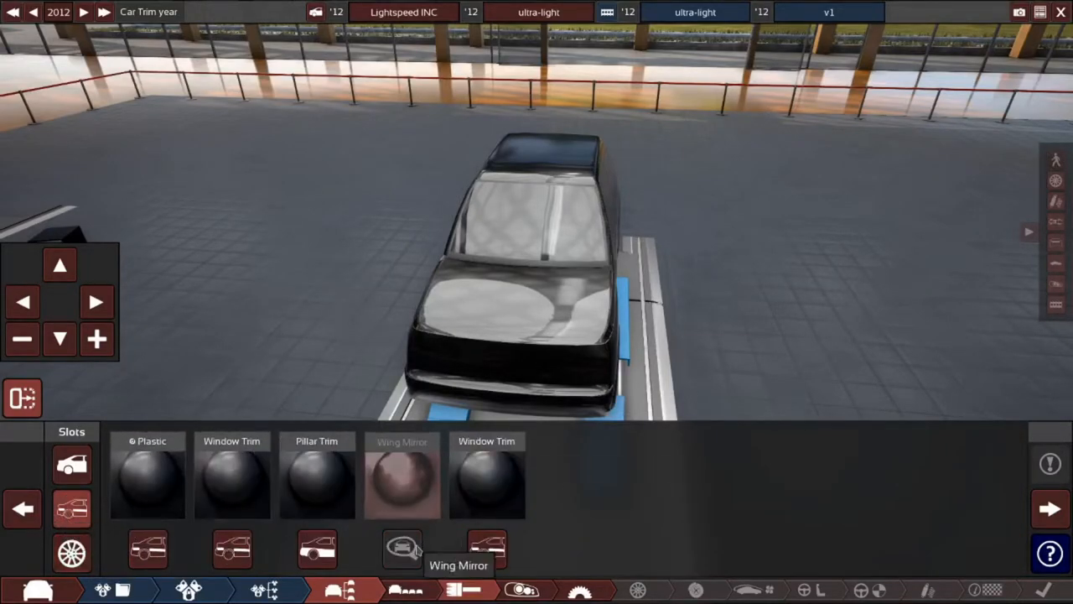
{"action": "left_click", "coordinate": [70, 548]}
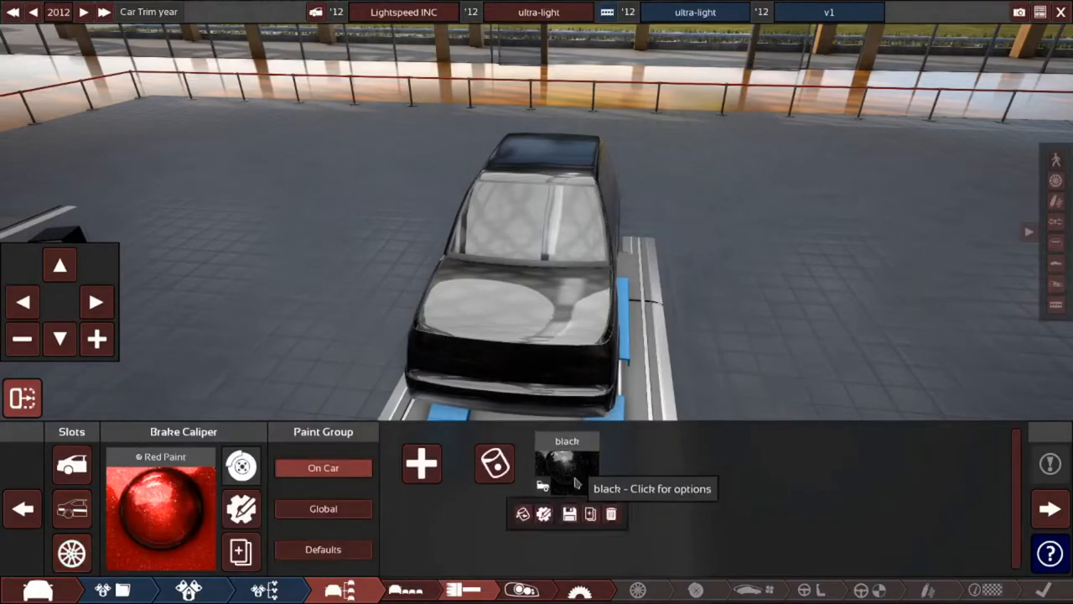
{"action": "left_click", "coordinate": [568, 474]}
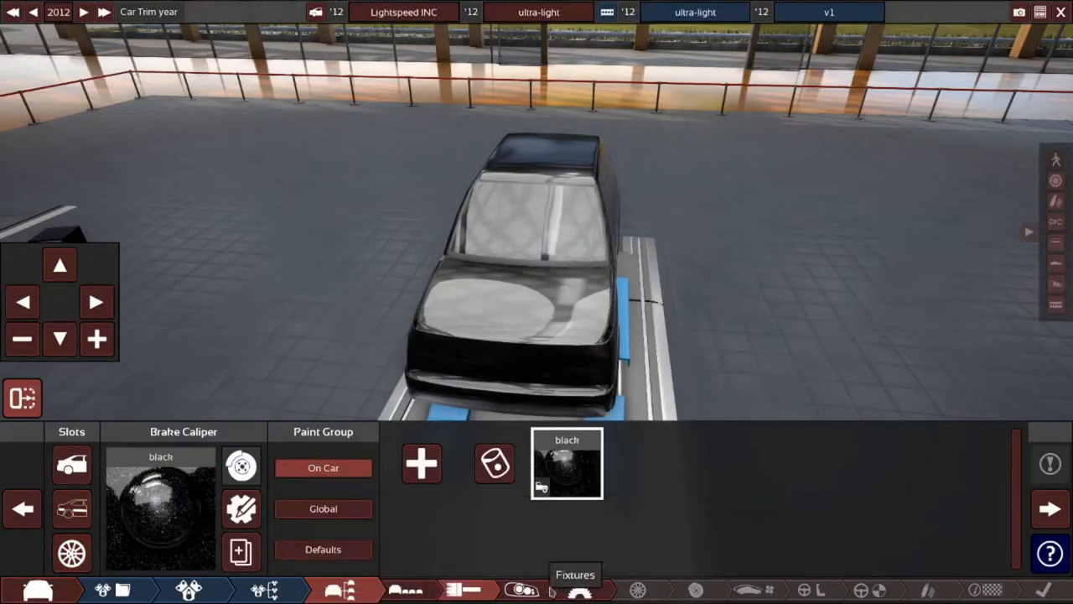
Place the horizontally slatted grille fixture on the SUV's front.
{"action": "left_click", "coordinate": [582, 590]}
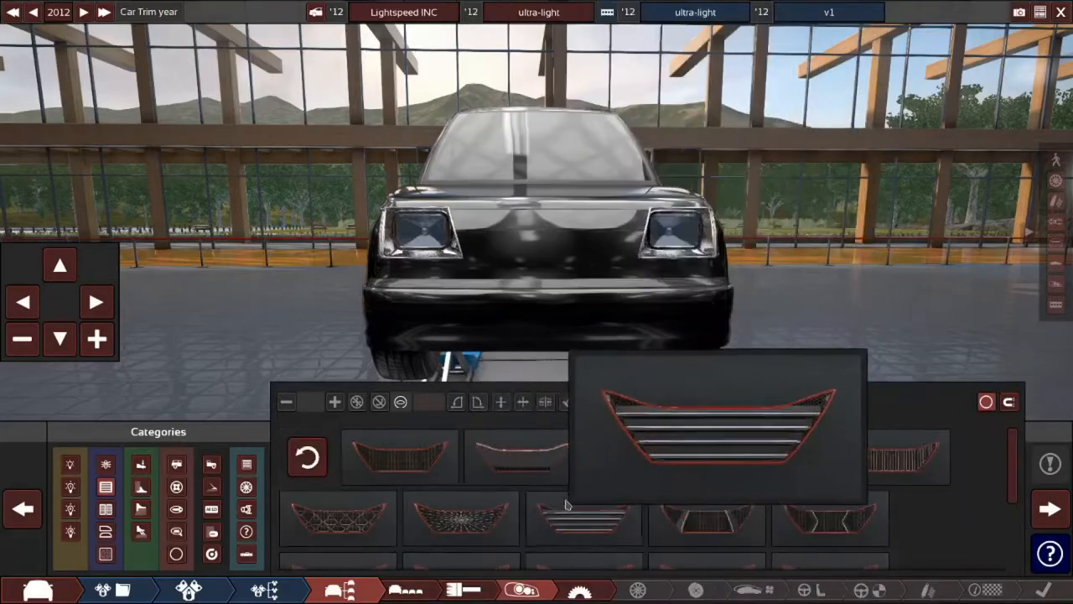
{"action": "left_click", "coordinate": [396, 461]}
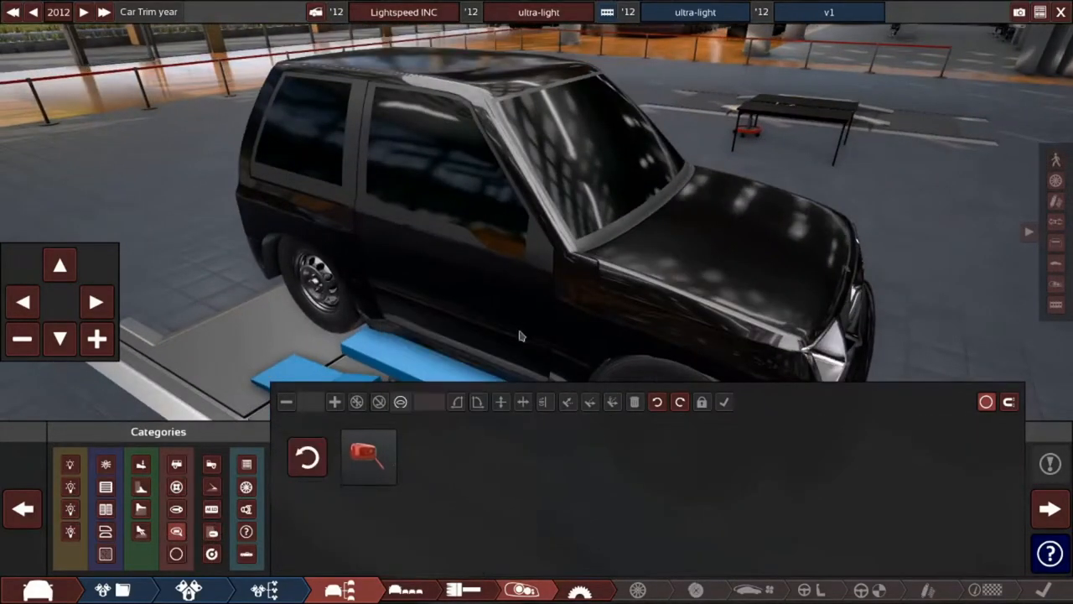
Fit a side mirror fixture and a door handle fixture to the body.
{"action": "left_click", "coordinate": [368, 459]}
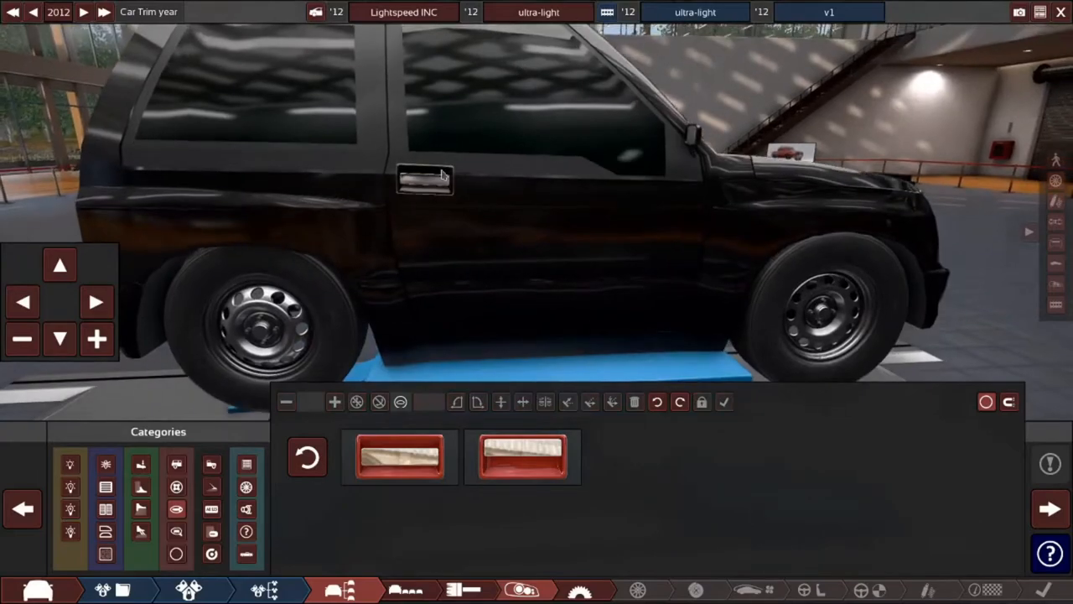
{"action": "left_click", "coordinate": [397, 466]}
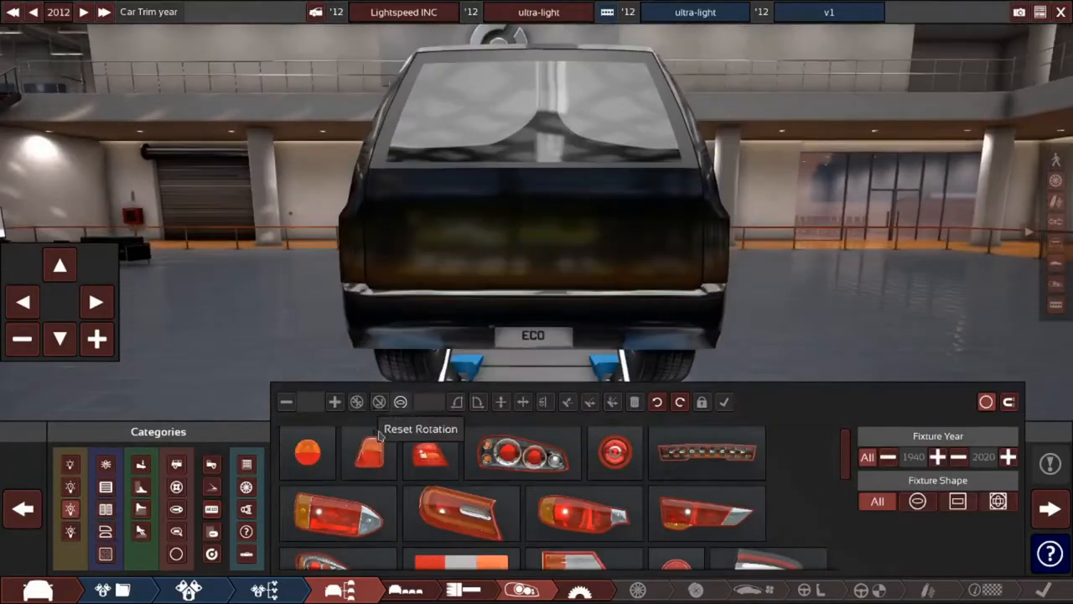
Add a tail light and the long red light bar fixture to the rear.
{"action": "left_click", "coordinate": [365, 450]}
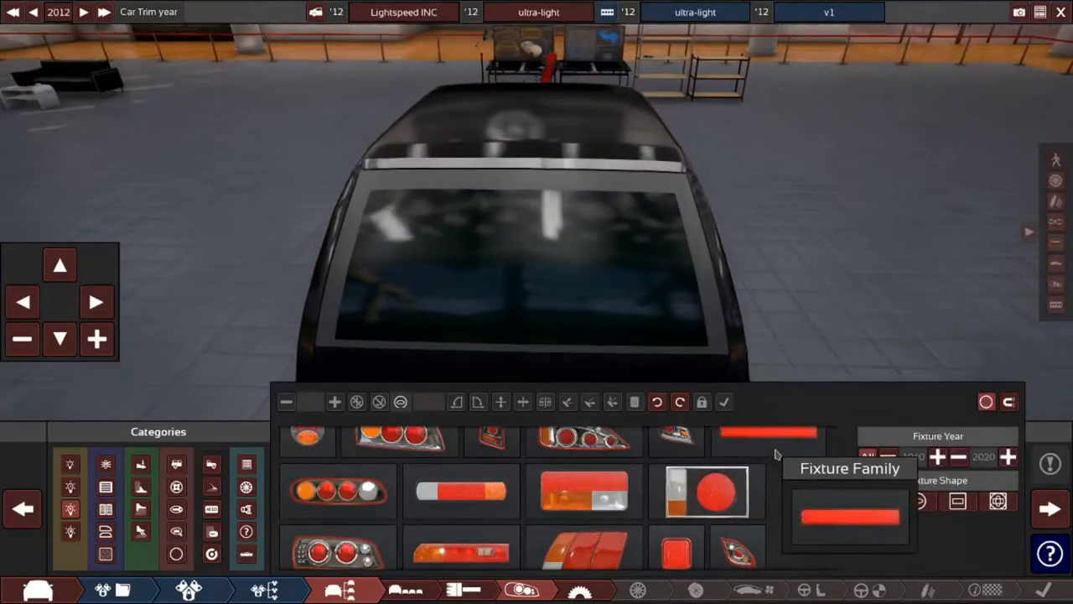
{"action": "left_click", "coordinate": [762, 431]}
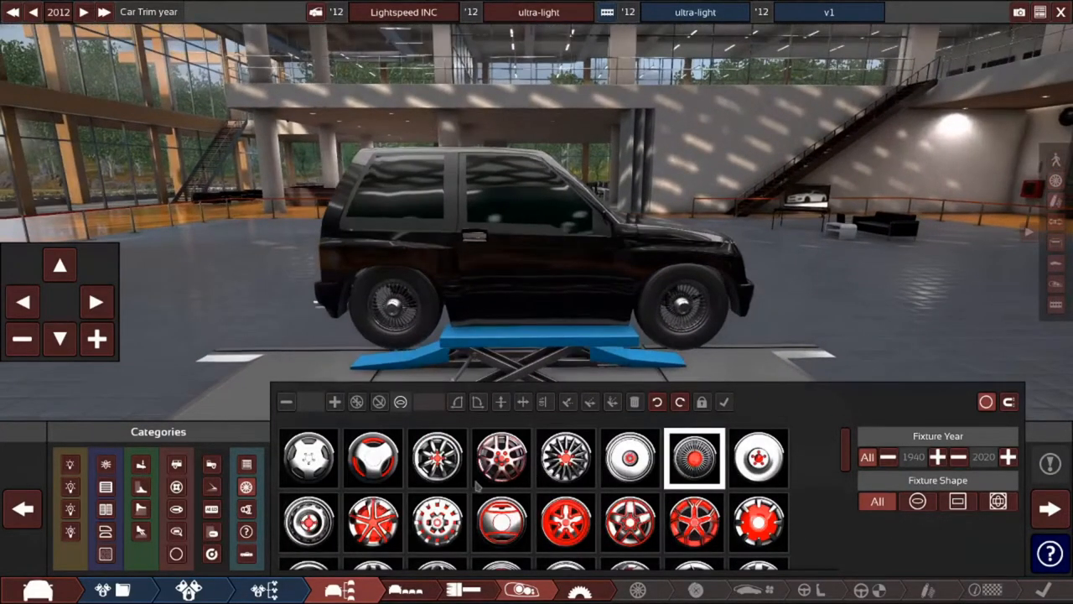
Scroll through the wheel cap fixture options for the rims.
{"action": "scroll", "scroll_direction": "down", "scroll_amount": 3}
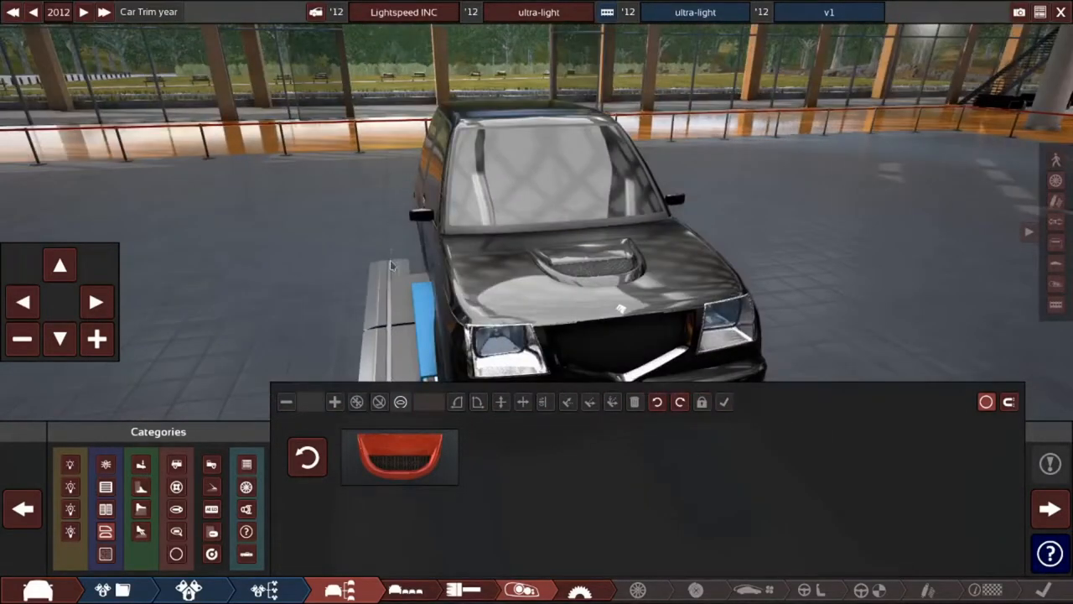
Bring up the pause menu with Esc and resume designing the car.
{"action": "key", "text": "Escape"}
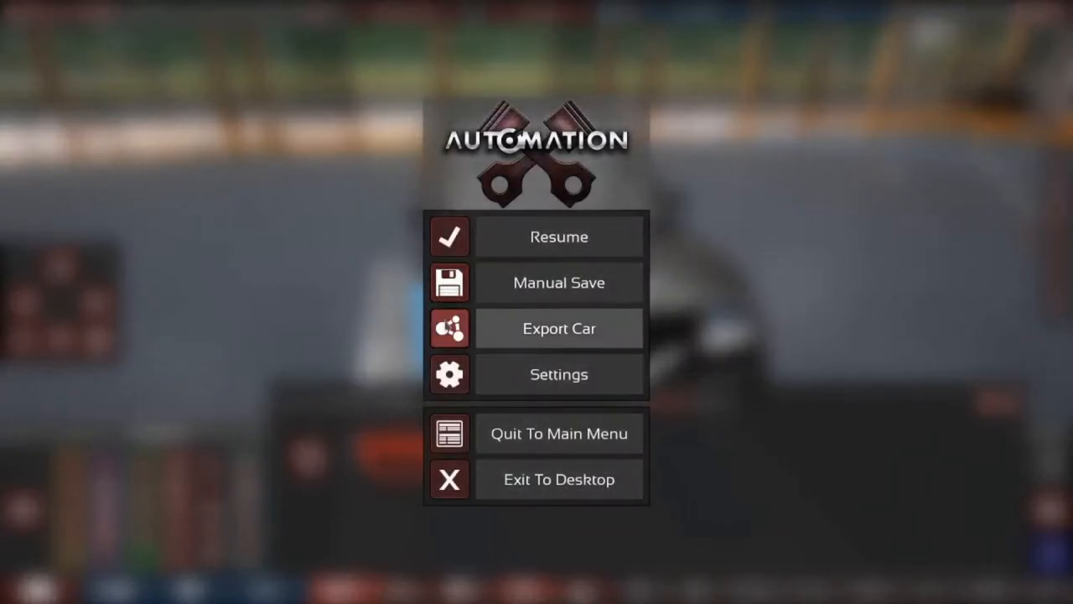
{"action": "left_click", "coordinate": [559, 237]}
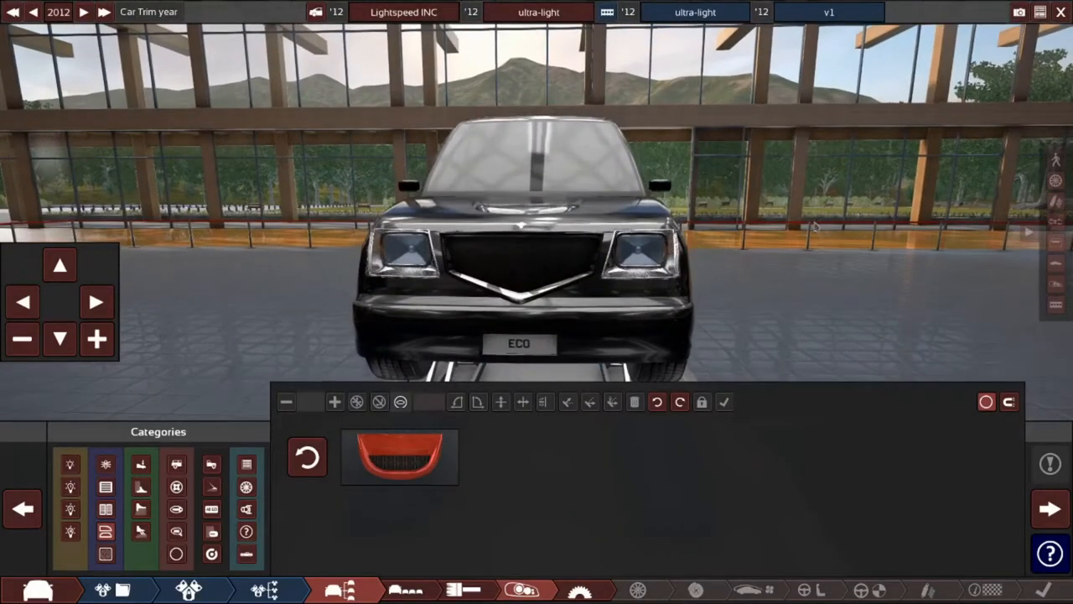
{"action": "mouse_move", "coordinate": [849, 289]}
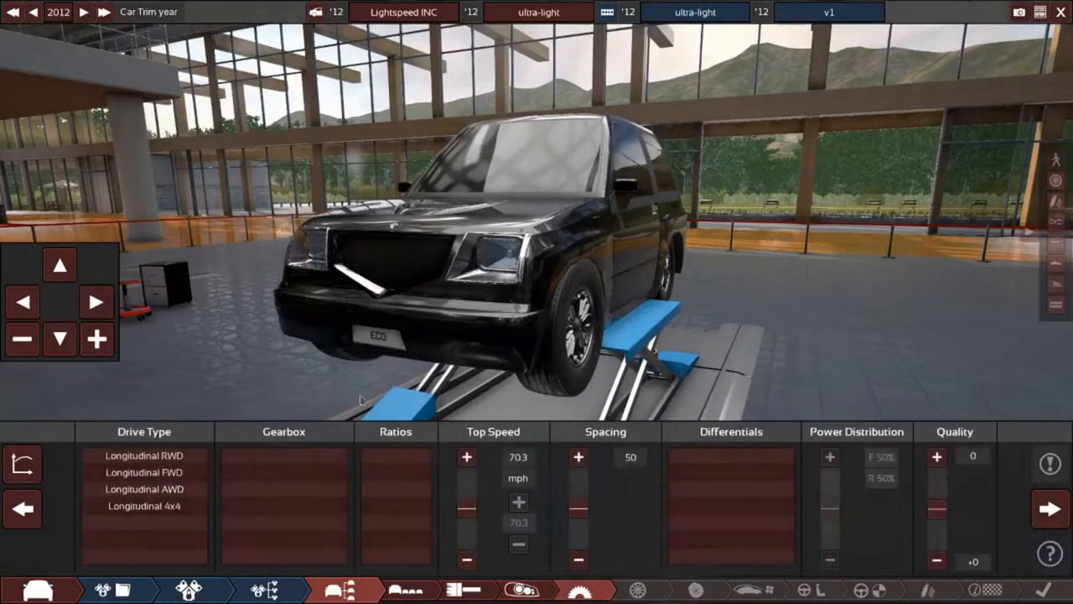
Preview 4WD and RWD, then choose Longitudinal FWD, a manual gearbox and 4 ratios.
{"action": "left_click", "coordinate": [144, 506]}
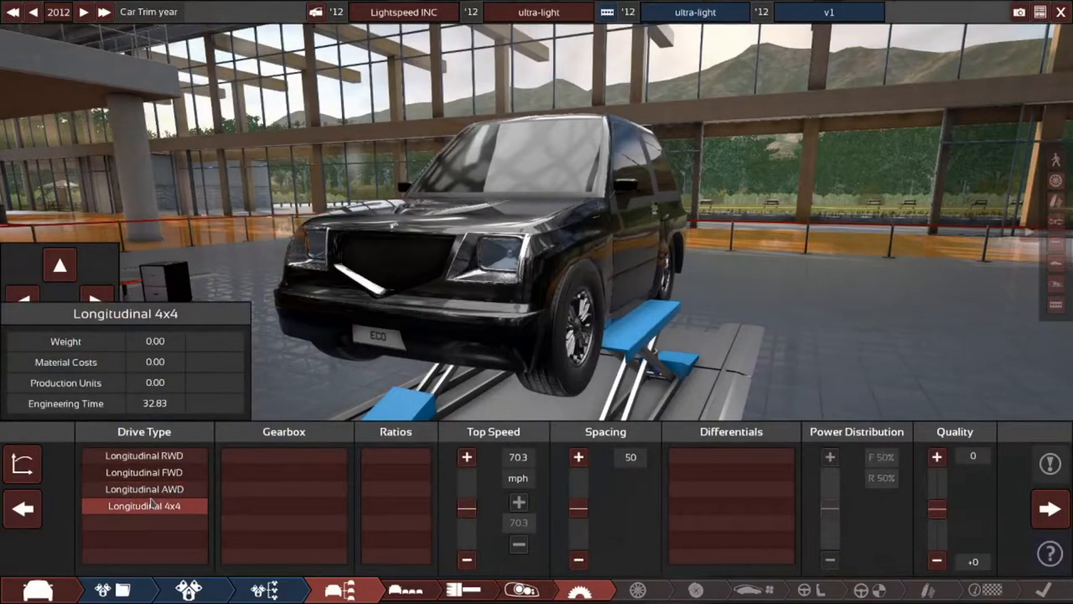
{"action": "left_click", "coordinate": [143, 455]}
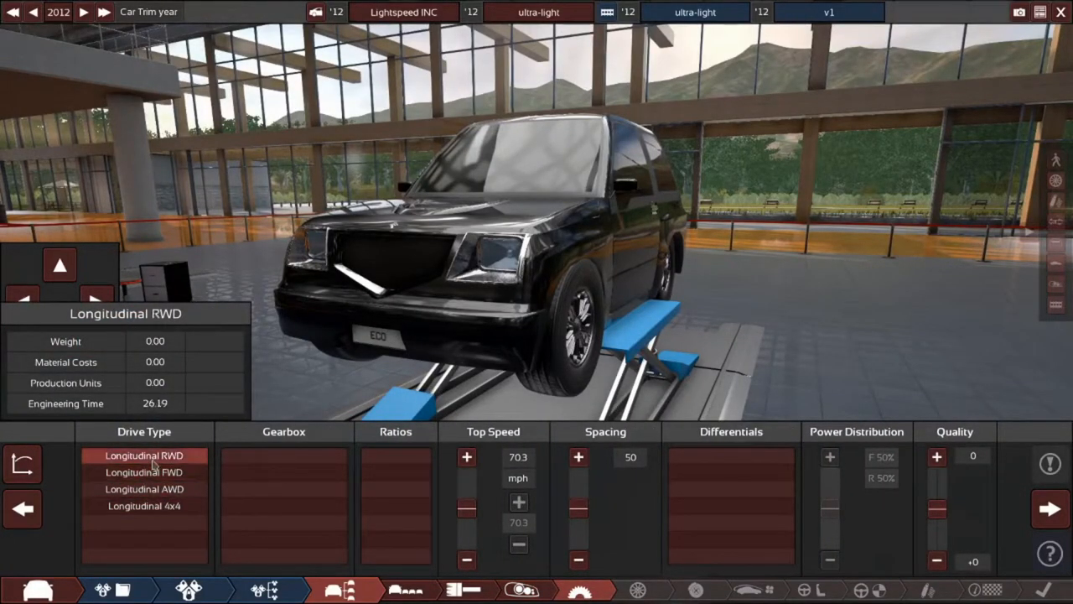
{"action": "left_click", "coordinate": [144, 472]}
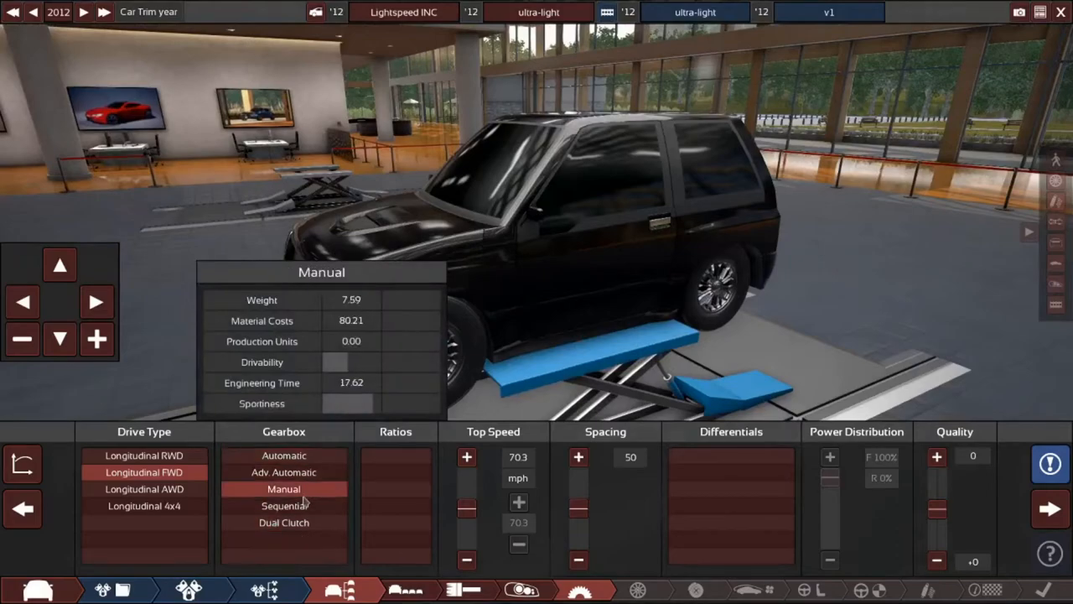
{"action": "left_click", "coordinate": [395, 456]}
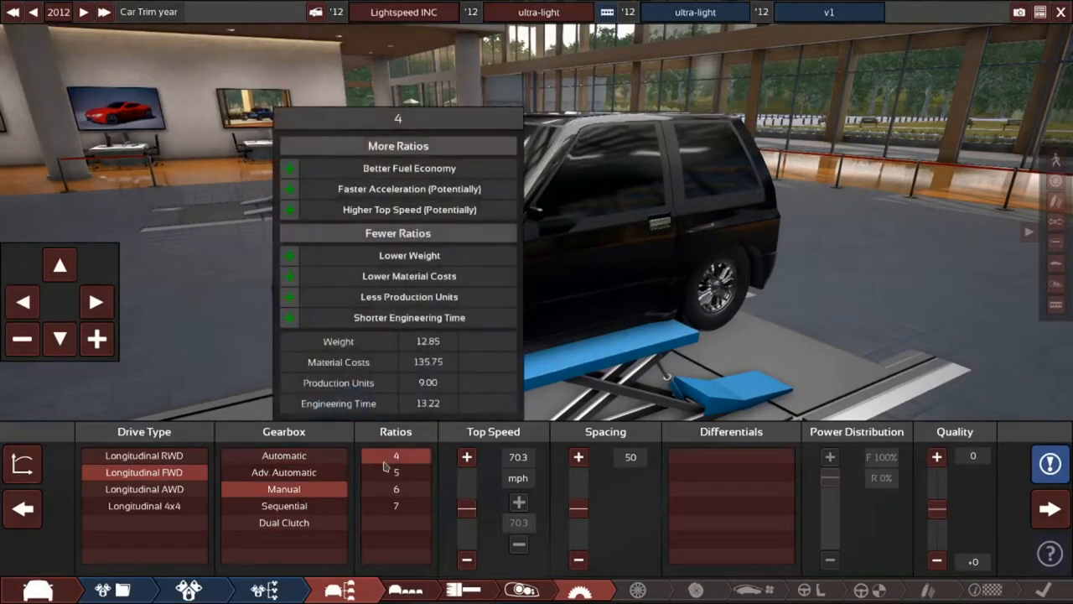
{"action": "left_click", "coordinate": [395, 488]}
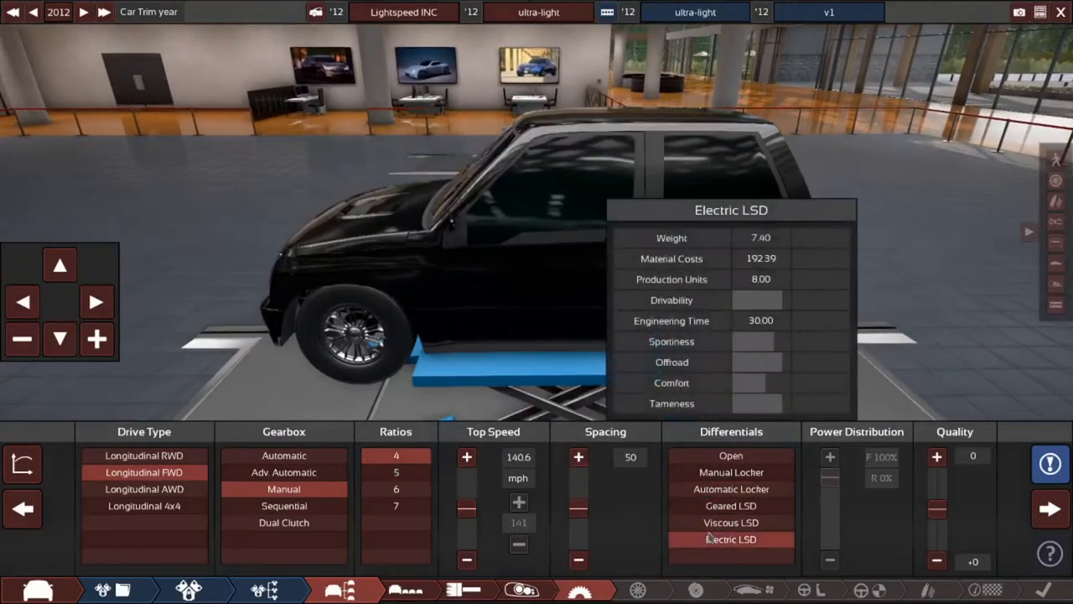
Fit a viscous LSD and lower the gearing top speed to about 100 mph.
{"action": "left_click", "coordinate": [729, 522]}
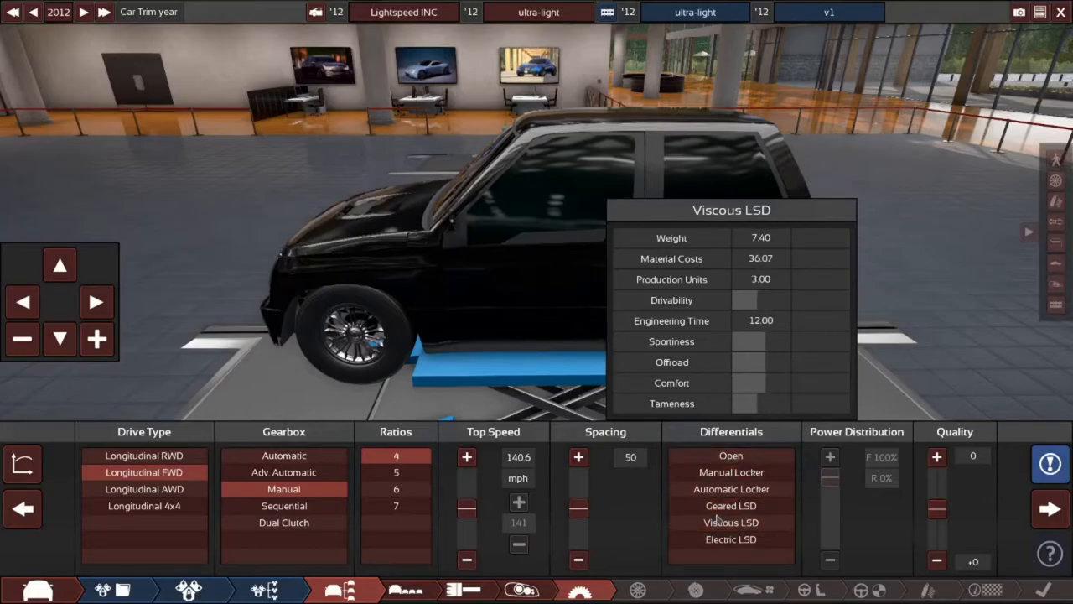
{"action": "left_click", "coordinate": [729, 522]}
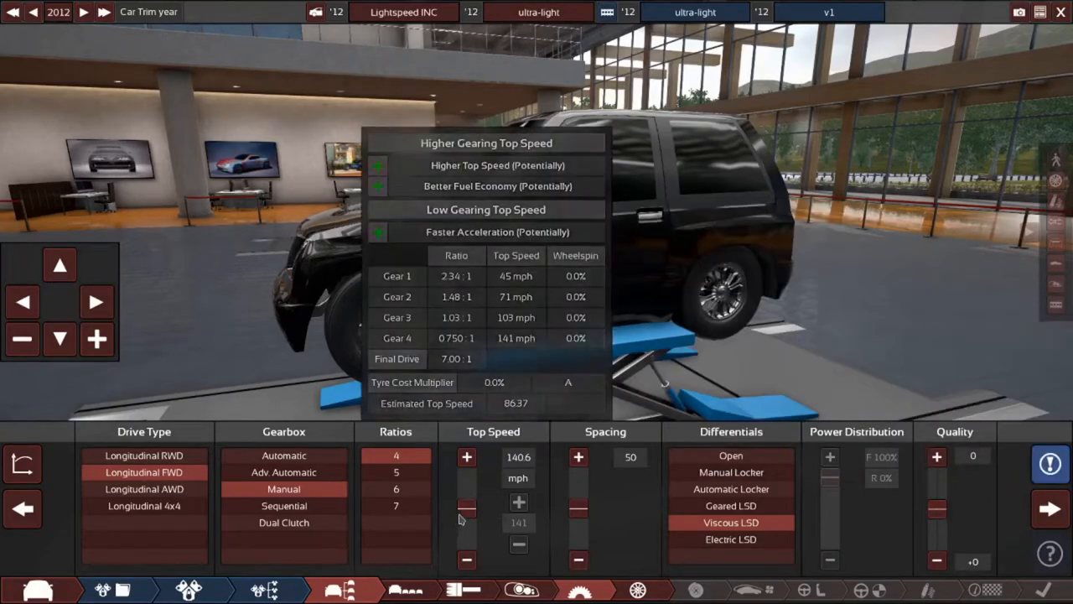
{"action": "left_click_drag", "start_coordinate": [466, 507], "coordinate": [466, 524]}
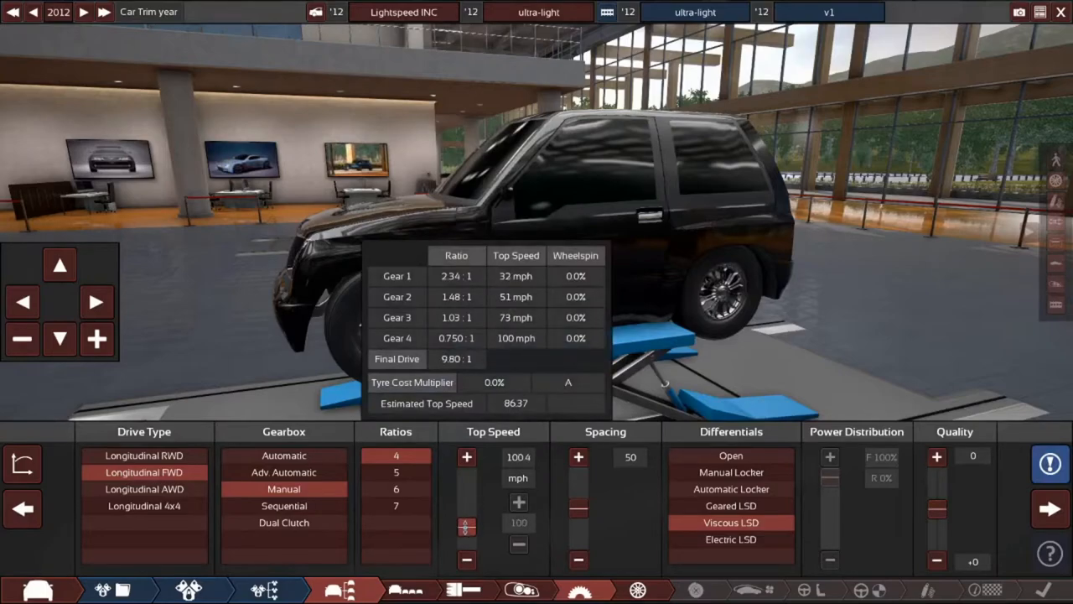
{"action": "left_click", "coordinate": [1047, 463]}
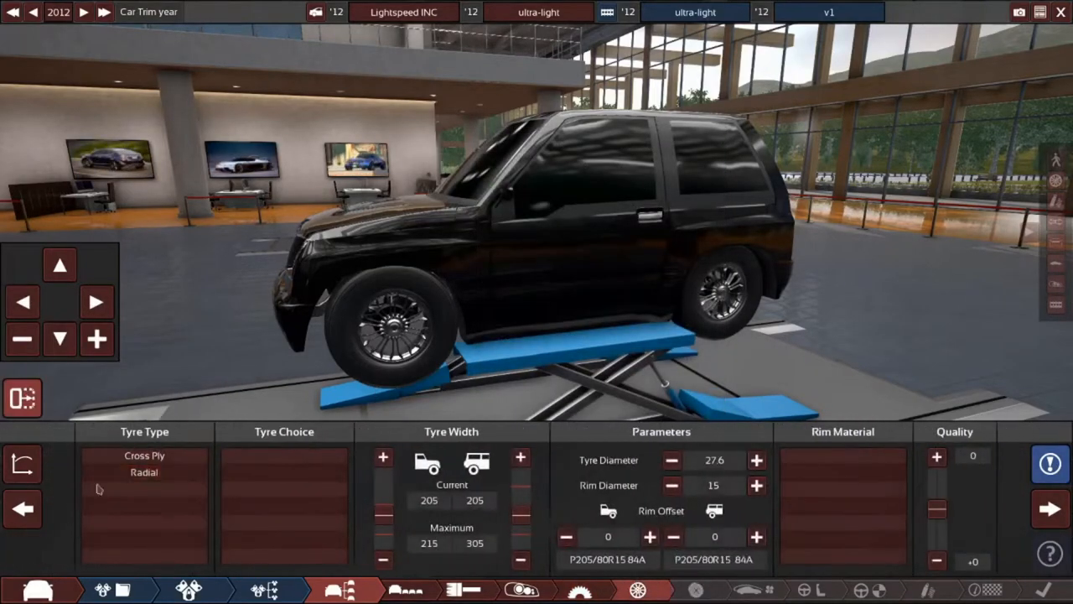
Choose radial Medium Compound tyres and magnesium rims.
{"action": "left_click", "coordinate": [283, 506]}
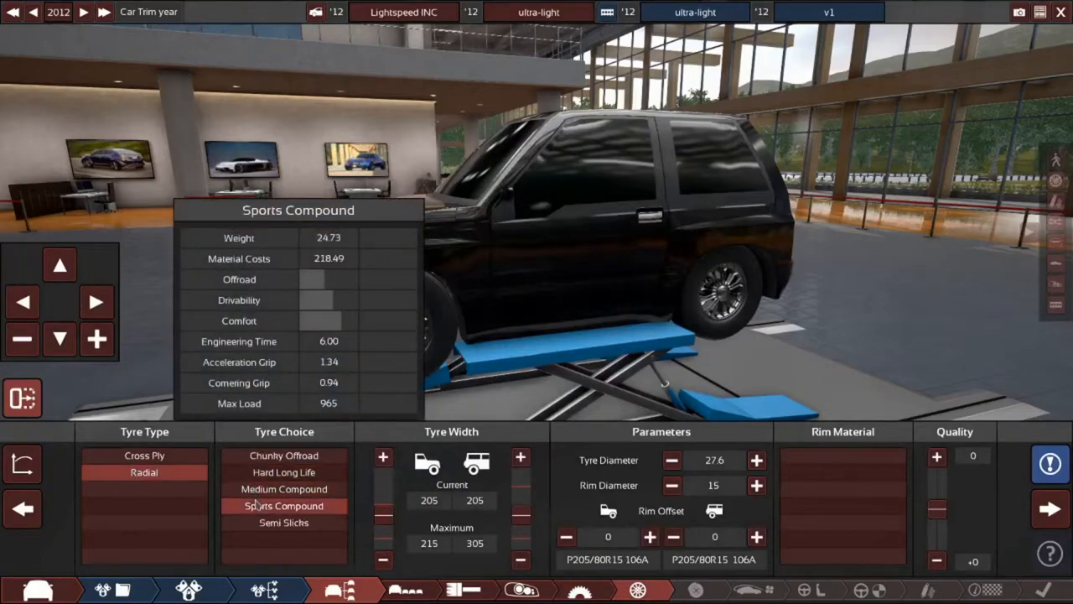
{"action": "left_click", "coordinate": [283, 489]}
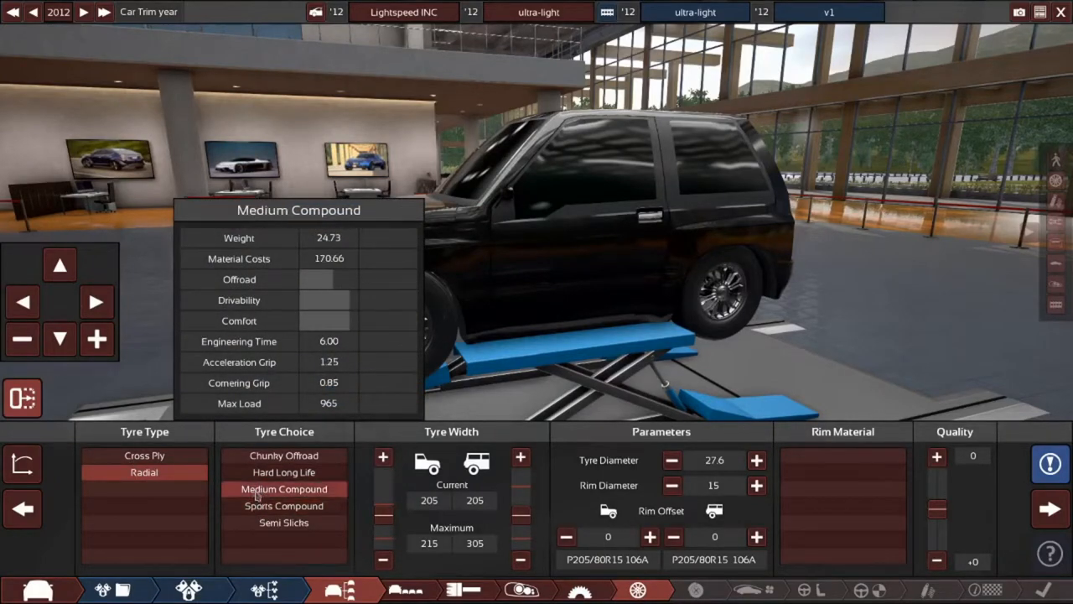
{"action": "left_click", "coordinate": [283, 472]}
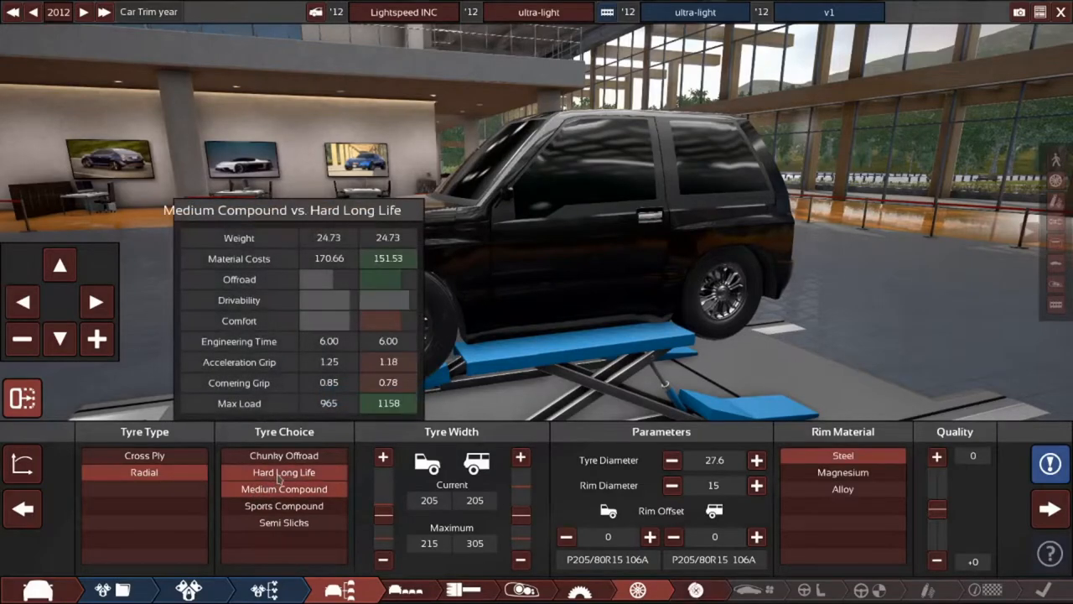
{"action": "left_click", "coordinate": [284, 471]}
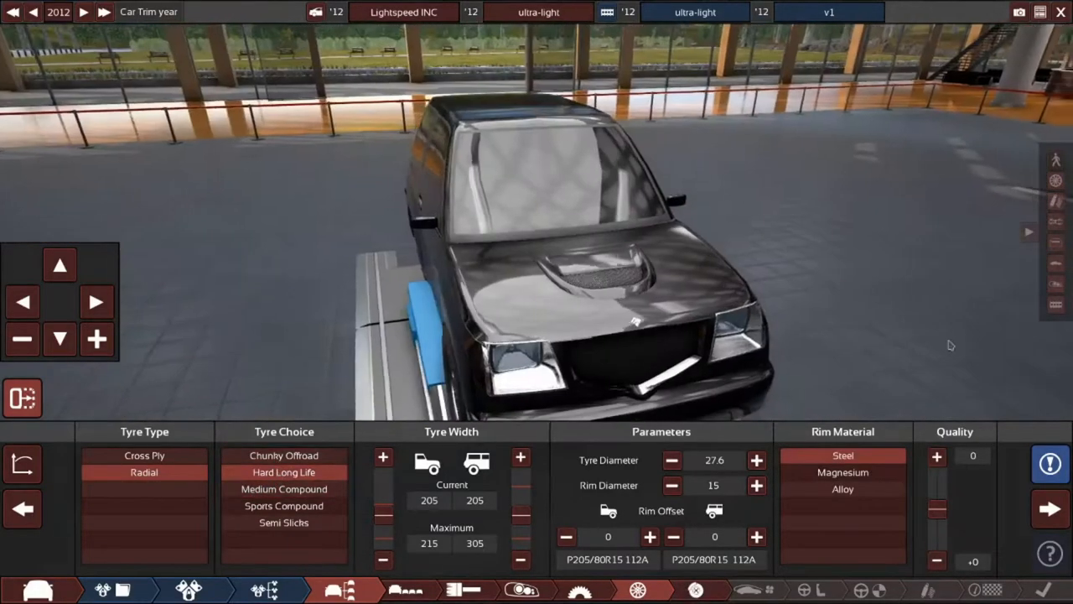
{"action": "left_click", "coordinate": [284, 489]}
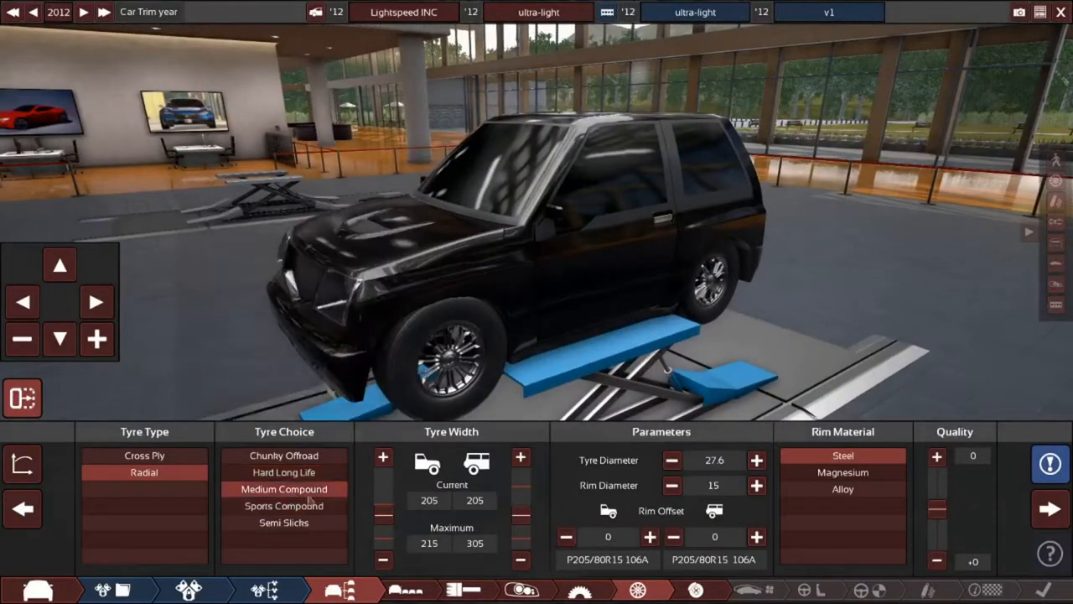
{"action": "mouse_move", "coordinate": [841, 489]}
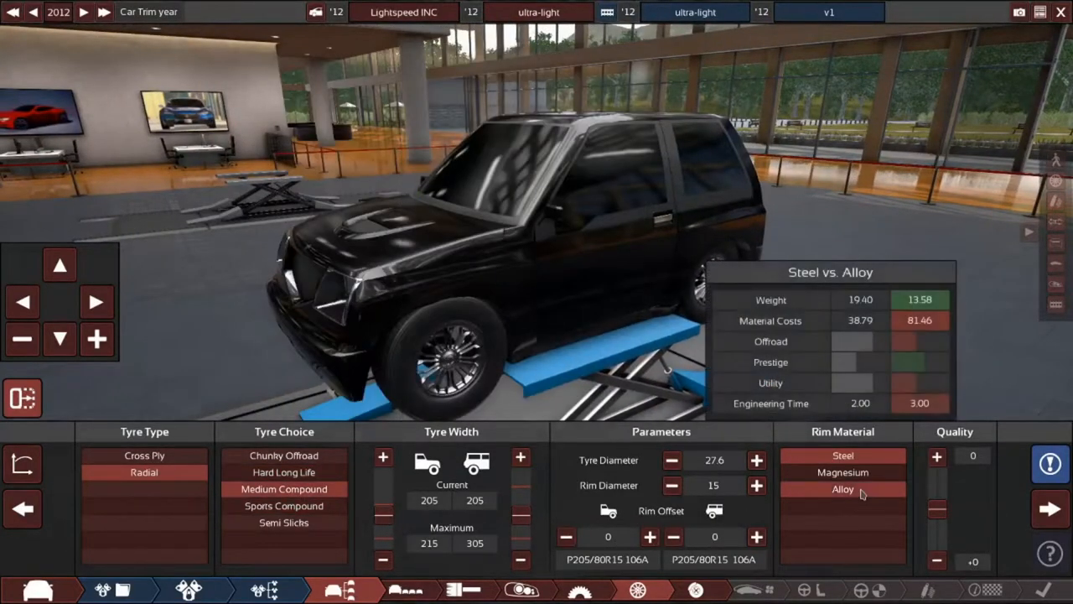
{"action": "left_click", "coordinate": [841, 472]}
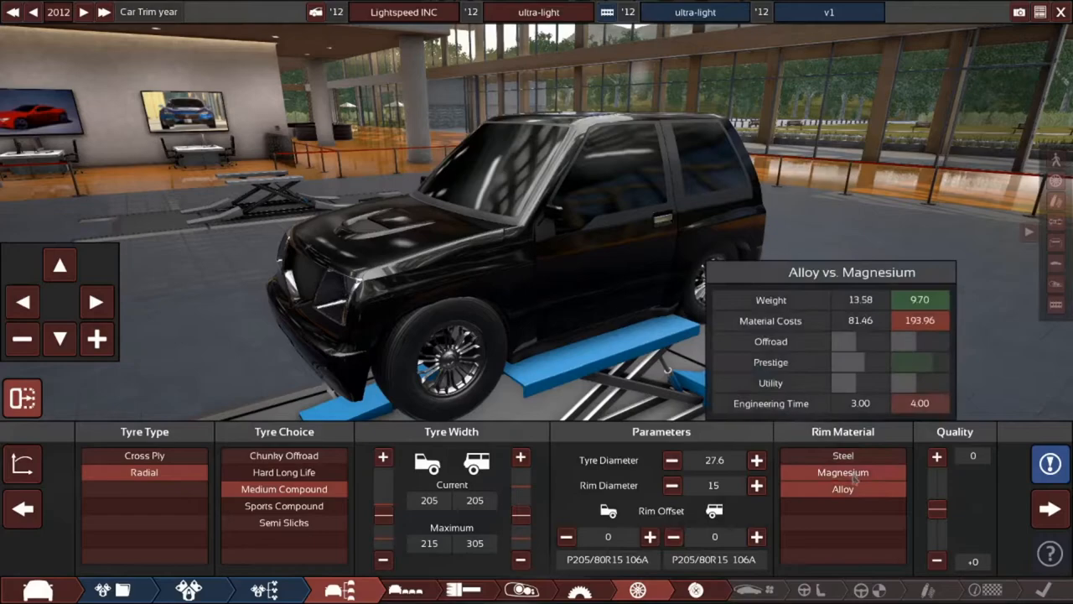
{"action": "left_click", "coordinate": [843, 471]}
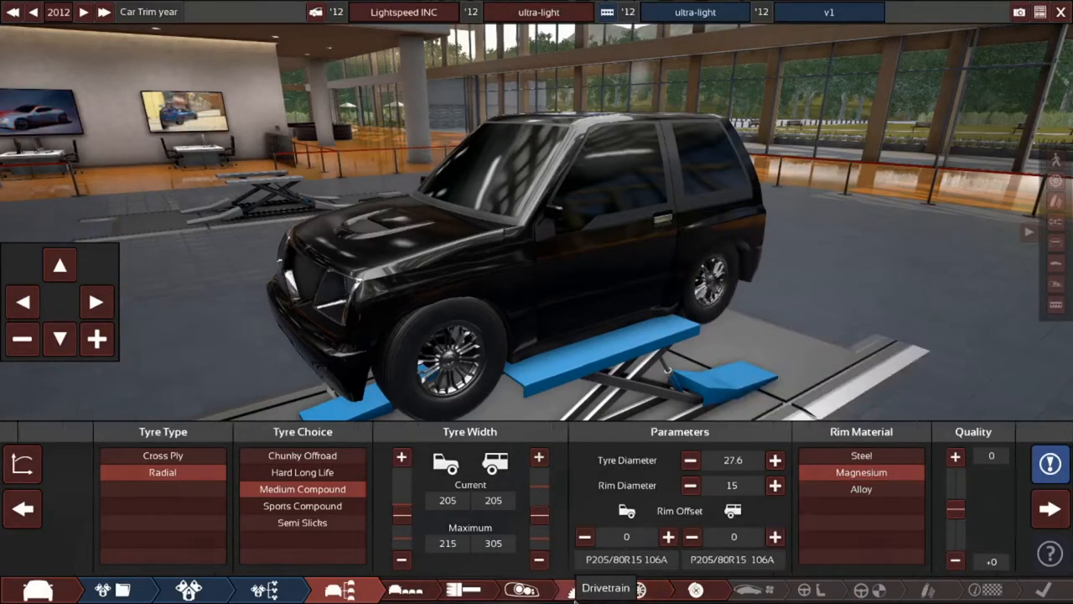
Adjust the drivetrain Quality slider on the Drivetrain tab until it reads +5.
{"action": "left_click", "coordinate": [608, 602]}
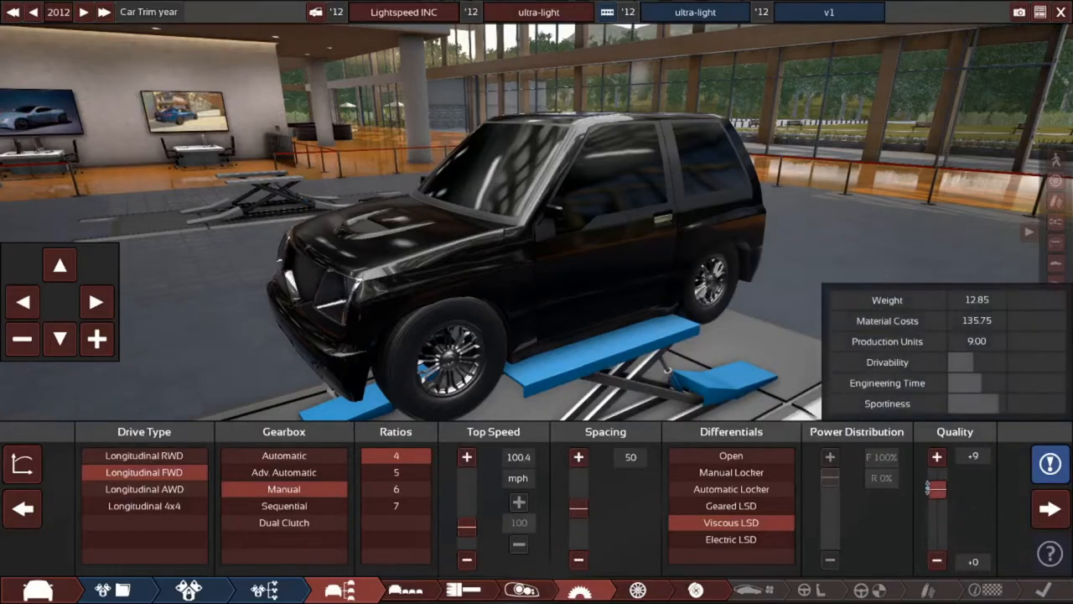
{"action": "left_click", "coordinate": [1043, 464]}
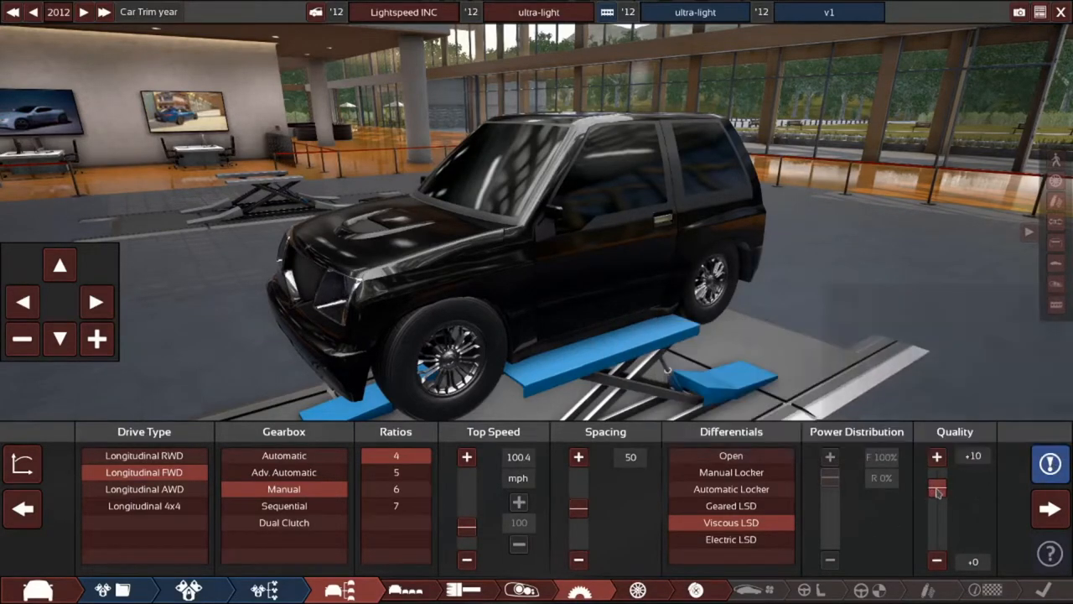
{"action": "left_click_drag", "start_coordinate": [937, 491], "coordinate": [936, 499]}
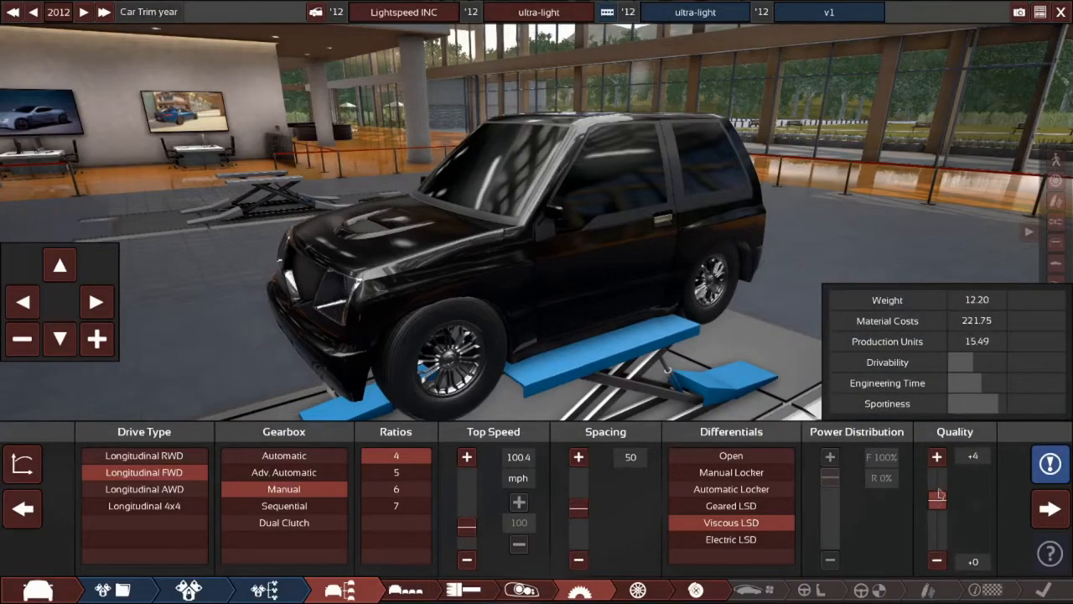
{"action": "left_click", "coordinate": [936, 456]}
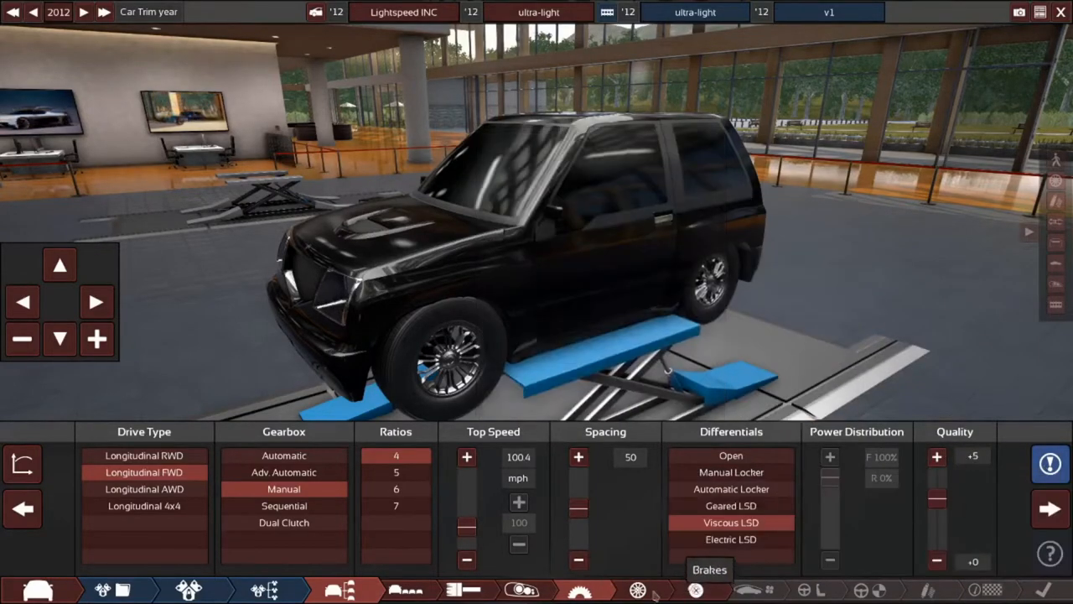
Go back to the tyre and rim settings and nudge the tyre Quality slider.
{"action": "left_click", "coordinate": [636, 589]}
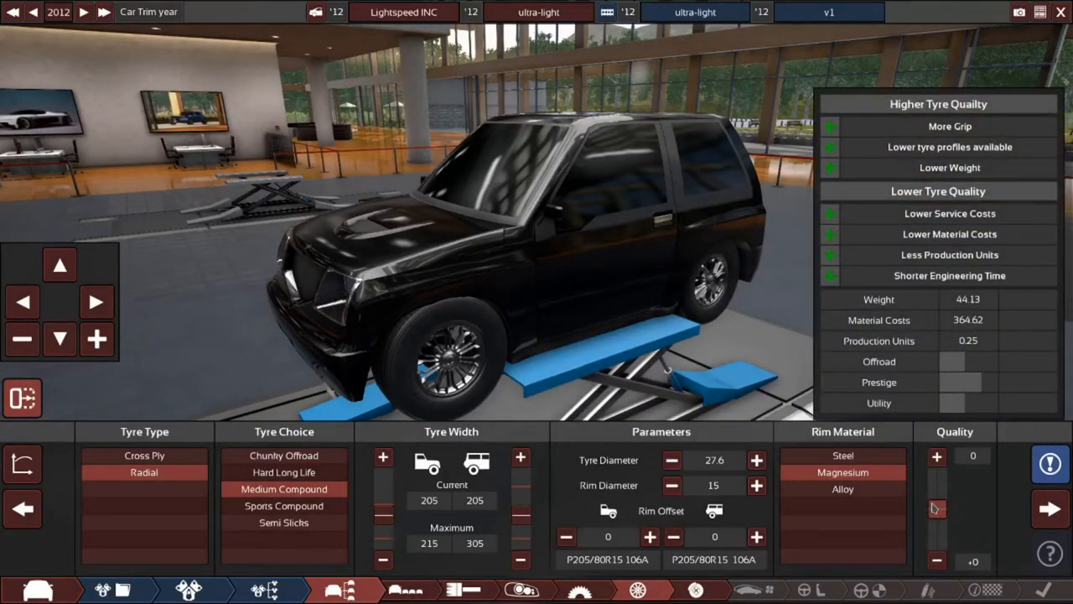
{"action": "left_click_drag", "start_coordinate": [937, 507], "coordinate": [938, 499]}
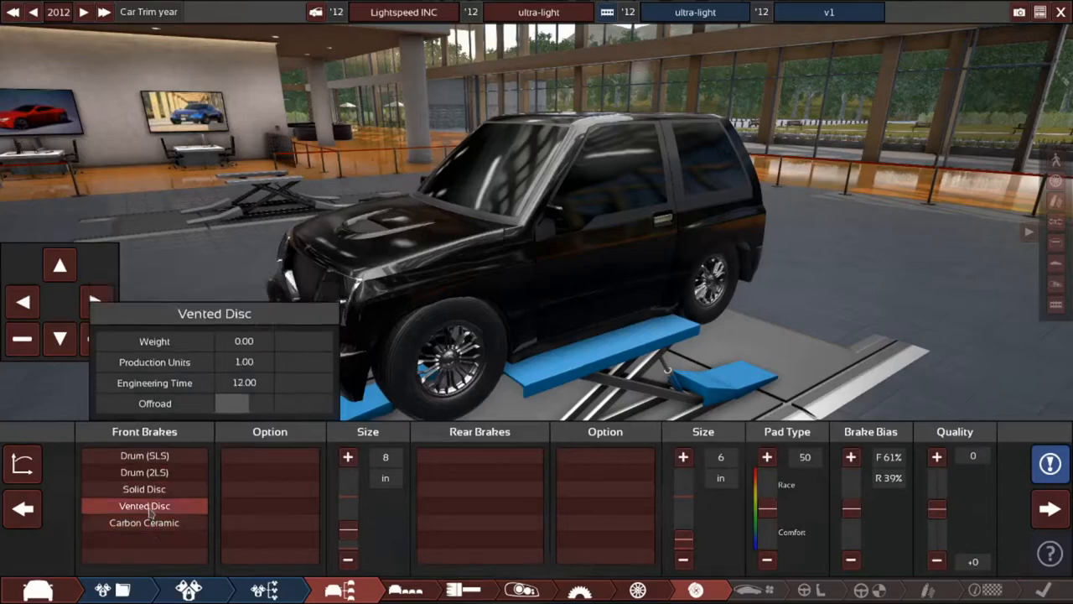
Fit carbon ceramic brakes front and rear with race-leaning pads set to 88.
{"action": "left_click", "coordinate": [144, 489]}
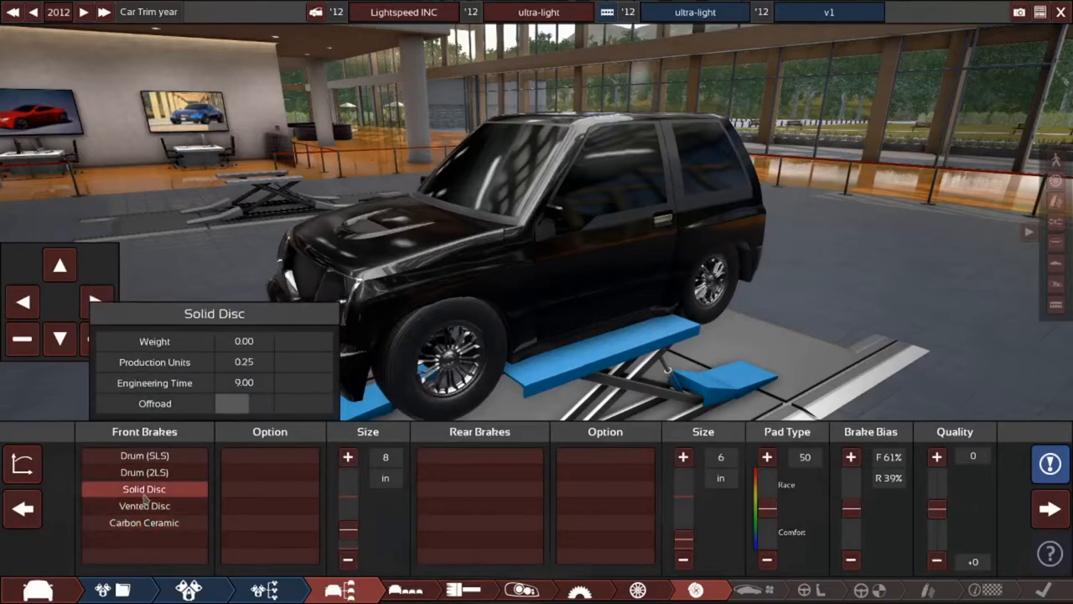
{"action": "left_click", "coordinate": [144, 523]}
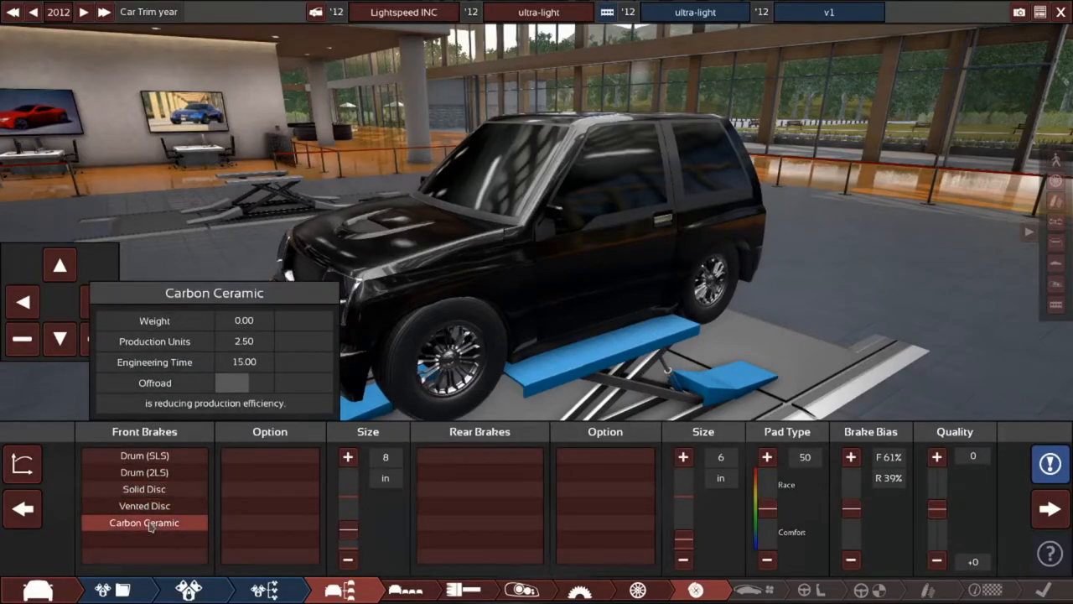
{"action": "left_click", "coordinate": [269, 472]}
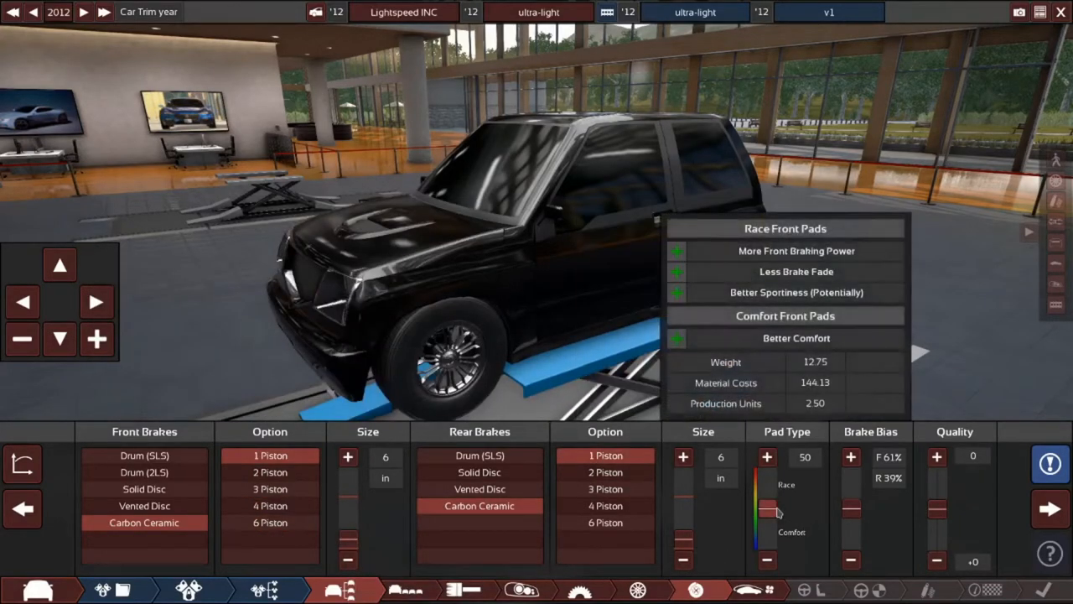
{"action": "left_click_drag", "start_coordinate": [771, 511], "coordinate": [767, 483]}
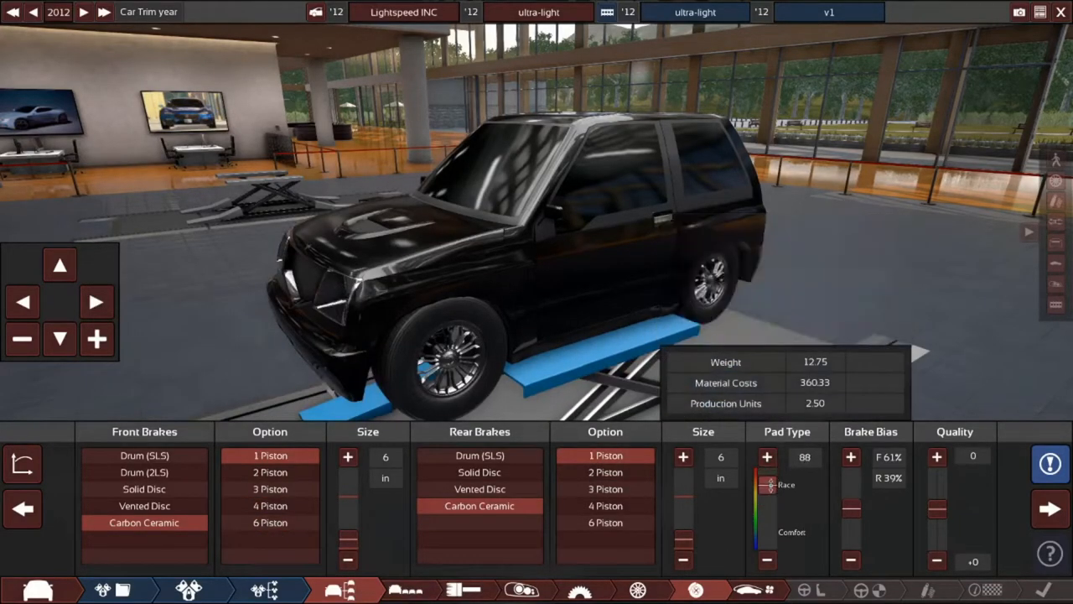
{"action": "left_click", "coordinate": [766, 457]}
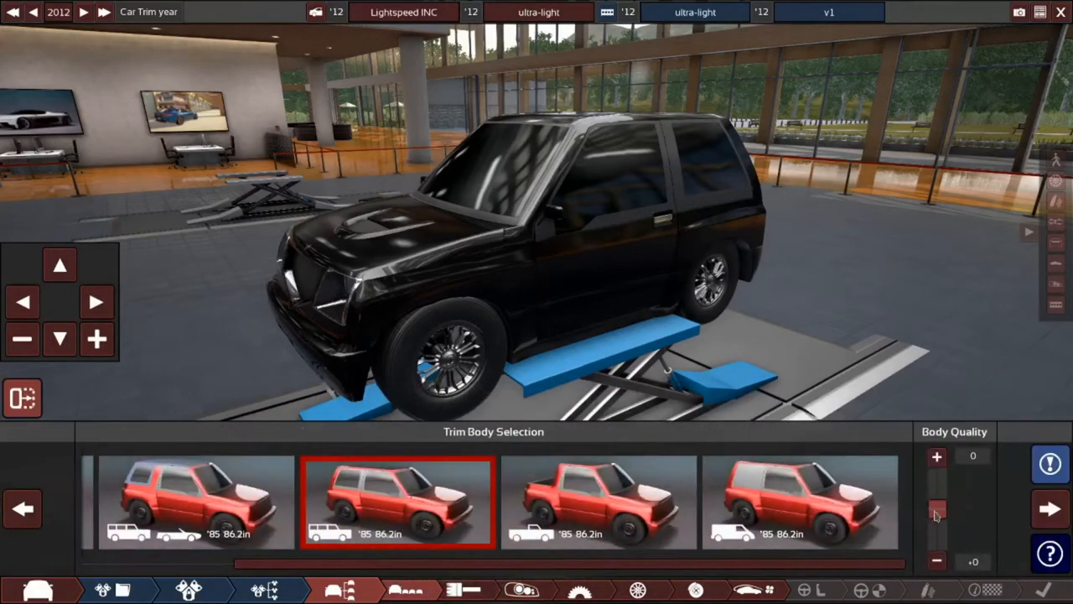
Lower the body quality slider and move on to the seating and interior options.
{"action": "left_click_drag", "start_coordinate": [936, 512], "coordinate": [936, 545]}
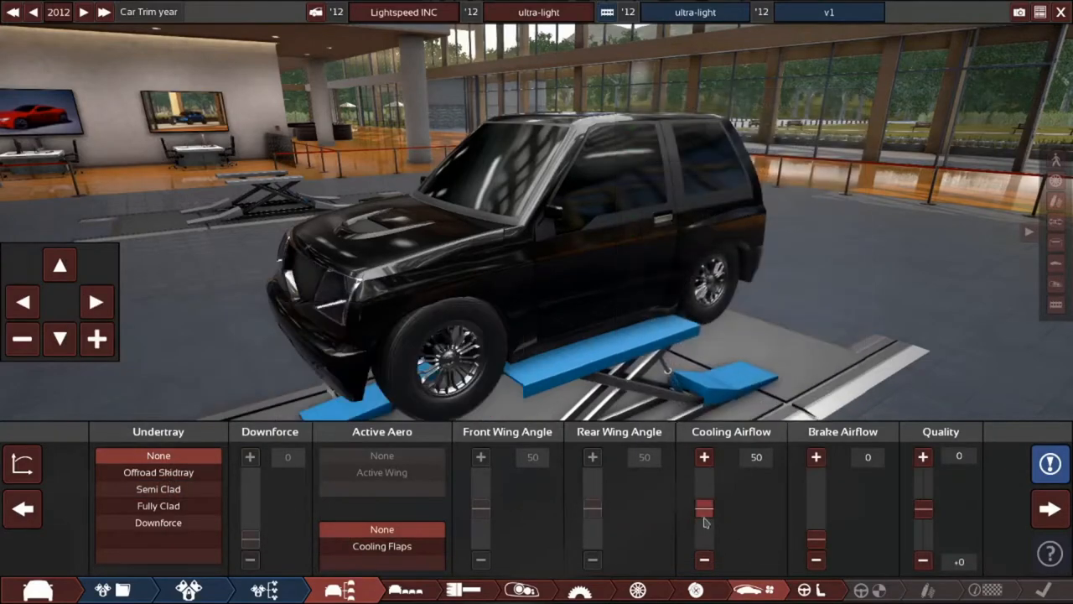
{"action": "left_click", "coordinate": [342, 589]}
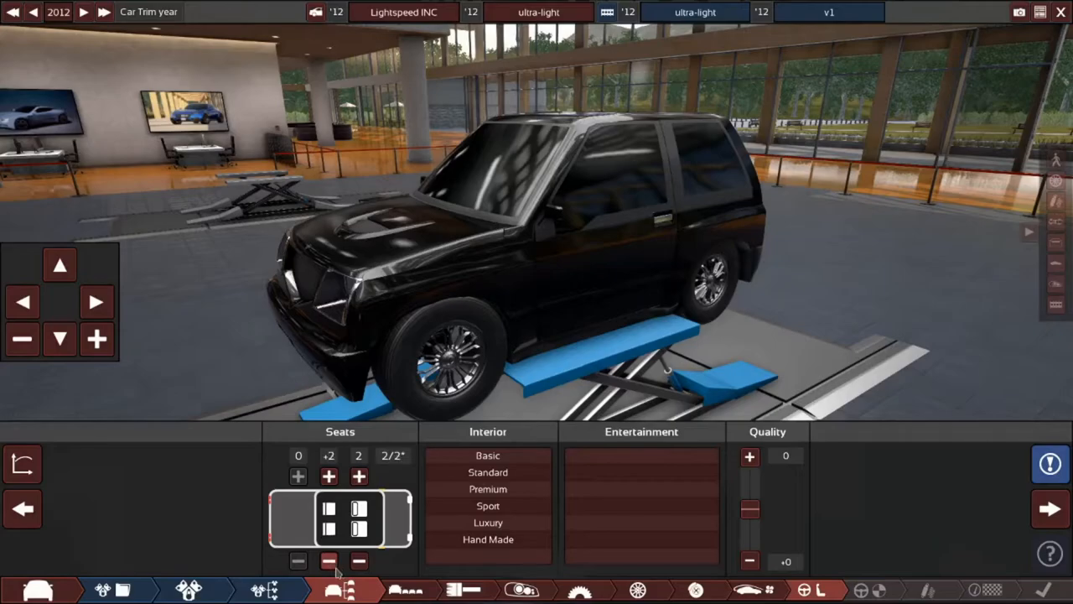
Remove the rear seat row for a two-seat layout and choose the Sport interior.
{"action": "left_click", "coordinate": [354, 558]}
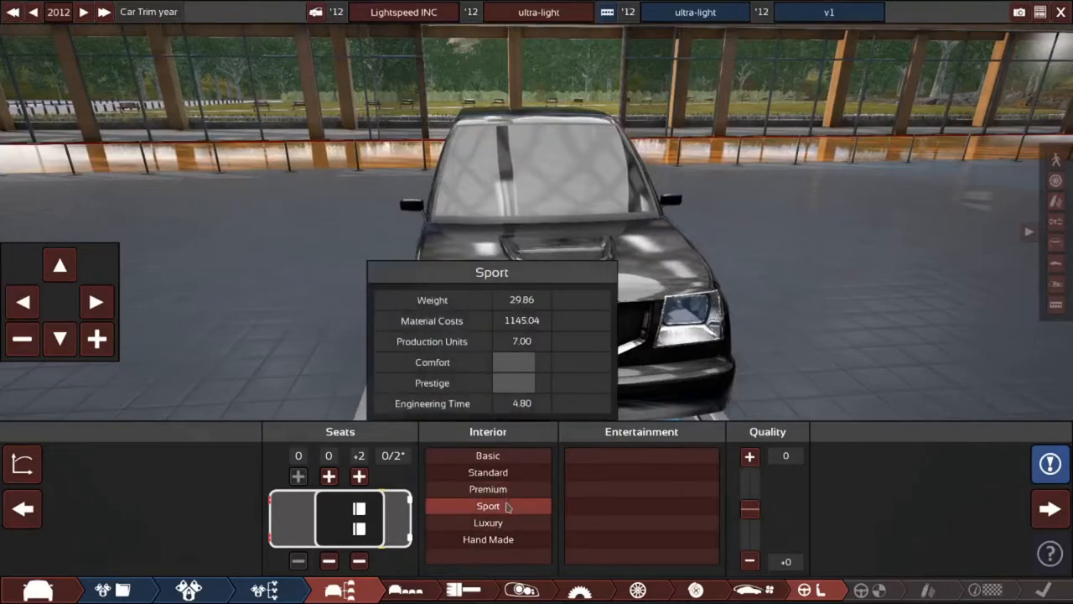
{"action": "left_click", "coordinate": [486, 455]}
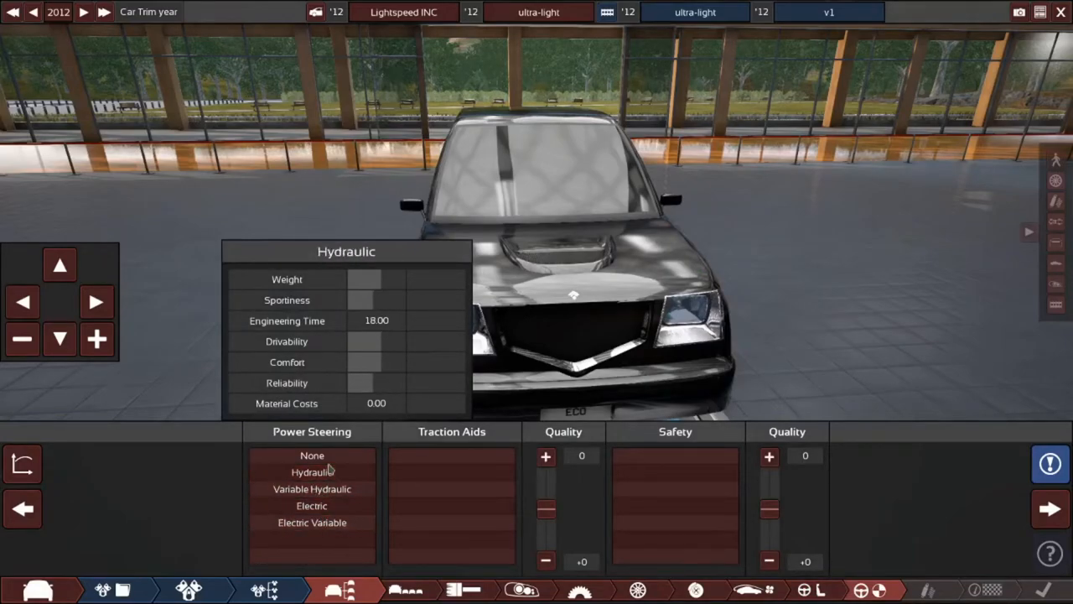
Set power steering to None and pick the Basic 00s safety package.
{"action": "left_click", "coordinate": [311, 454]}
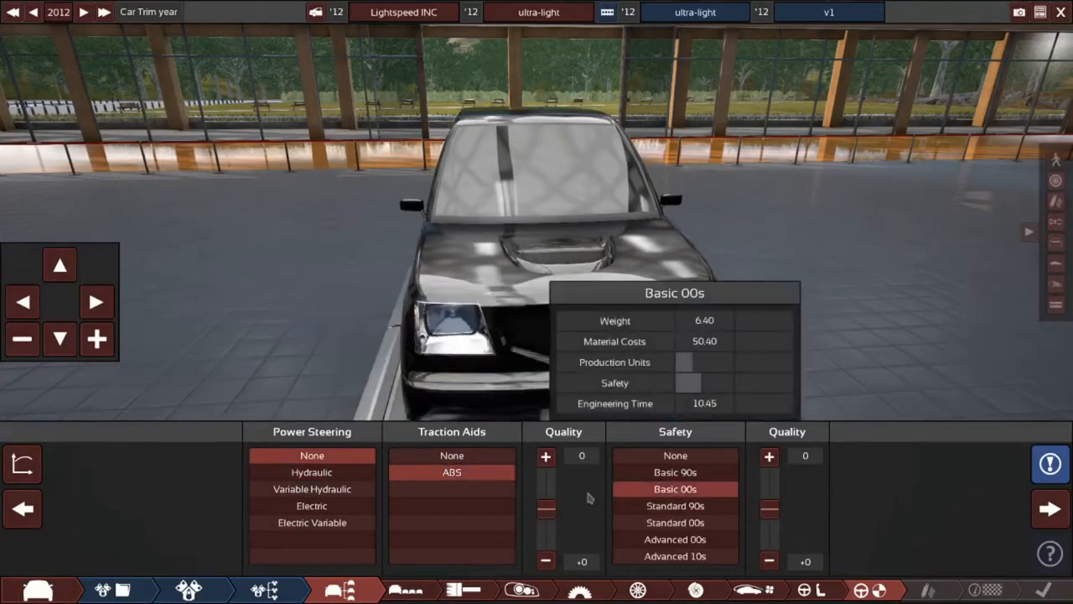
{"action": "left_click", "coordinate": [676, 540]}
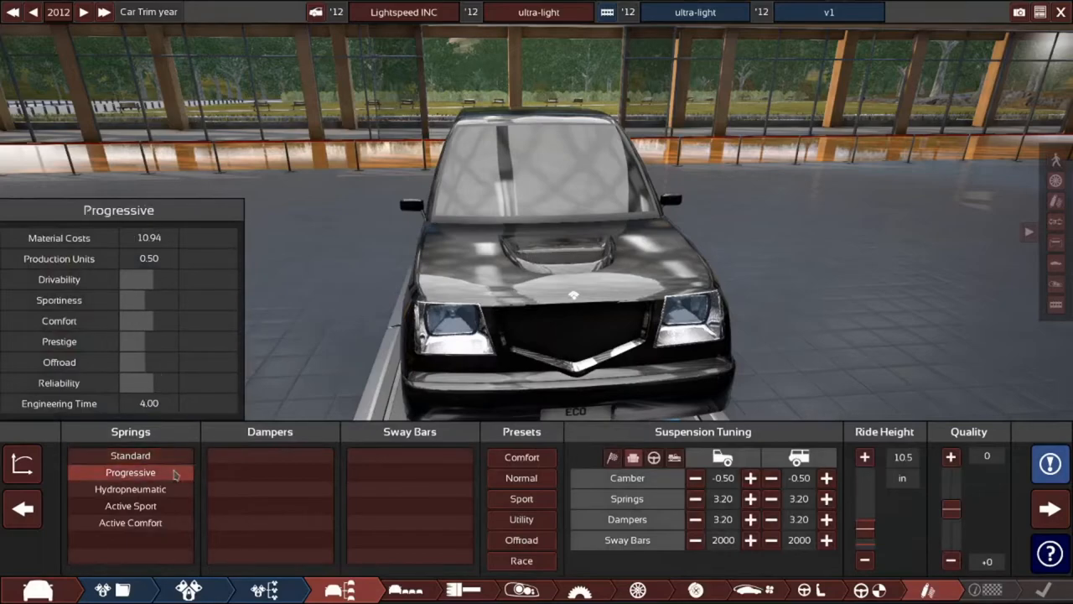
Settle on standard springs after trying others and apply the Normal suspension tuning preset.
{"action": "left_click", "coordinate": [130, 506]}
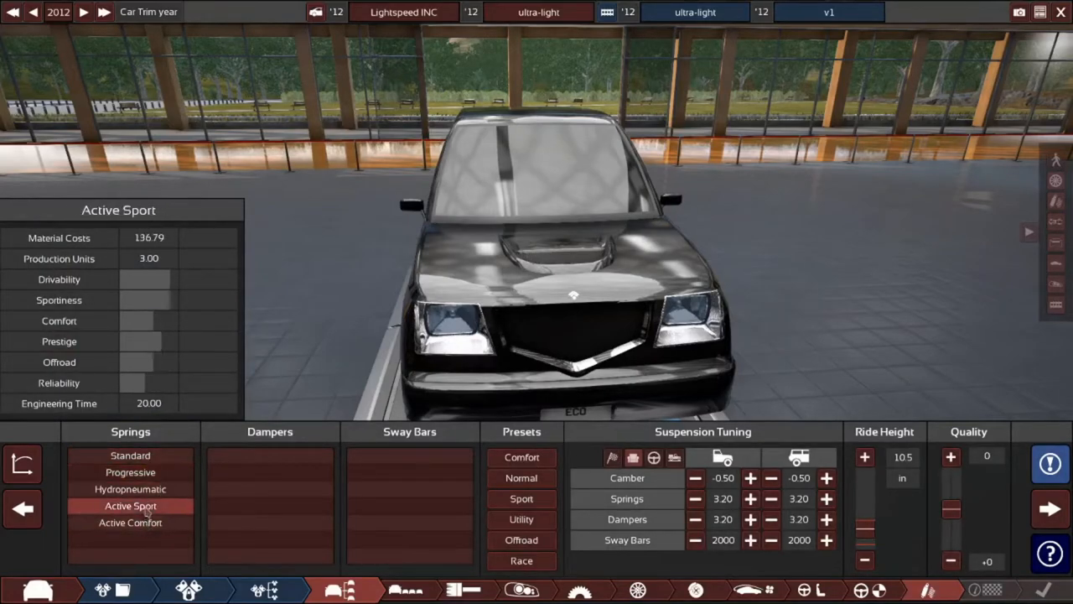
{"action": "left_click", "coordinate": [130, 455]}
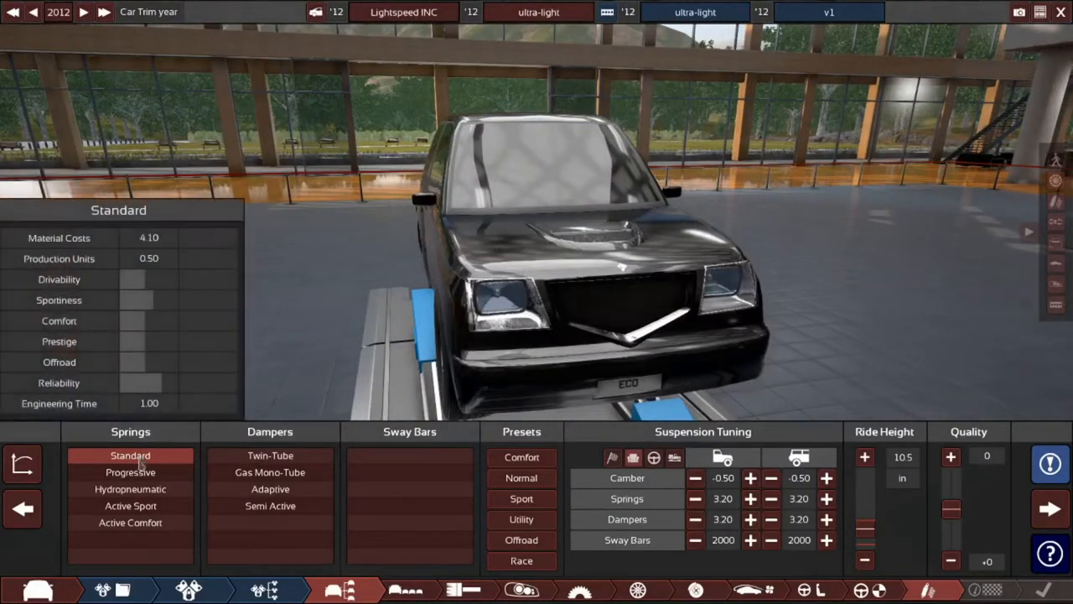
{"action": "left_click", "coordinate": [270, 472]}
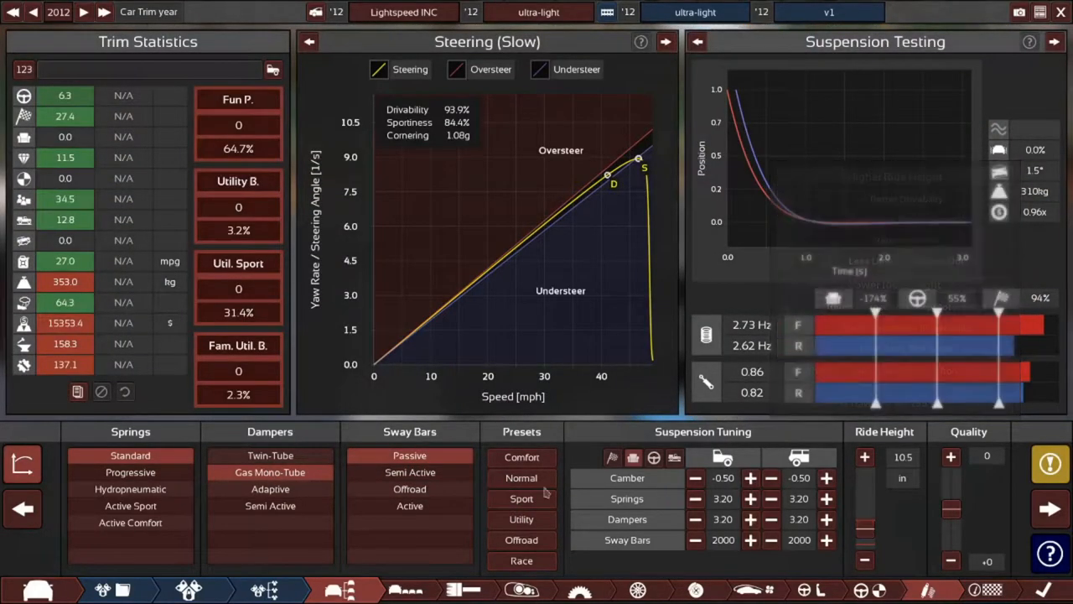
{"action": "left_click", "coordinate": [521, 498]}
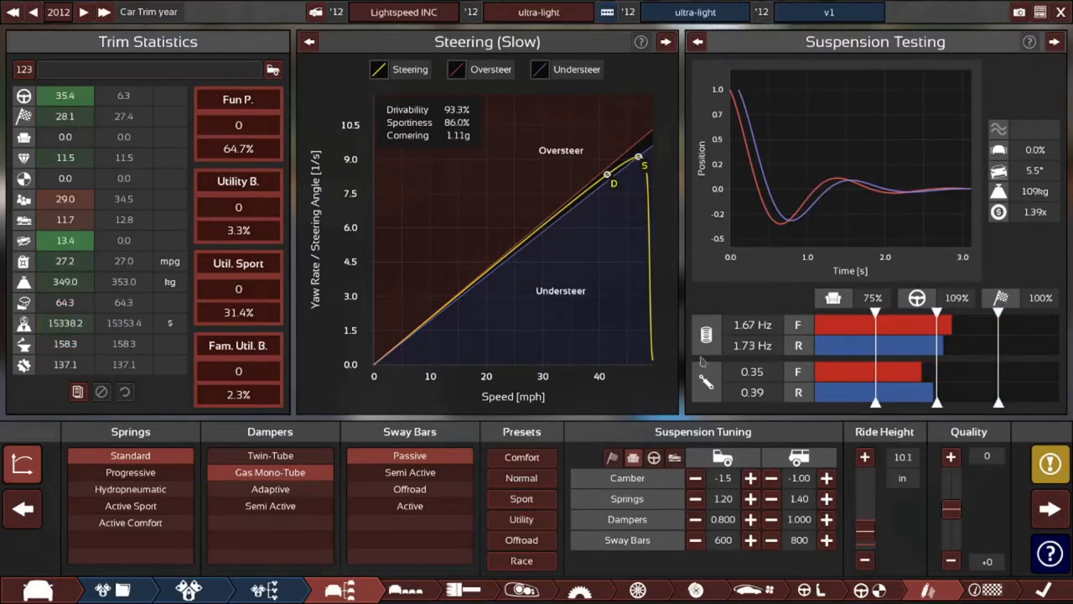
{"action": "left_click", "coordinate": [1051, 461]}
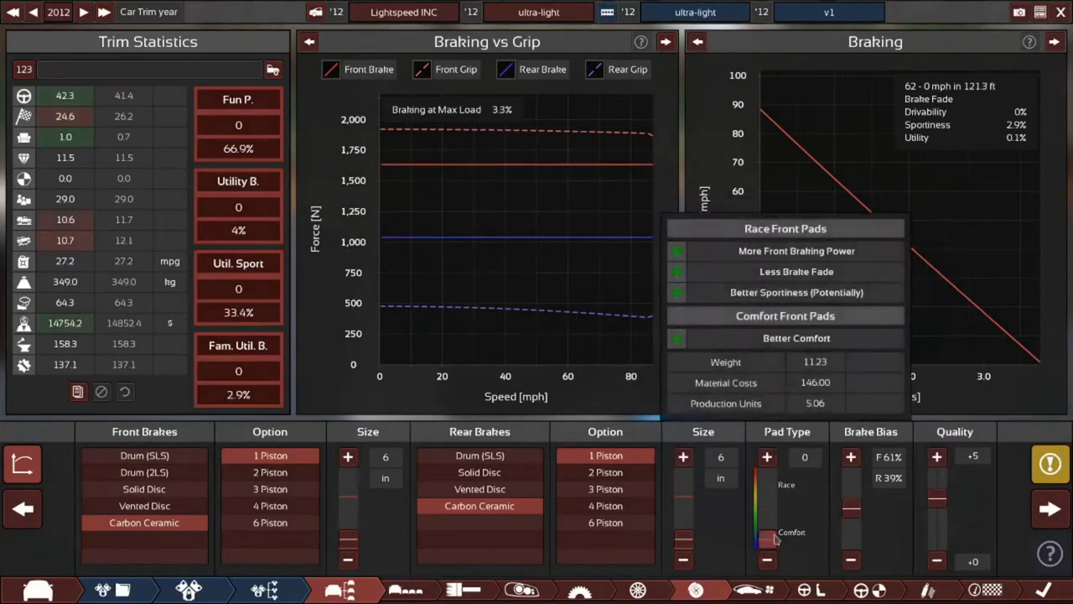
Shift the brake bias forward to 75% front and 25% rear.
{"action": "left_click_drag", "start_coordinate": [771, 537], "coordinate": [772, 499]}
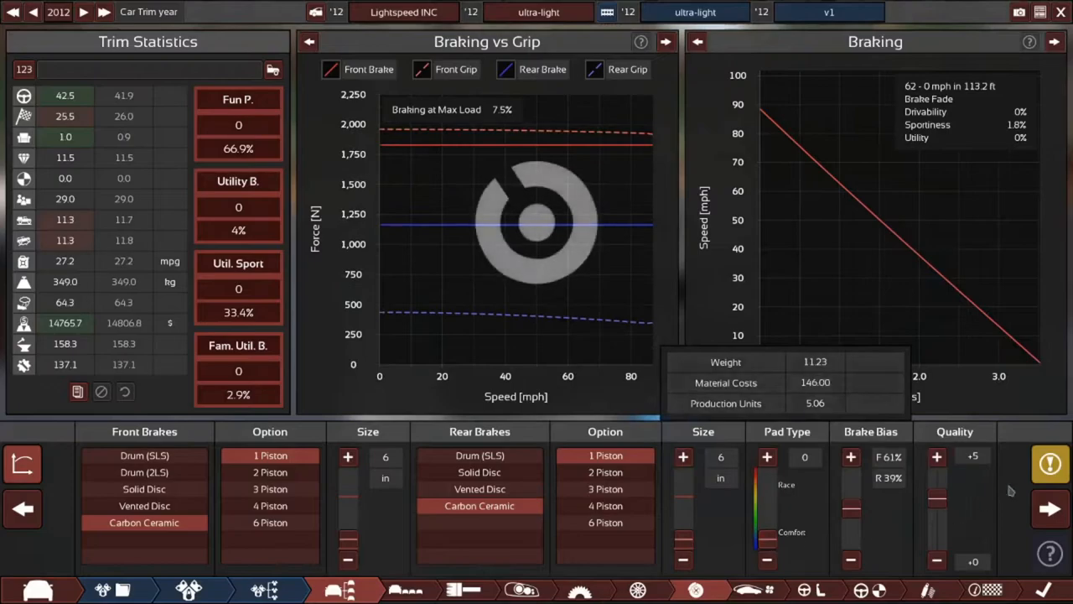
{"action": "left_click", "coordinate": [1046, 457]}
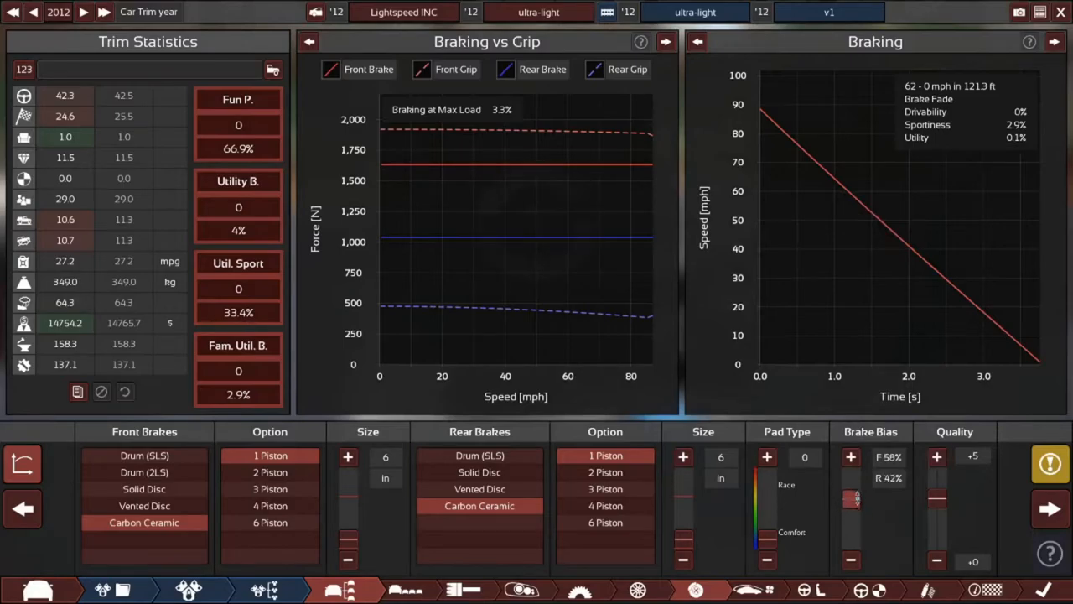
{"action": "left_click_drag", "start_coordinate": [851, 499], "coordinate": [851, 528]}
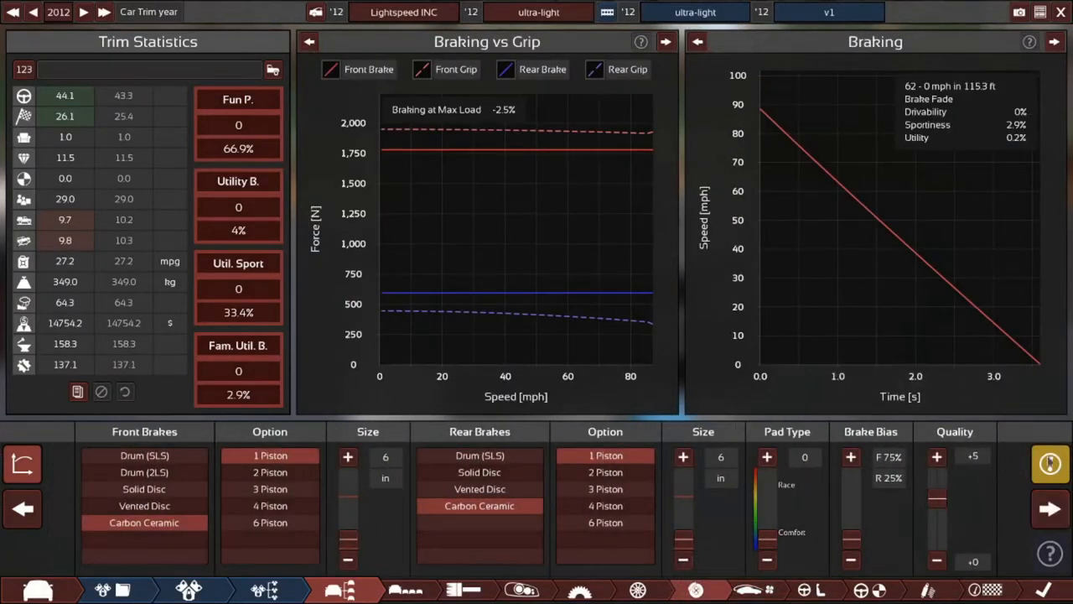
{"action": "left_click", "coordinate": [1048, 458]}
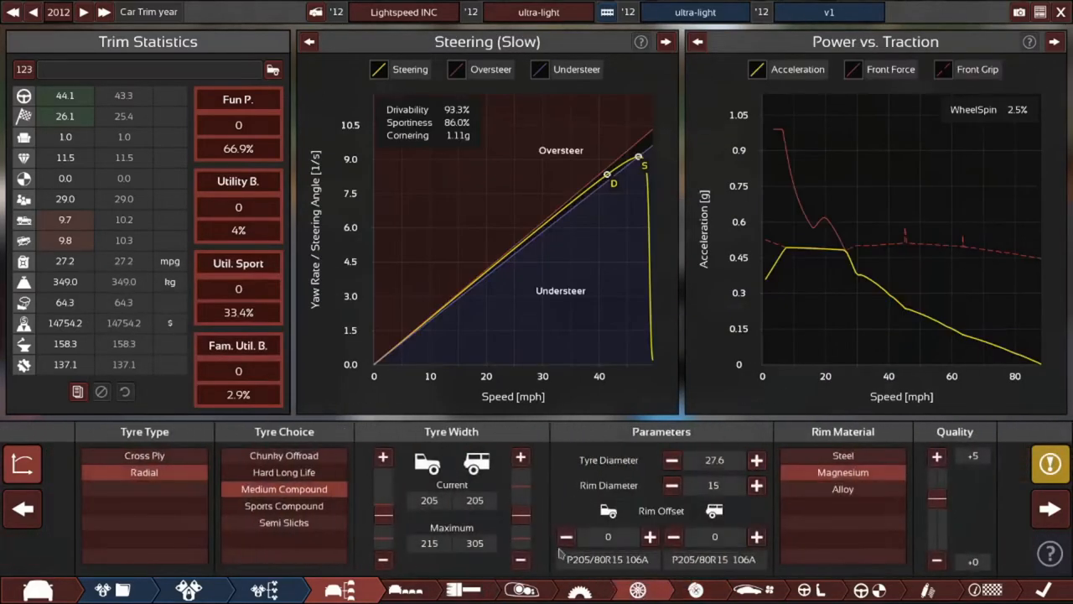
Adjust the rim diameter, stepping it up and back down.
{"action": "left_click", "coordinate": [1050, 461]}
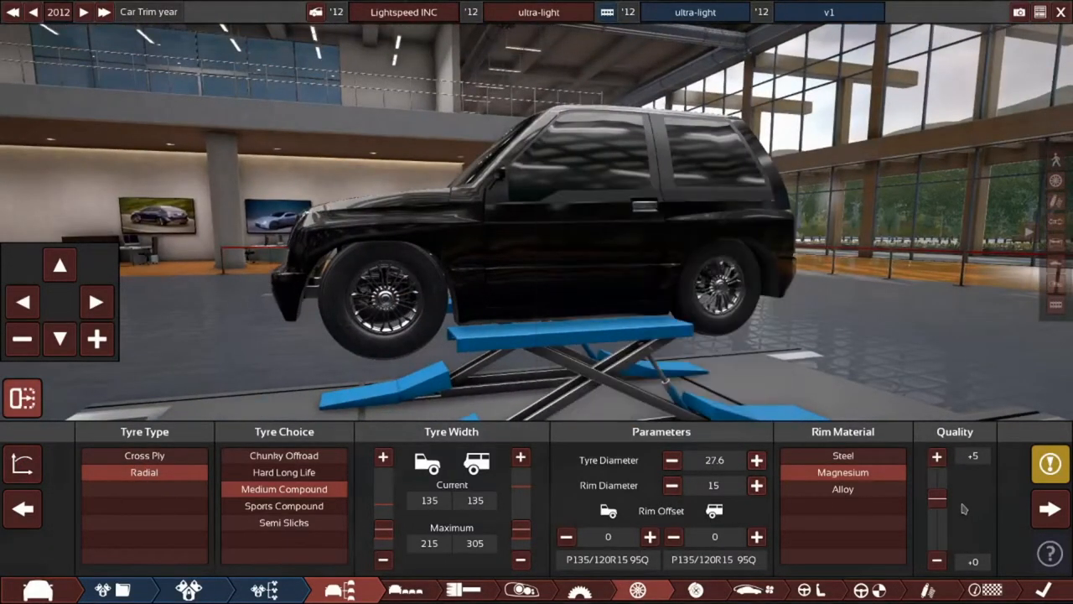
{"action": "mouse_move", "coordinate": [842, 472]}
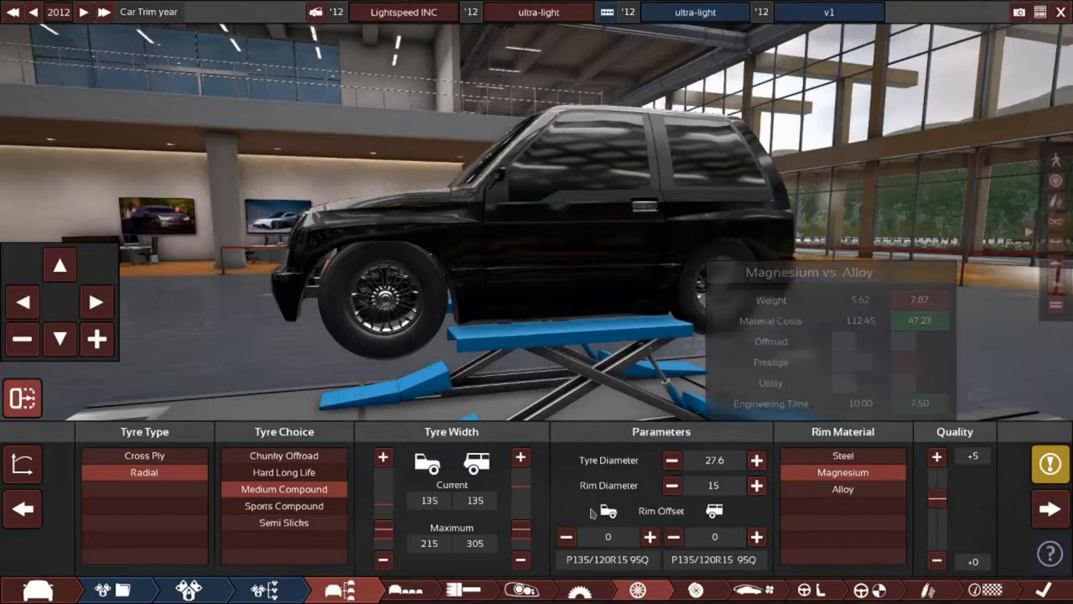
{"action": "left_click", "coordinate": [668, 485]}
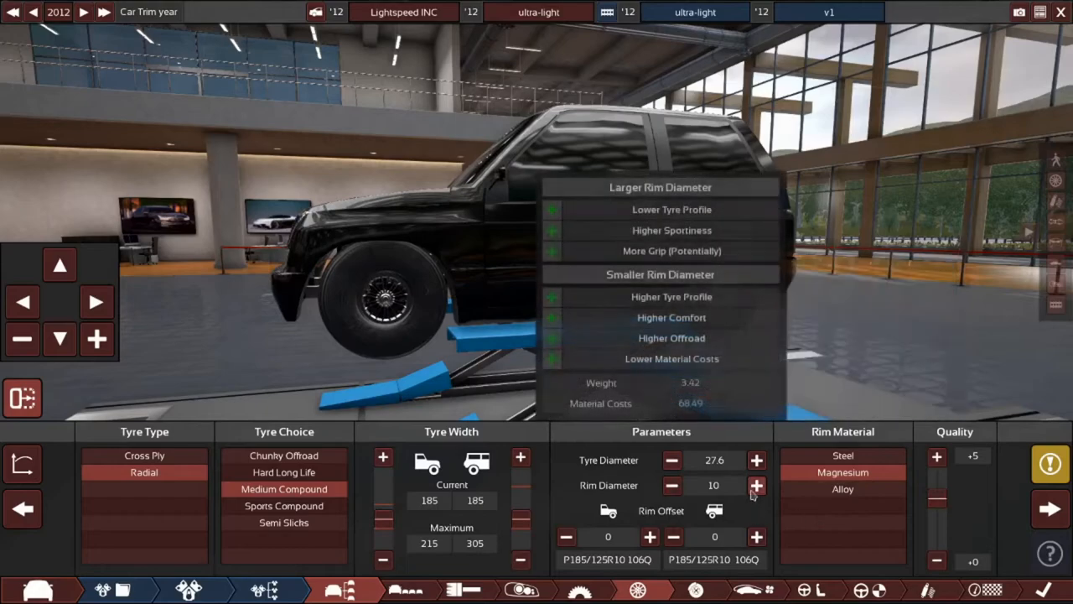
{"action": "left_click", "coordinate": [755, 484]}
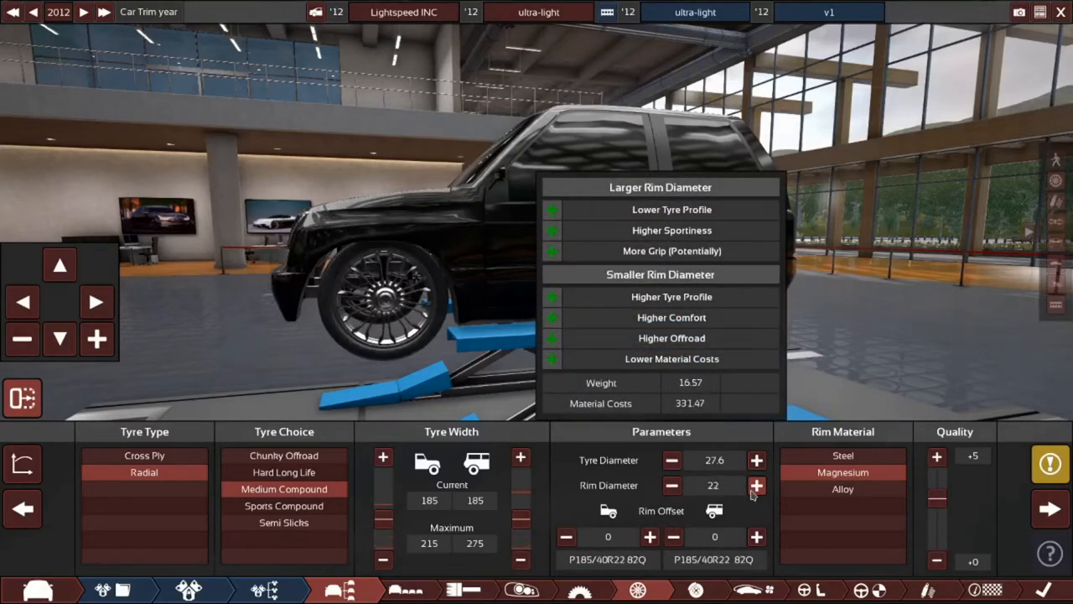
{"action": "left_click", "coordinate": [668, 485]}
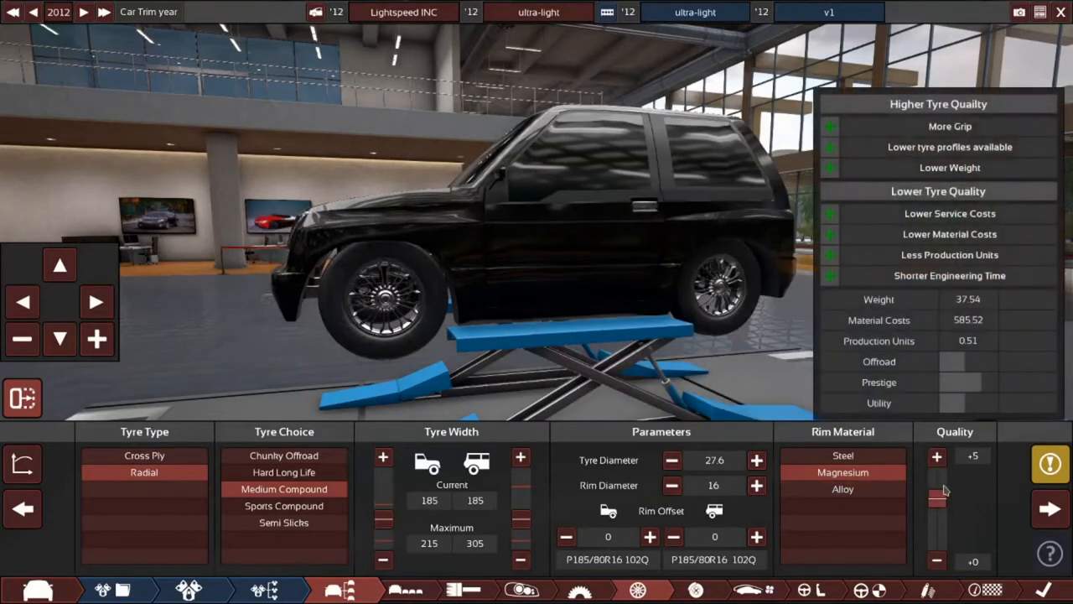
{"action": "left_click", "coordinate": [668, 485]}
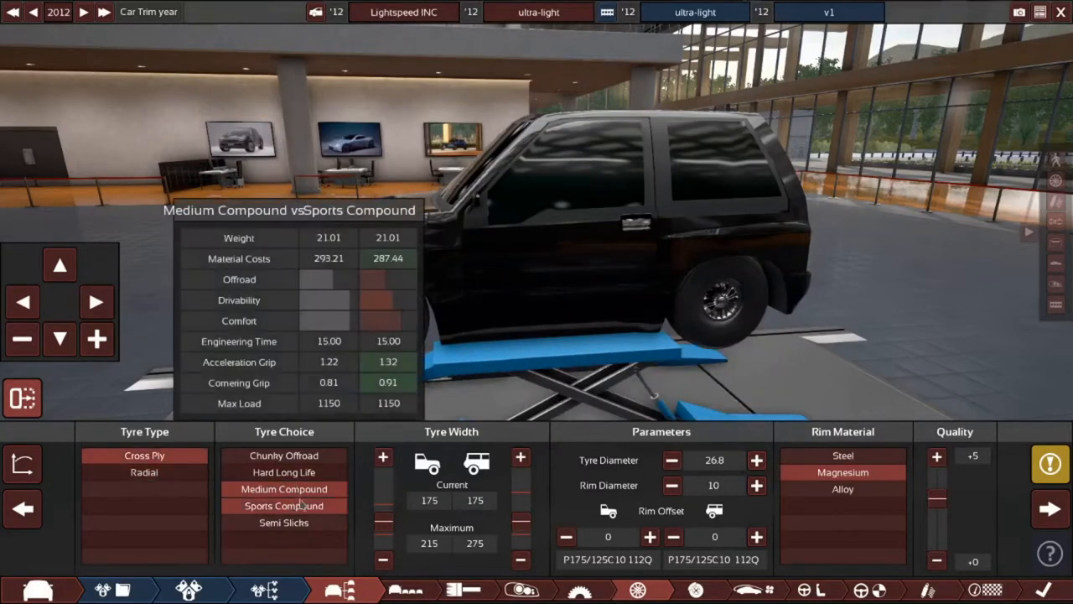
Narrow the tyres to 155 while checking the design suggestions.
{"action": "left_click", "coordinate": [1049, 467]}
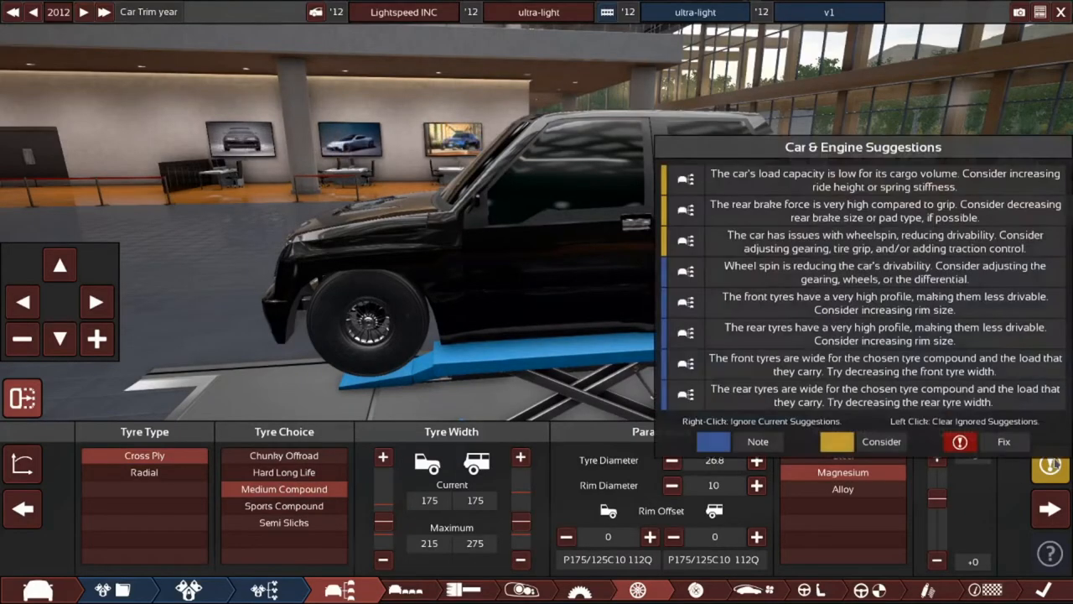
{"action": "left_click", "coordinate": [1037, 459]}
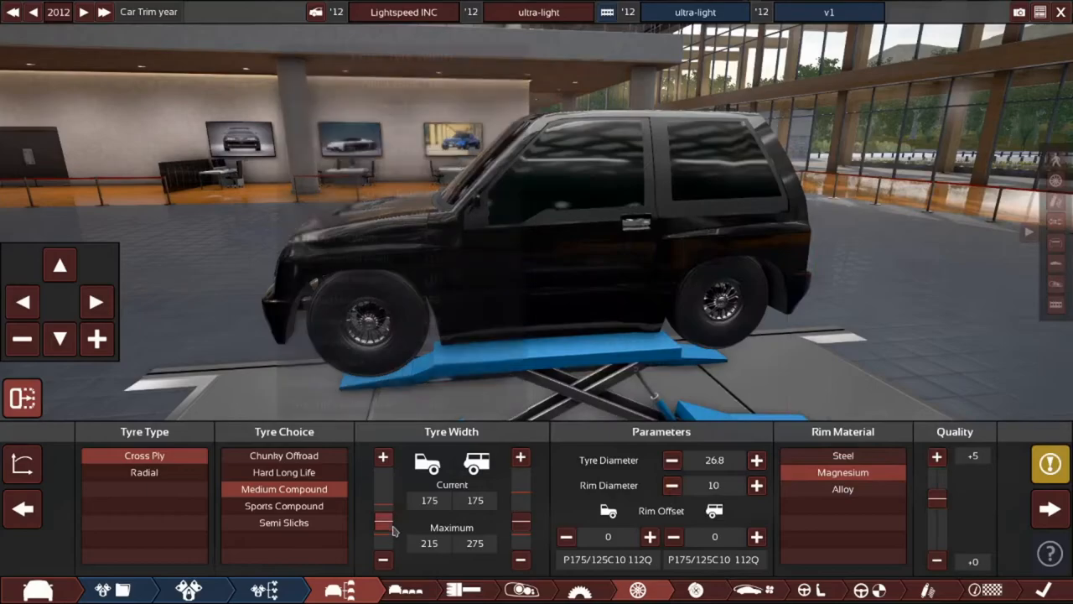
{"action": "left_click", "coordinate": [380, 522]}
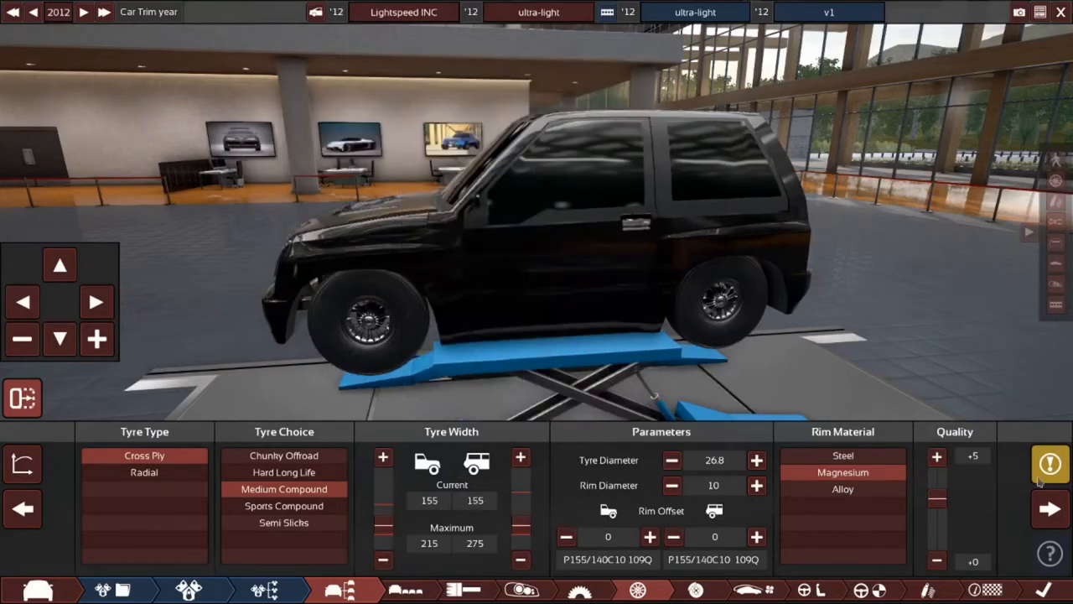
{"action": "left_click", "coordinate": [1055, 480]}
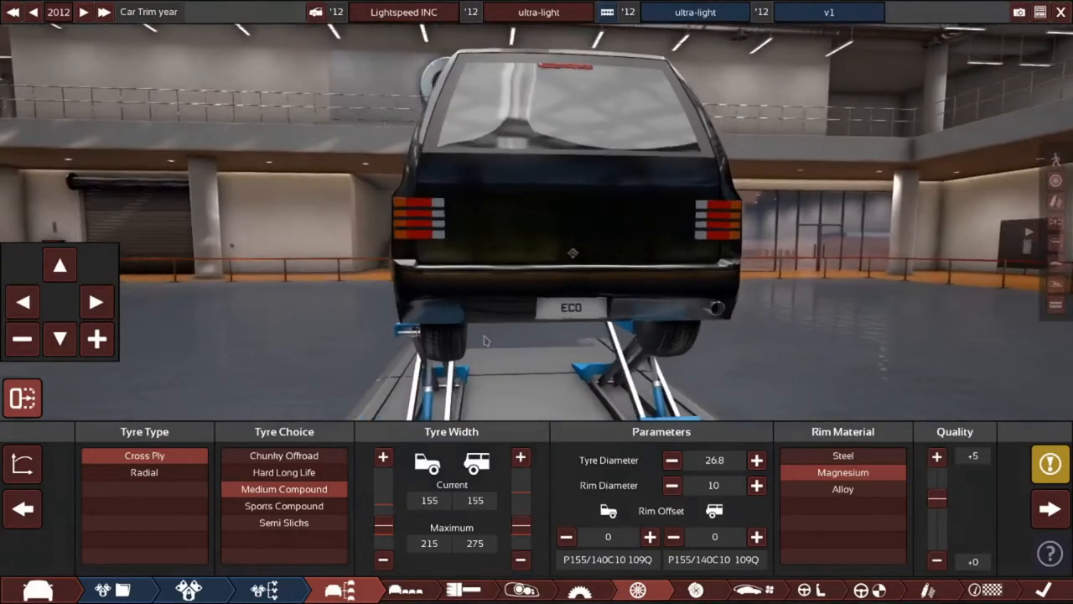
Push the front and rear rim offsets outward, rear to 140, then enlarge the rims.
{"action": "left_click", "coordinate": [650, 536]}
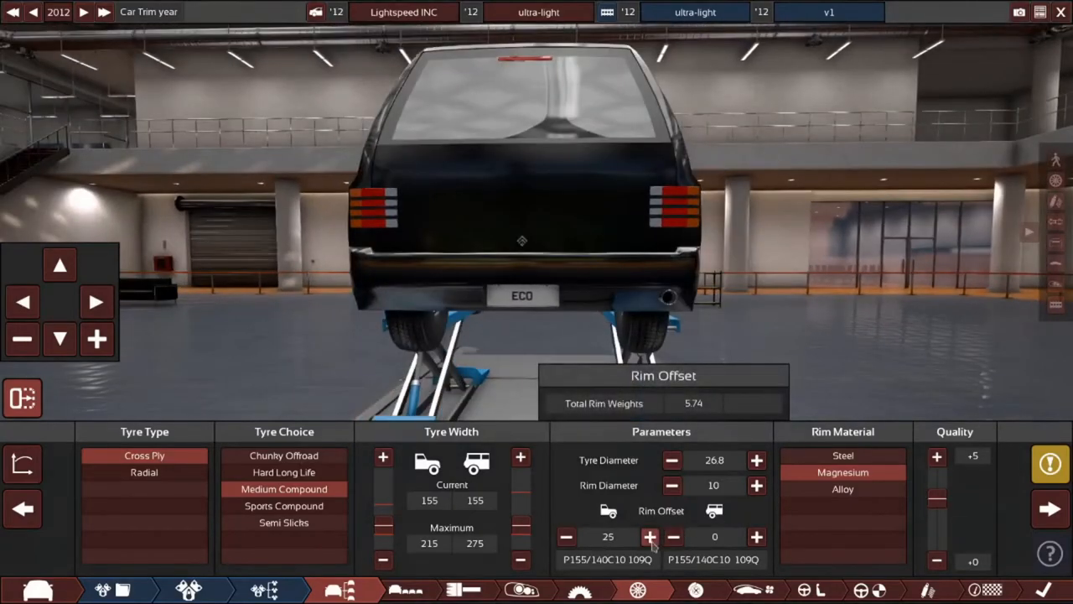
{"action": "left_click", "coordinate": [651, 536]}
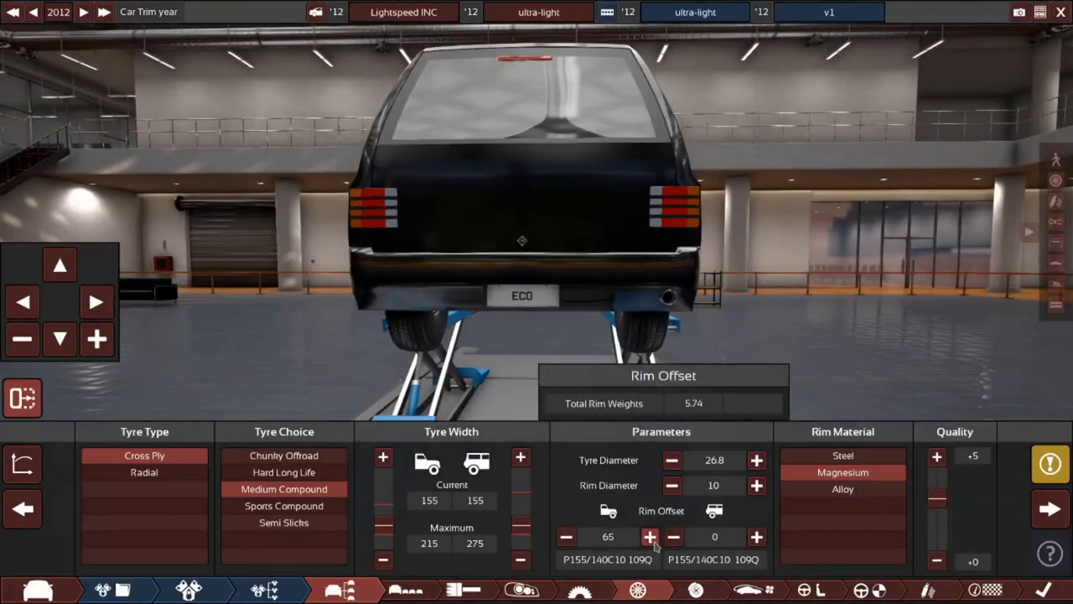
{"action": "left_click", "coordinate": [756, 537]}
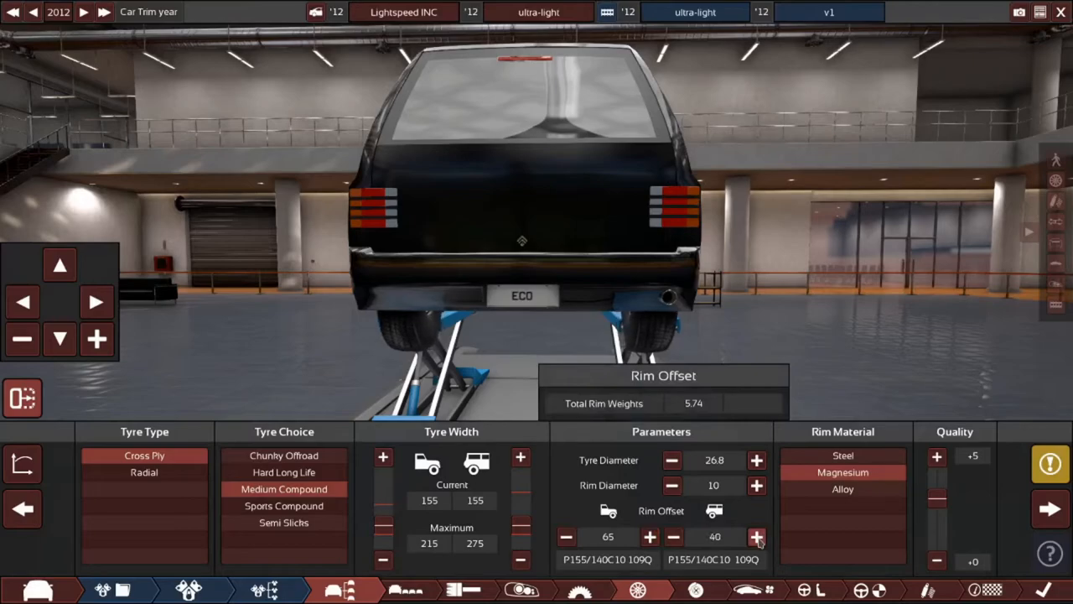
{"action": "left_click", "coordinate": [757, 537]}
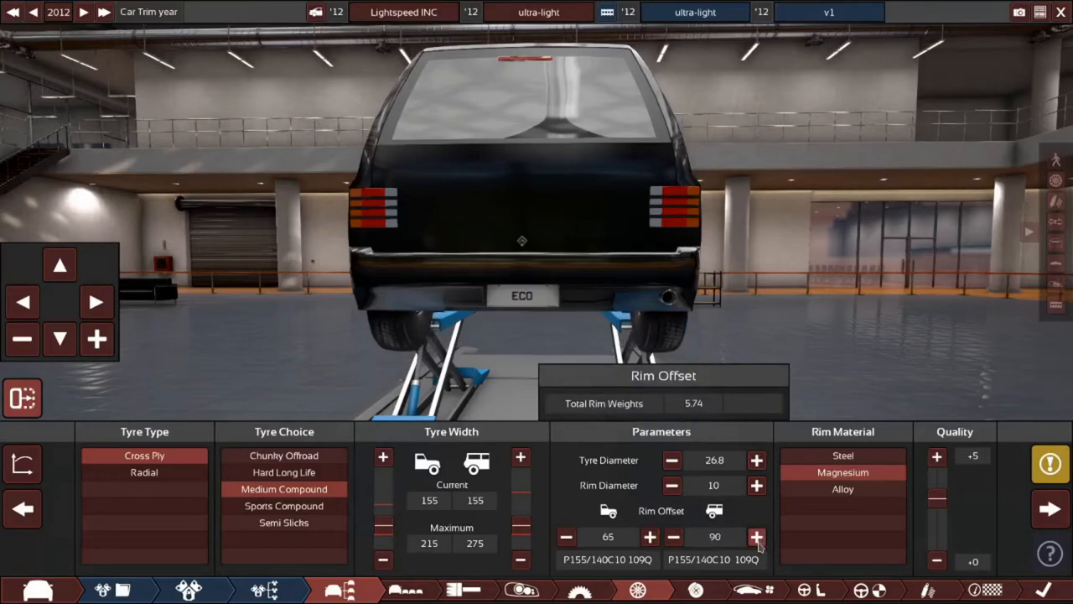
{"action": "left_click", "coordinate": [757, 536]}
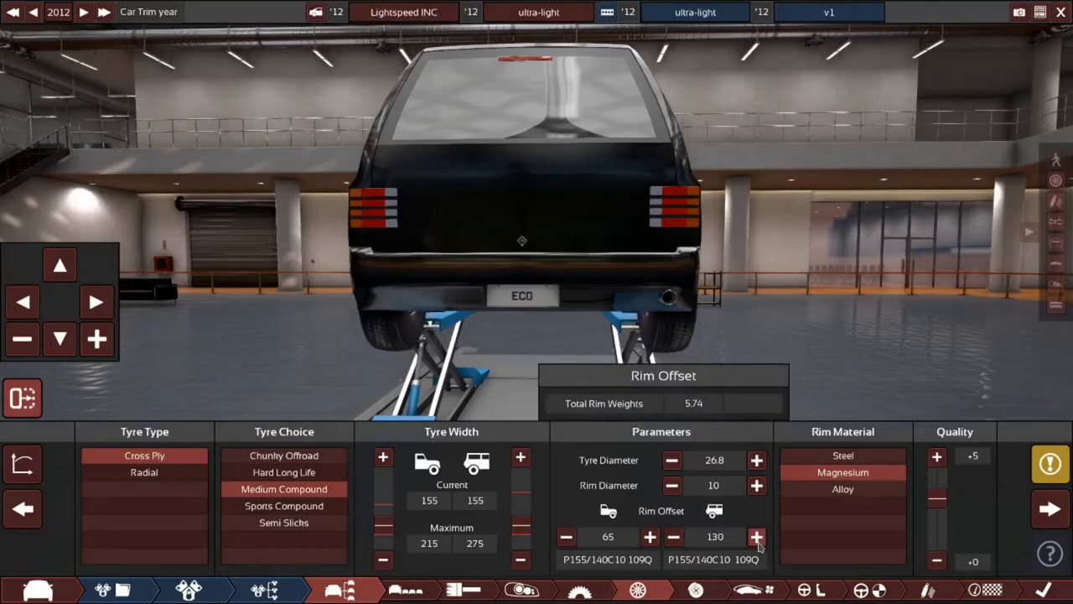
{"action": "left_click", "coordinate": [756, 536]}
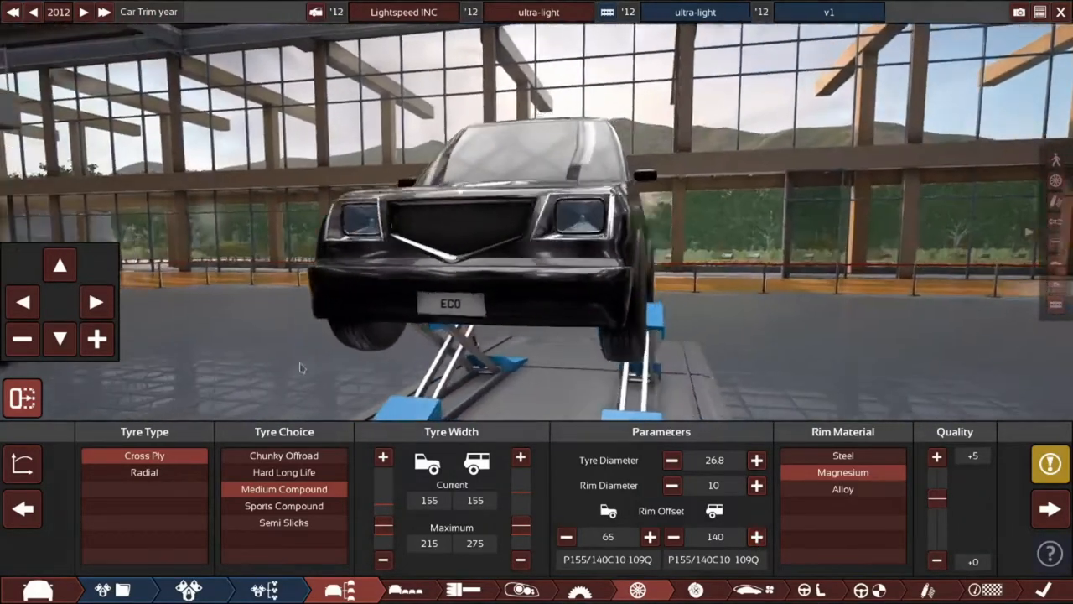
{"action": "left_click", "coordinate": [1048, 465]}
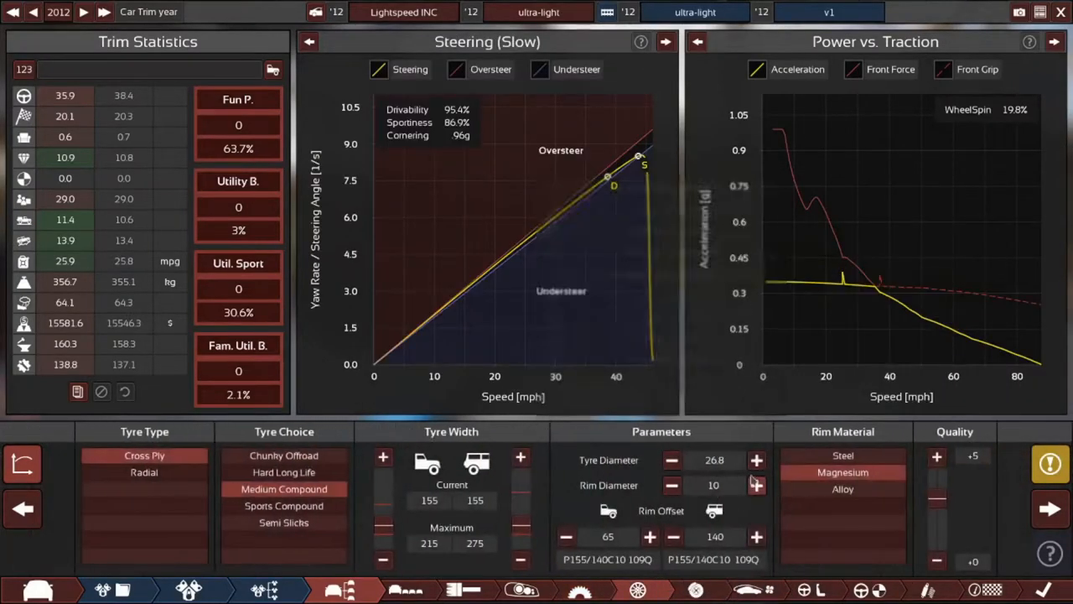
{"action": "left_click", "coordinate": [757, 484]}
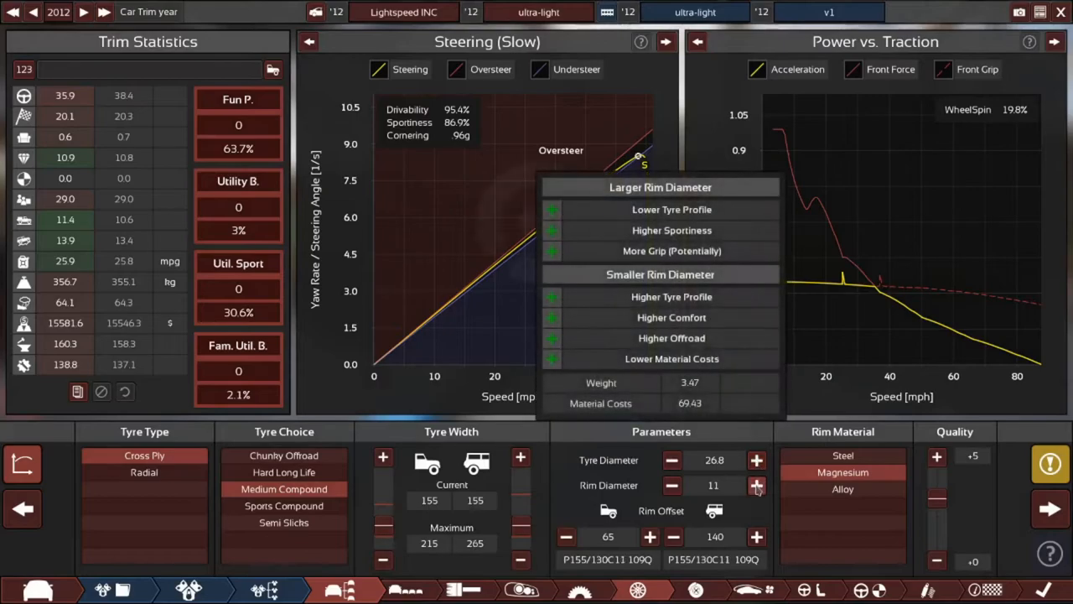
{"action": "left_click", "coordinate": [756, 484]}
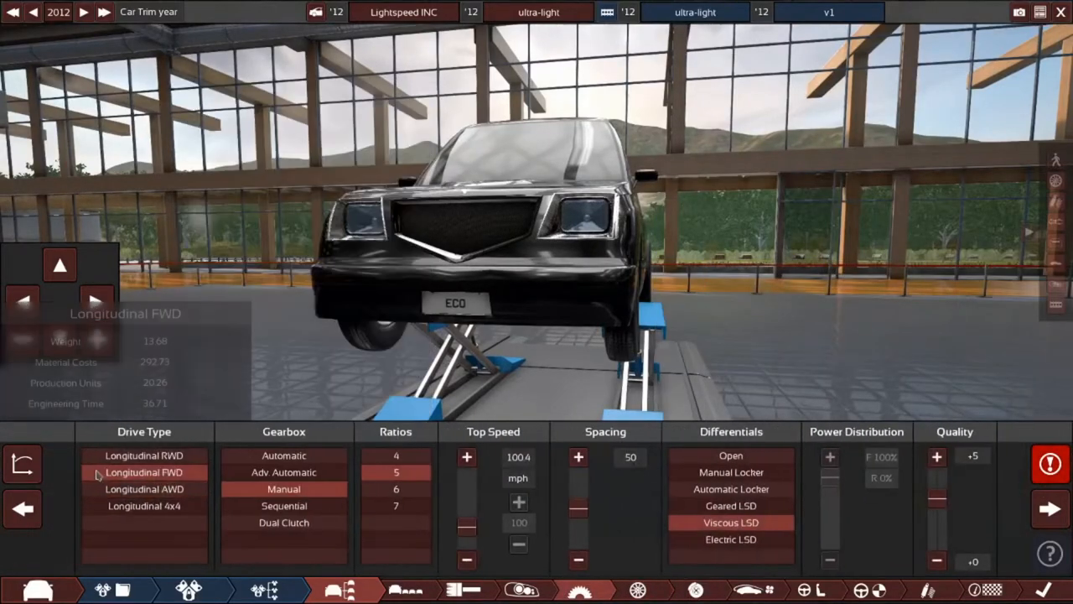
Go back to the tyres to set radial 125 tyres, 15-inch rims, 60/130 offsets.
{"action": "left_click", "coordinate": [23, 463]}
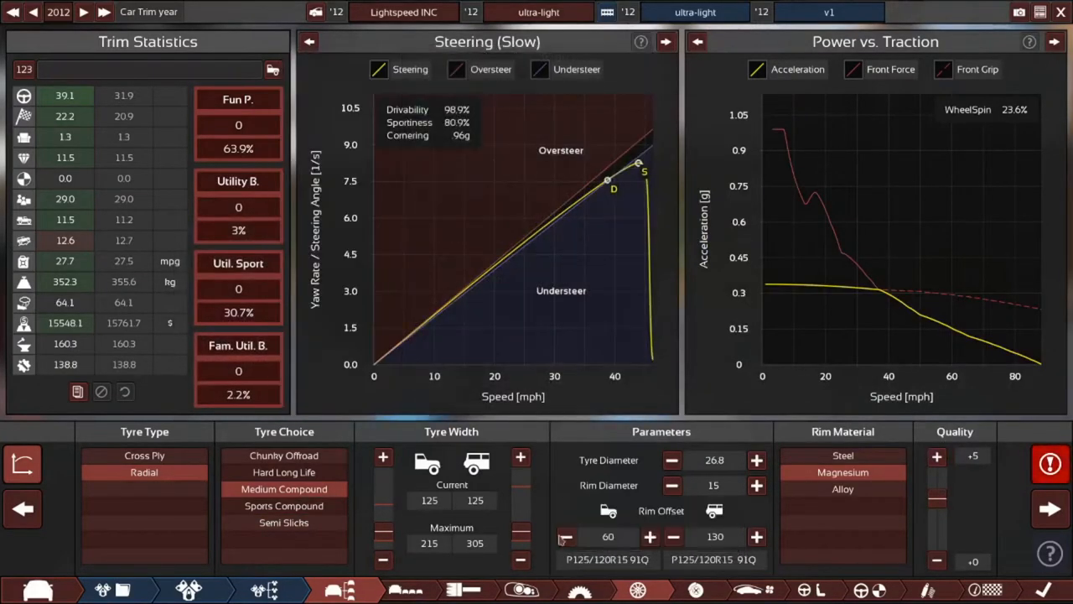
Set the front tyre width to 90 and raise the magnesium rims to 23 inches.
{"action": "left_click", "coordinate": [757, 486]}
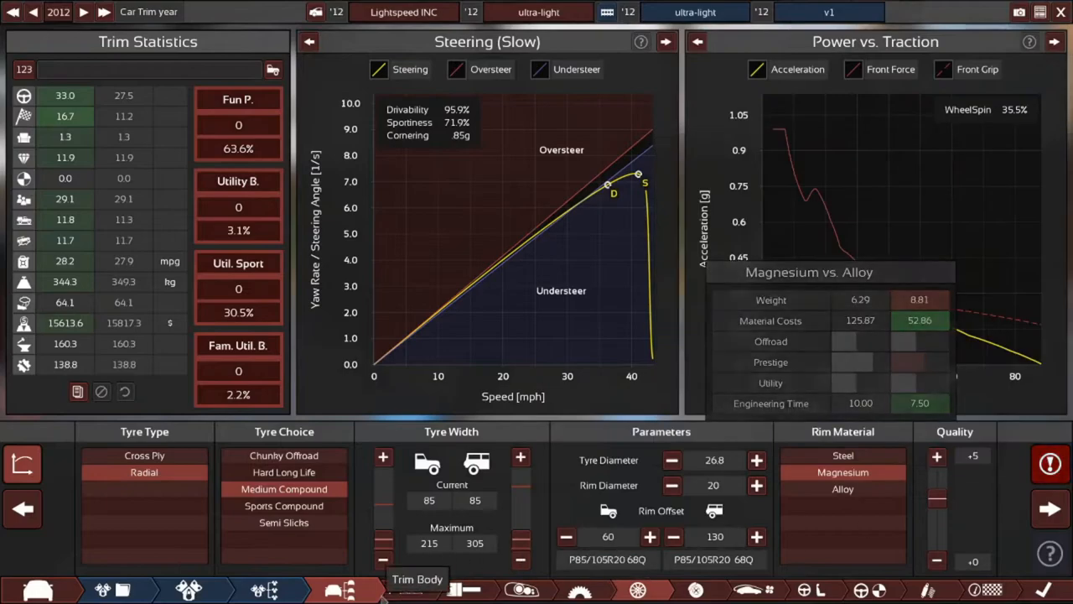
{"action": "left_click", "coordinate": [382, 456]}
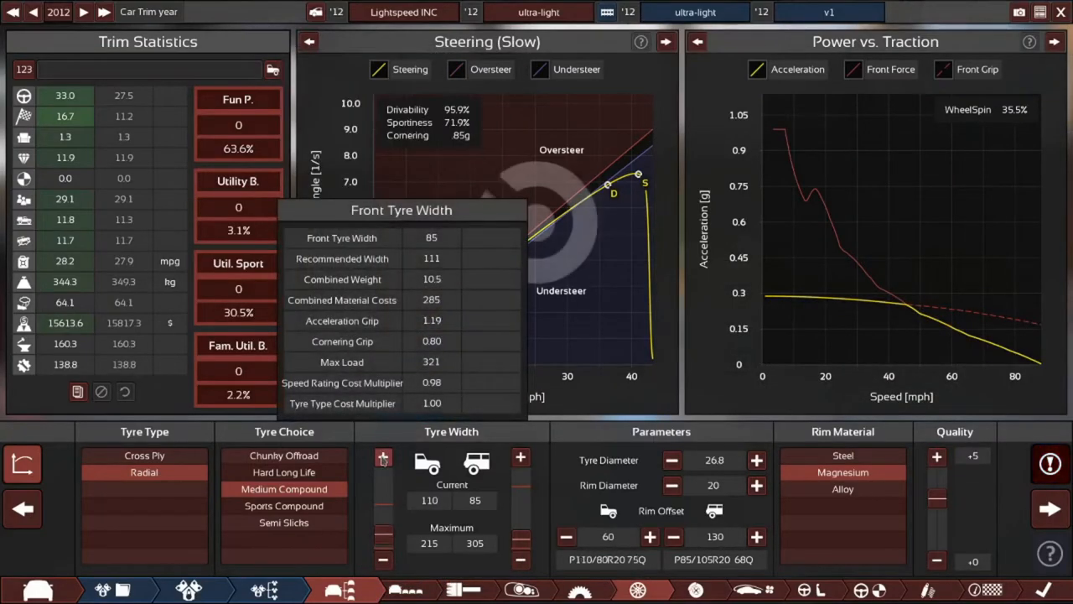
{"action": "left_click", "coordinate": [382, 456]}
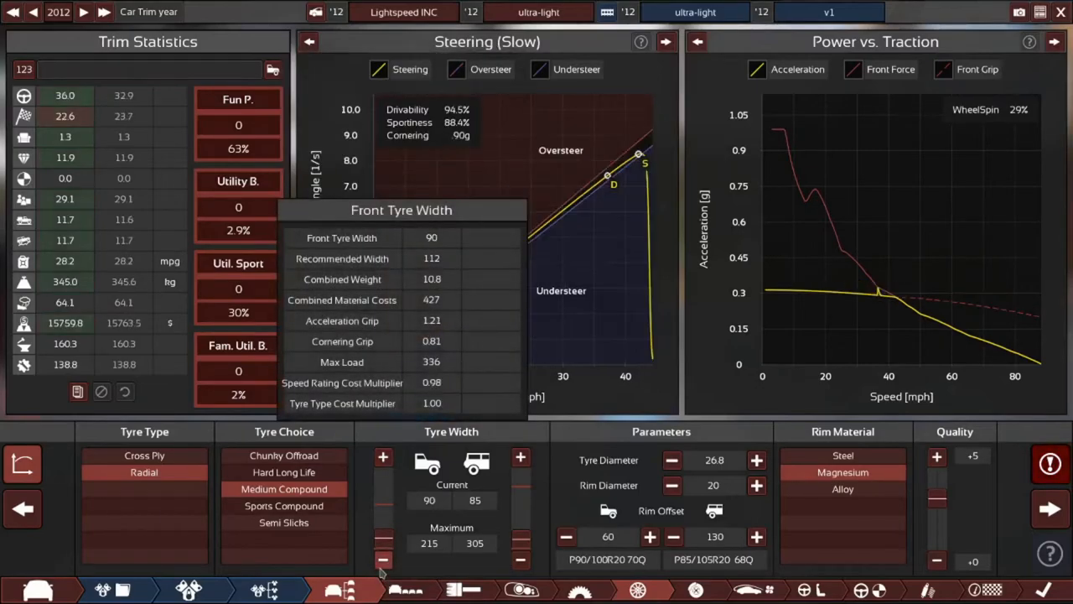
{"action": "left_click", "coordinate": [1047, 460]}
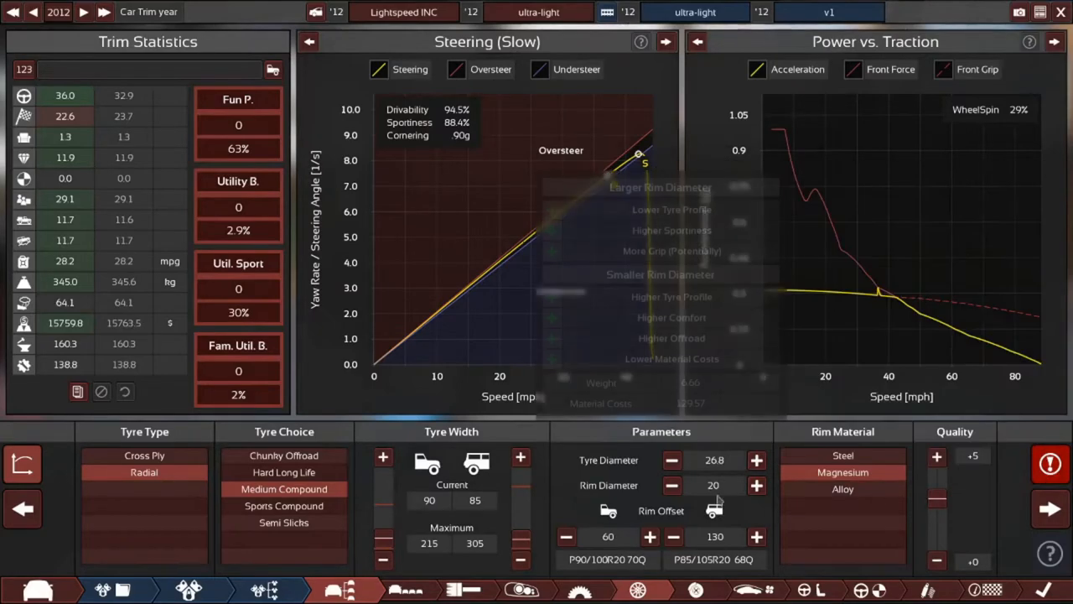
{"action": "left_click", "coordinate": [756, 485]}
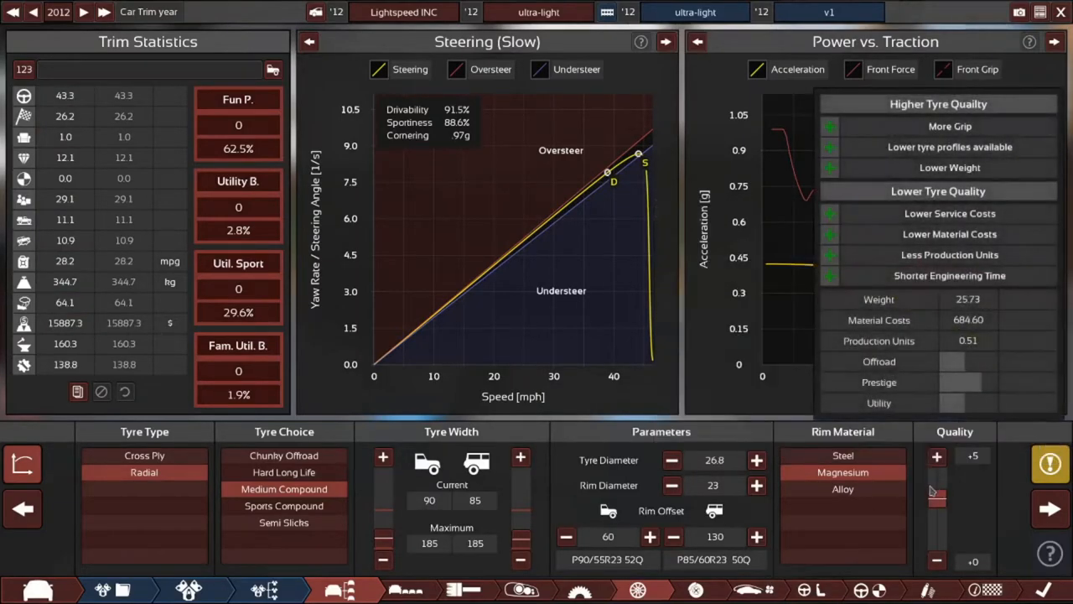
{"action": "left_click", "coordinate": [1061, 41]}
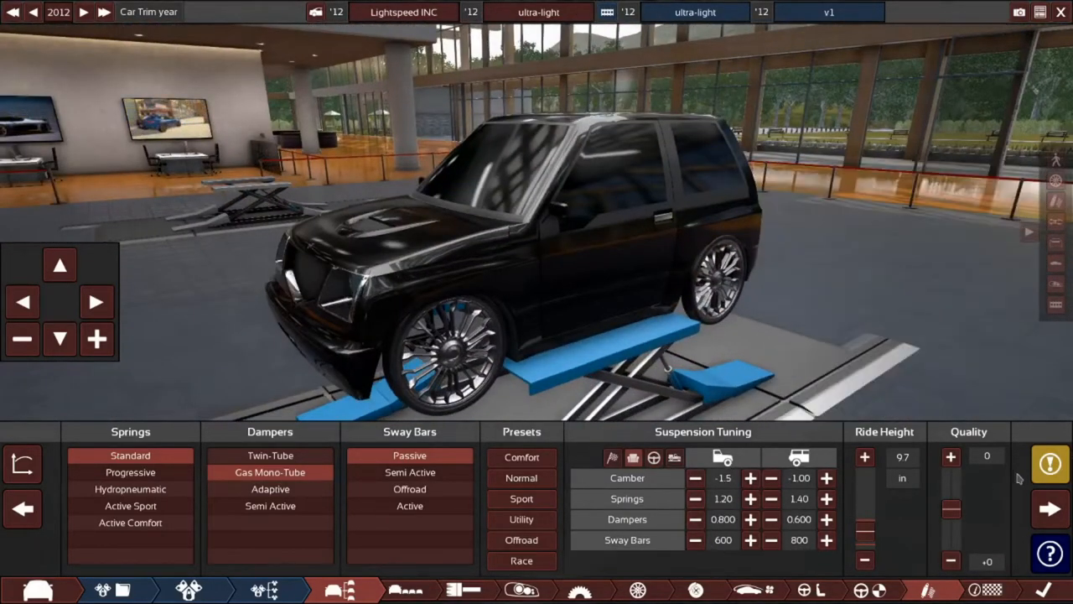
Page past the Suspension and Brakes settings to the trim overview summary.
{"action": "left_click", "coordinate": [1052, 462]}
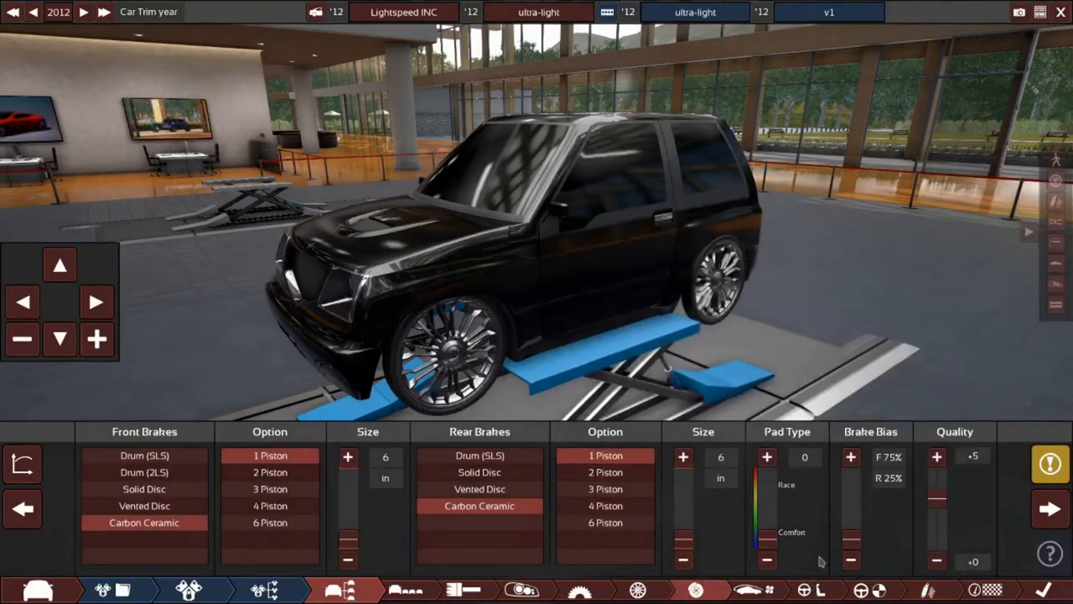
{"action": "left_click", "coordinate": [1041, 459]}
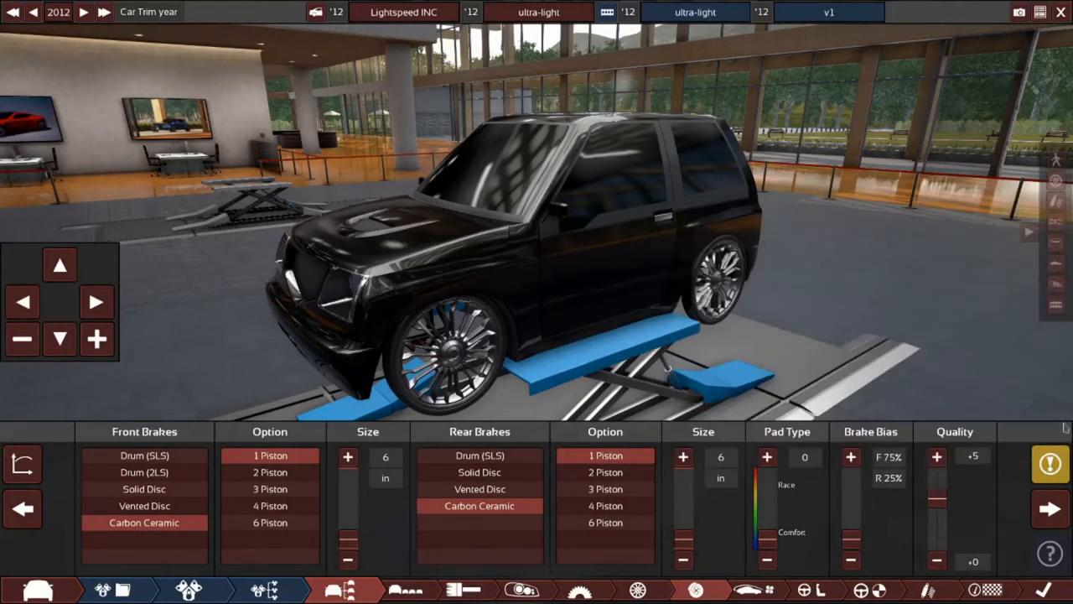
{"action": "left_click", "coordinate": [1051, 462]}
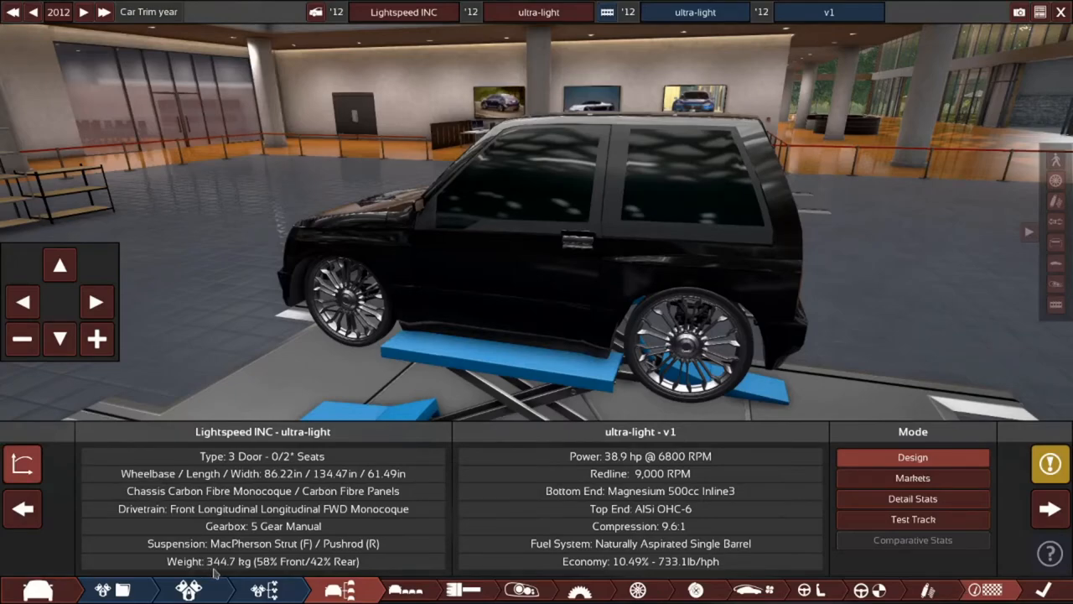
{"action": "mouse_move", "coordinate": [220, 574]}
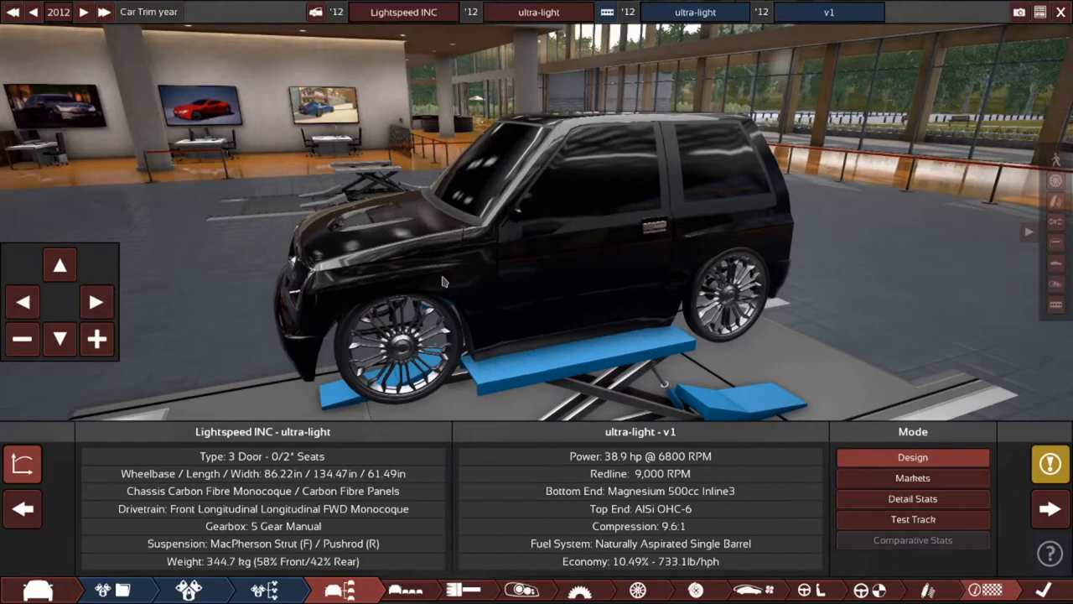
{"action": "mouse_move", "coordinate": [452, 262]}
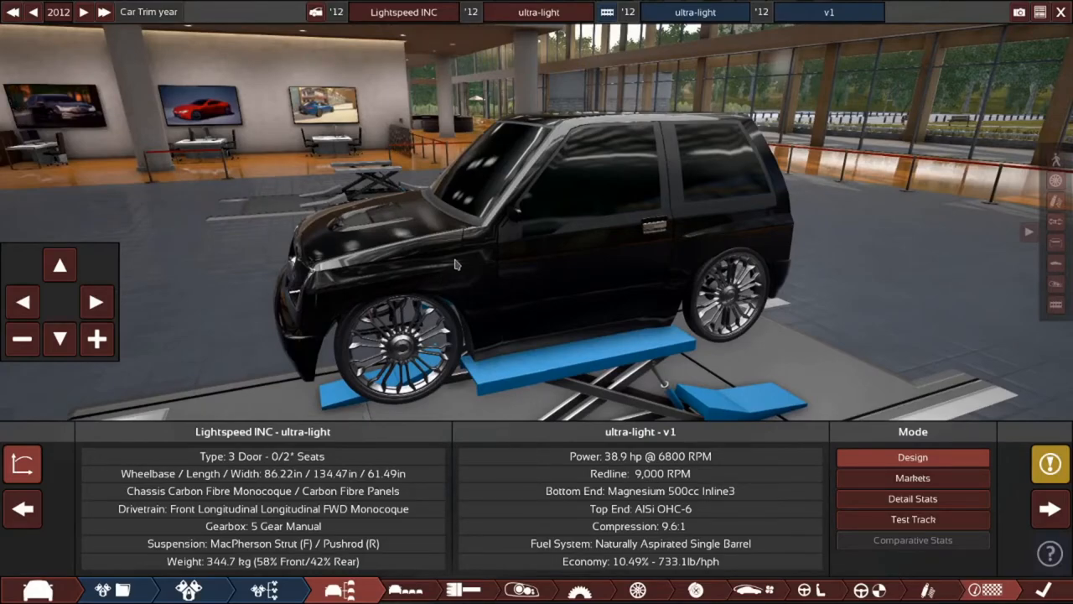
Orbit the SUV in the viewport to view its side.
{"action": "left_click_drag", "start_coordinate": [452, 264], "coordinate": [763, 283]}
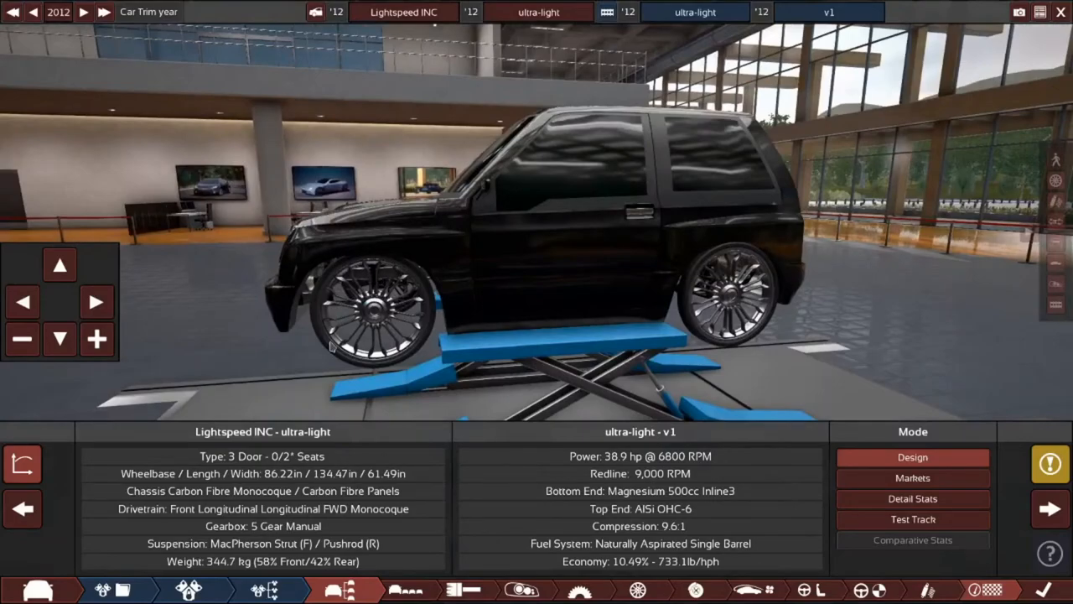
{"action": "mouse_move", "coordinate": [471, 348]}
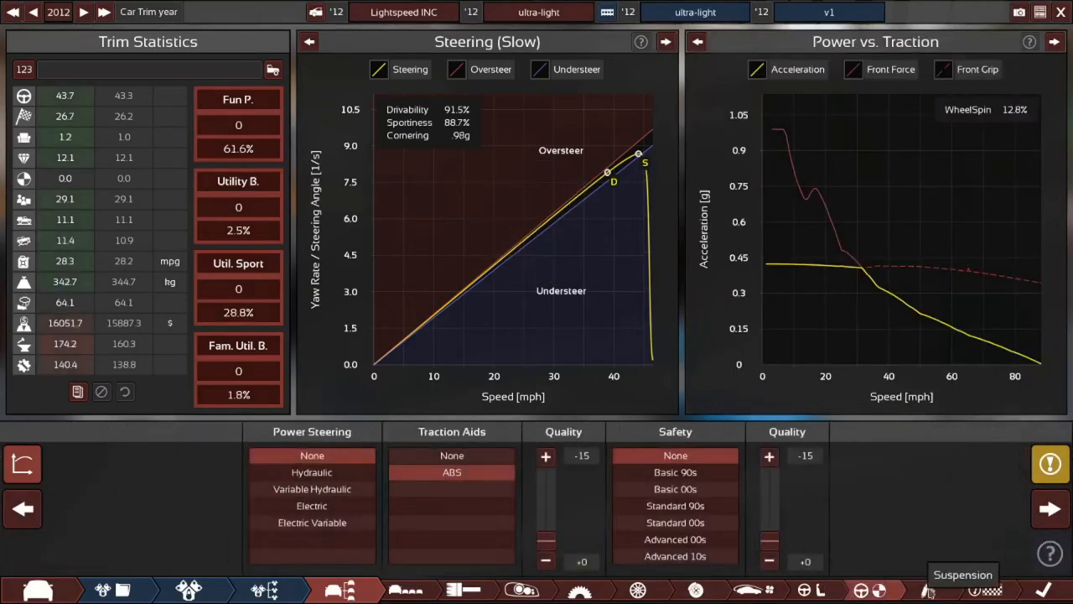
Export the finished trim to BeamNG.drive through the car exporter.
{"action": "left_click", "coordinate": [951, 590]}
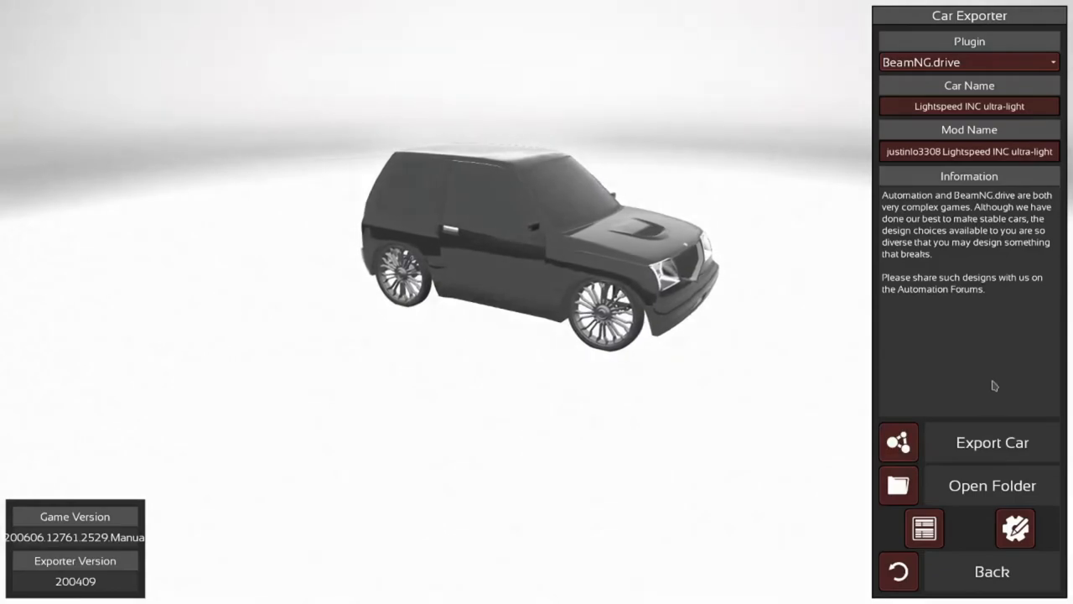
{"action": "left_click", "coordinate": [990, 443]}
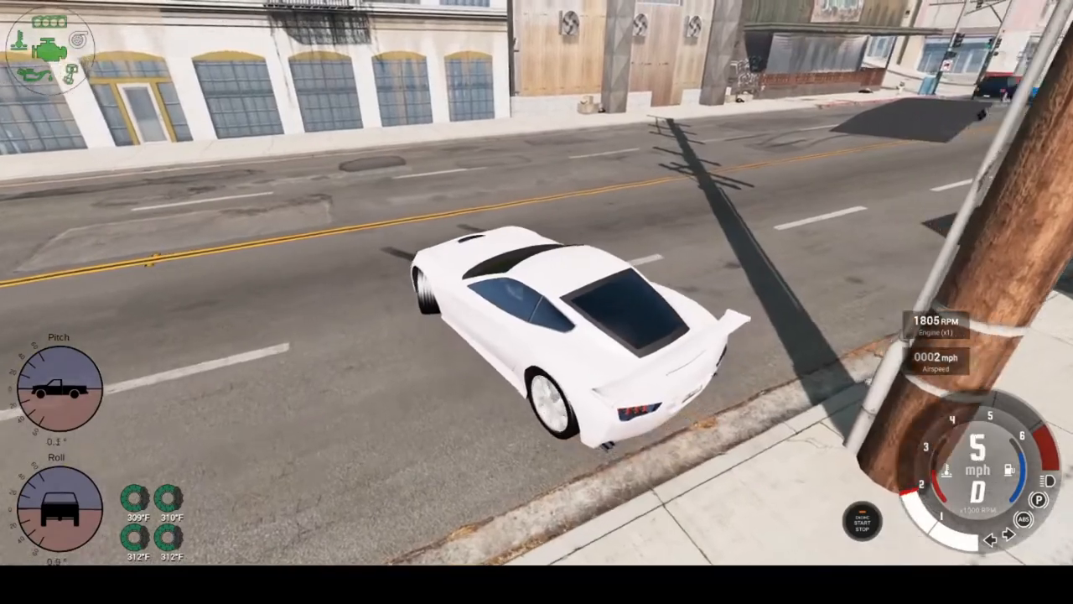
Drive the exported black SUV along the city street using the throttle key.
{"action": "key", "text": "W"}
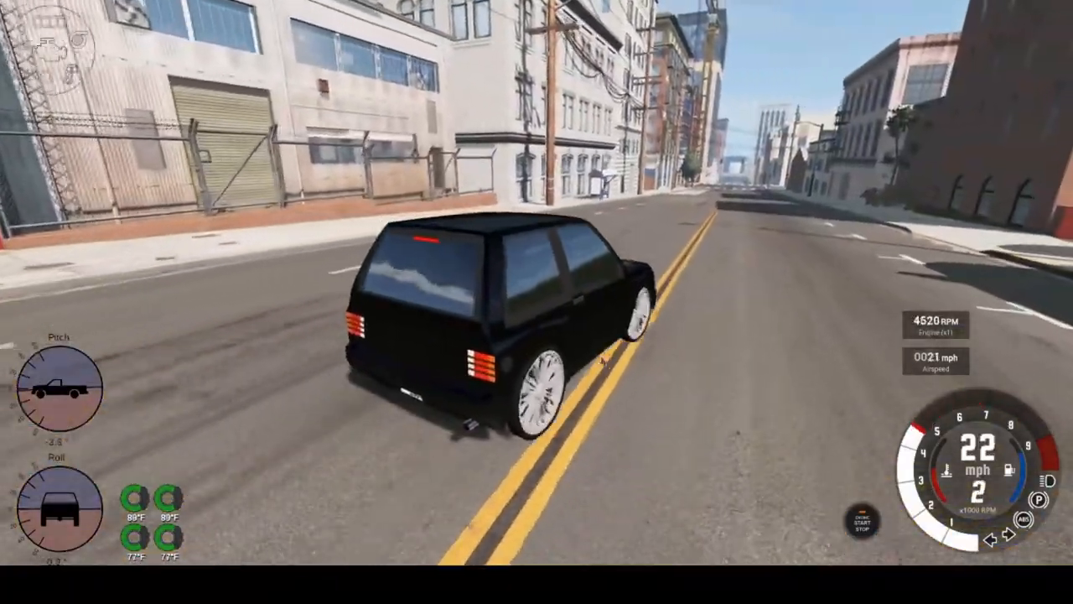
{"action": "key", "text": "w"}
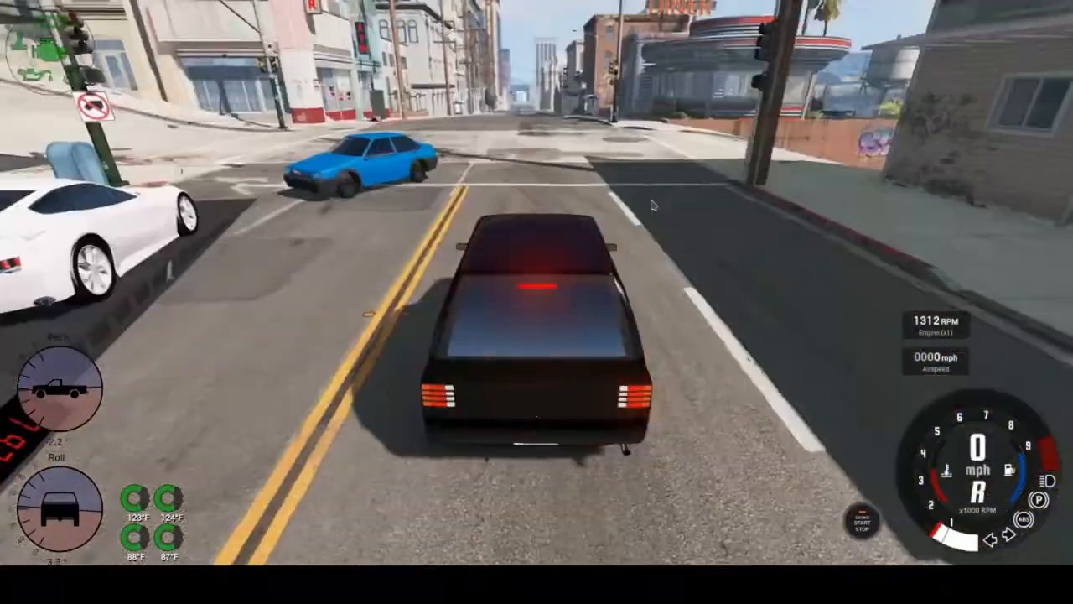
Roll the SUV through the downtown intersection at about 12 mph past parked cars.
{"action": "key", "text": "w"}
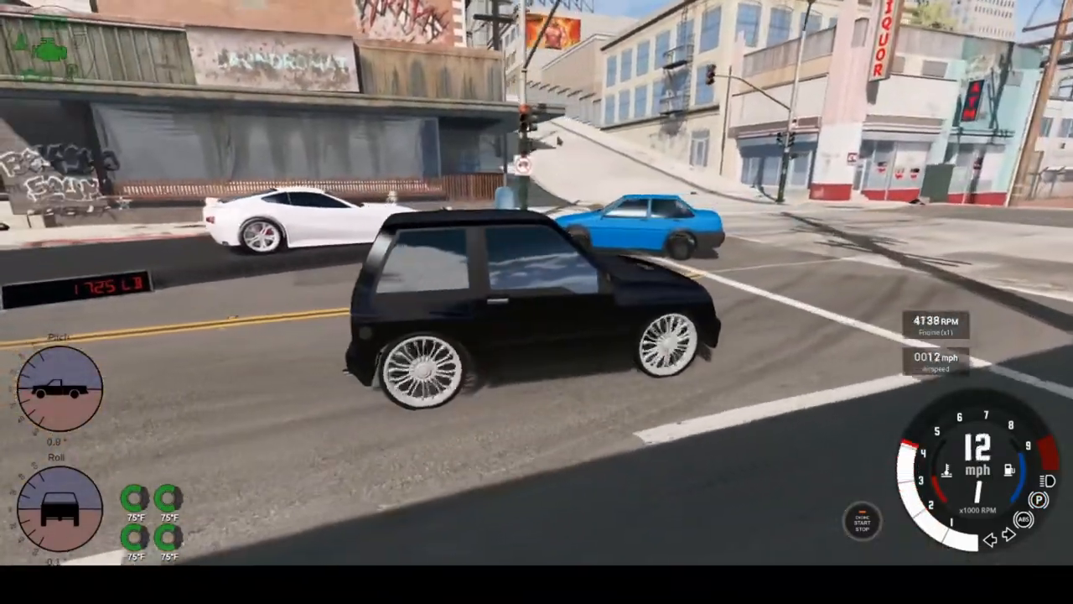
Accelerate the SUV up the residential hill to about 29 mph in third gear.
{"action": "key", "text": "w"}
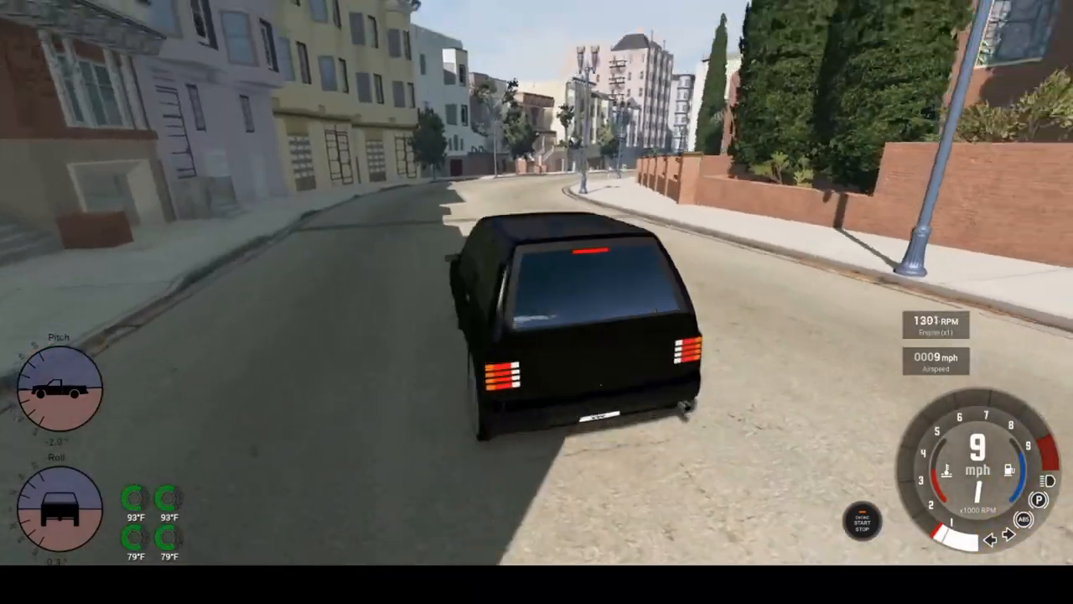
{"action": "key", "text": "w"}
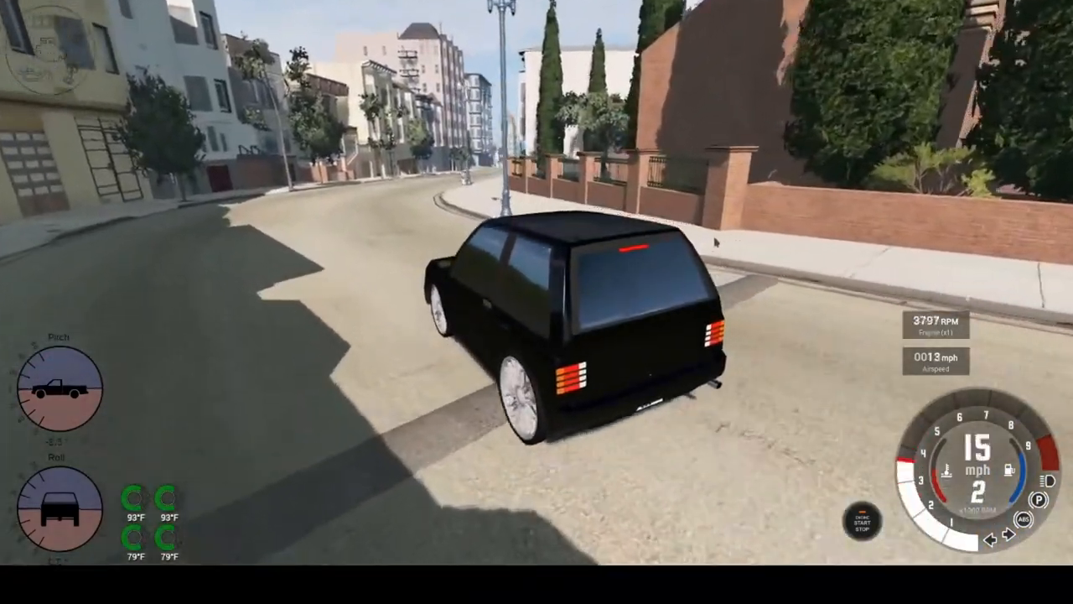
{"action": "key", "text": "w"}
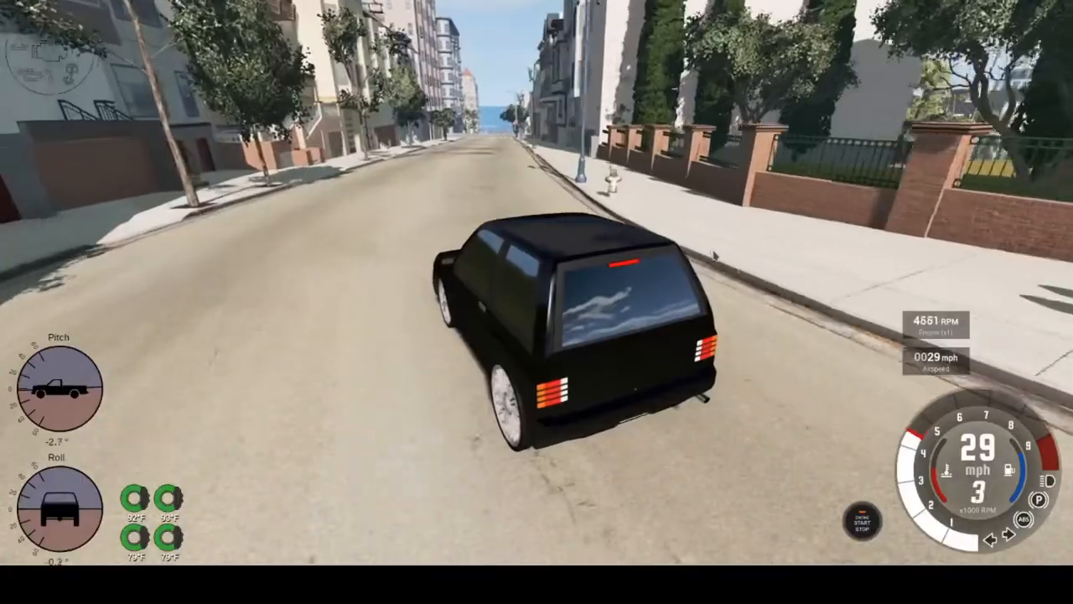